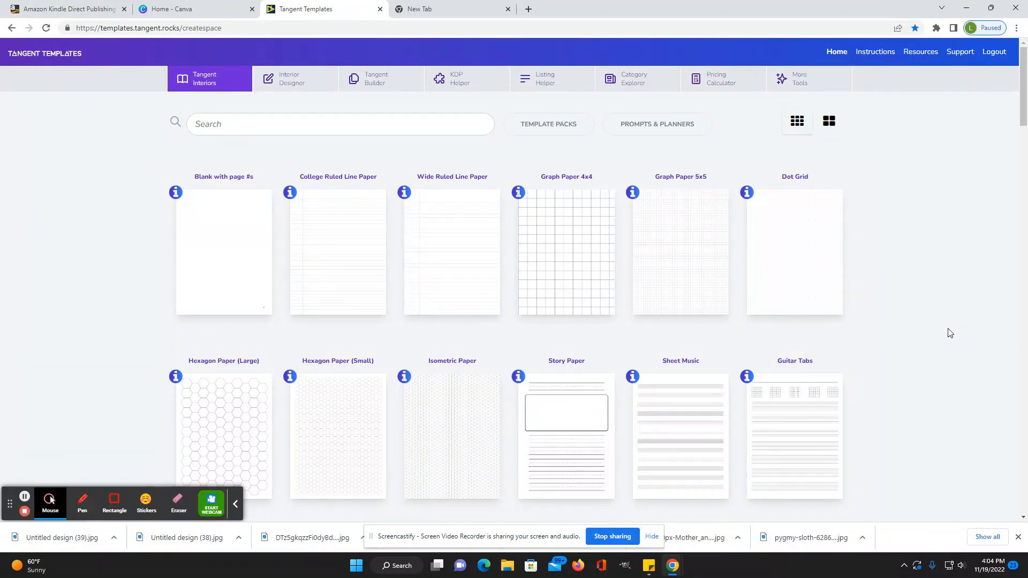
{"action": "mouse_move", "coordinate": [935, 348]}
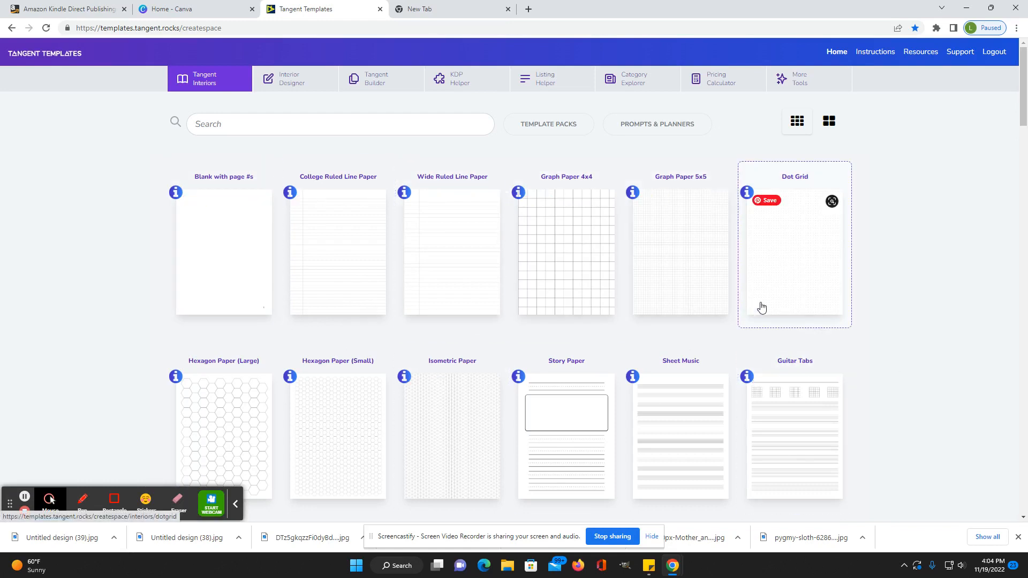
{"action": "mouse_move", "coordinate": [752, 283]}
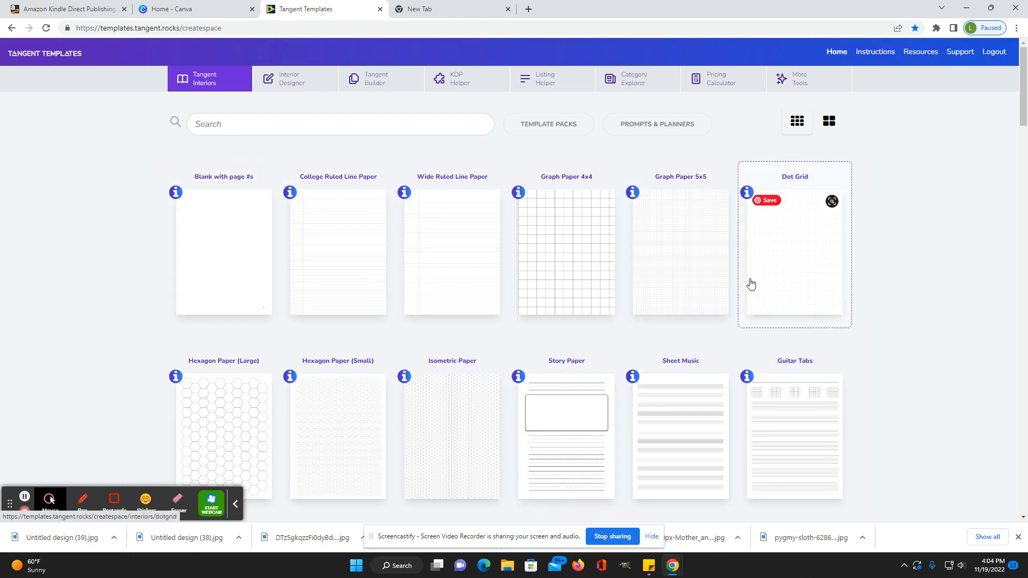
Scroll through the interior paper templates gallery to find the Sheet Music template.
{"action": "scroll", "scroll_direction": "down", "scroll_amount": 3}
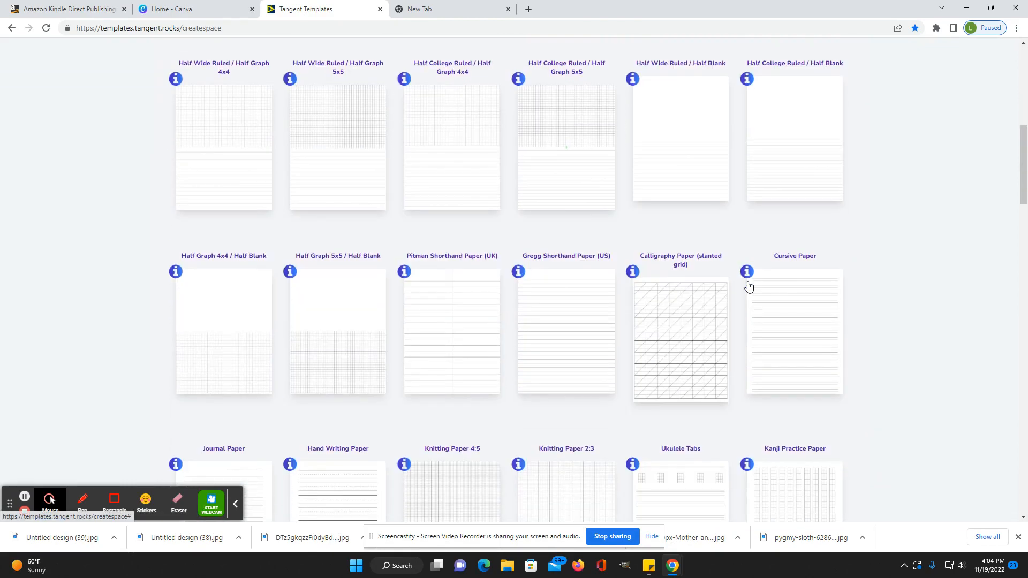
{"action": "scroll", "scroll_direction": "up", "scroll_amount": 3}
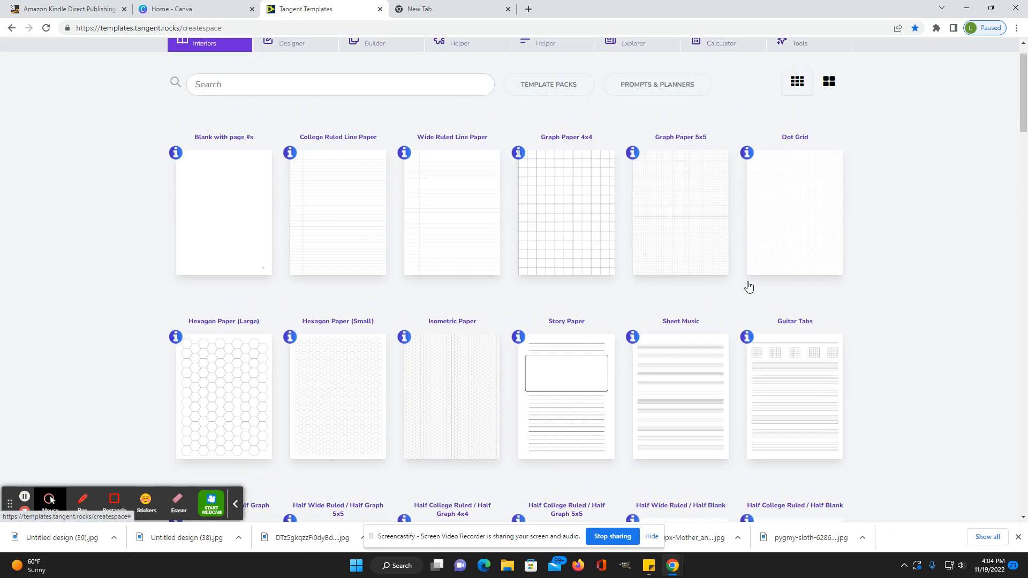
{"action": "scroll", "scroll_direction": "down", "scroll_amount": 3}
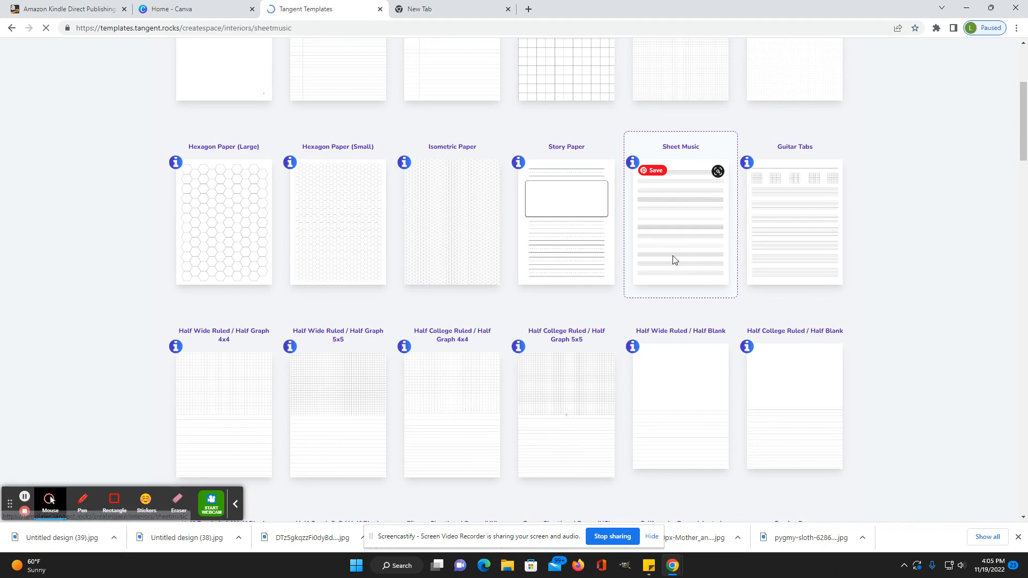
Give the Sheet Music template a 6 x 9 trim size and a 119-page count.
{"action": "left_click", "coordinate": [680, 219]}
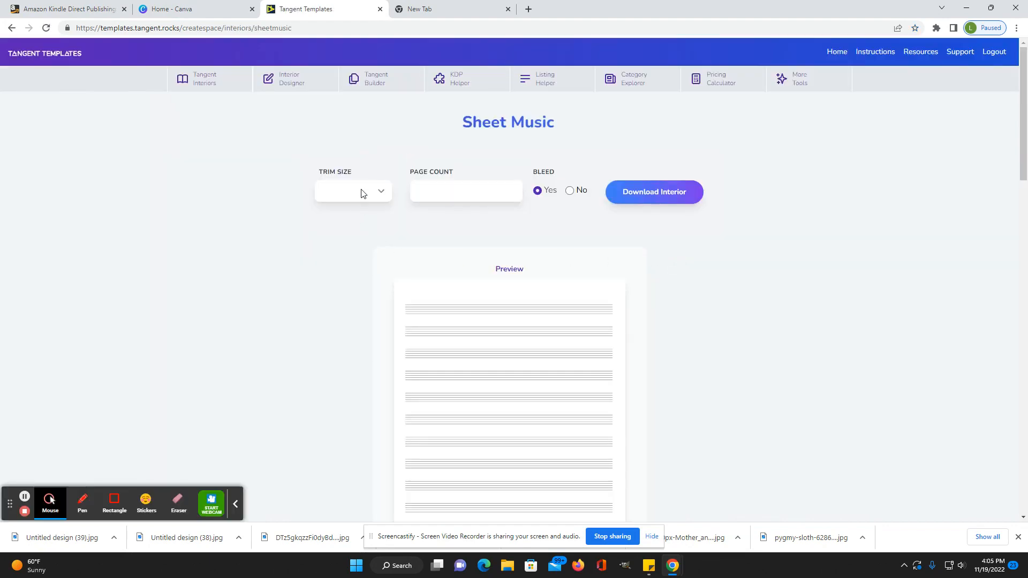
{"action": "left_click", "coordinate": [353, 191]}
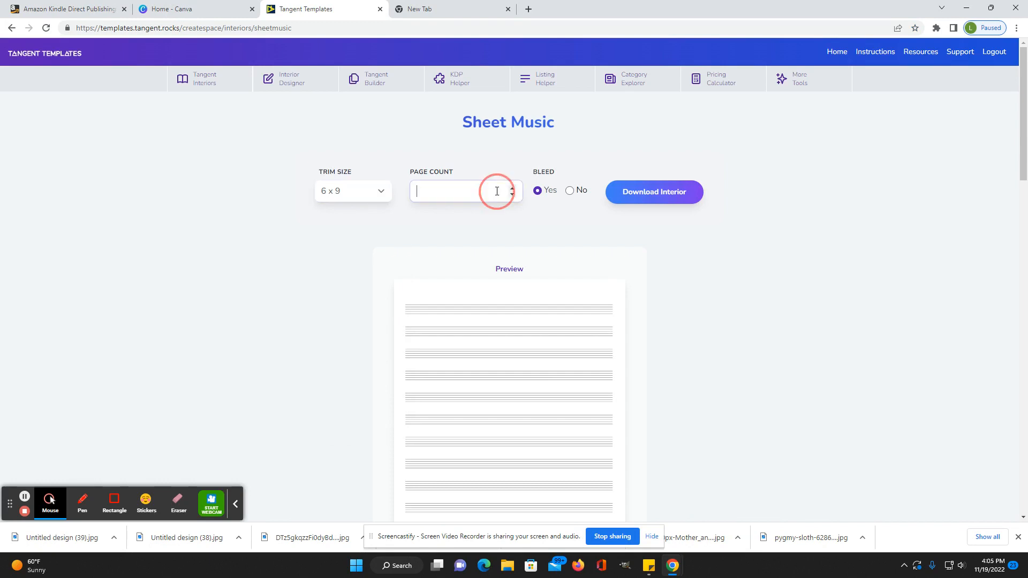
{"action": "type", "text": "120"}
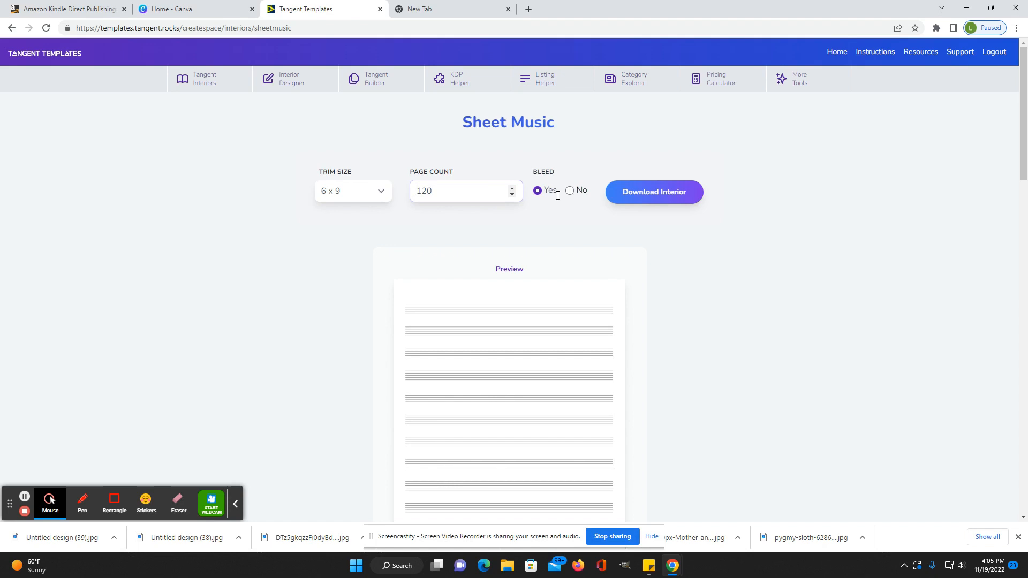
{"action": "mouse_move", "coordinate": [543, 202]}
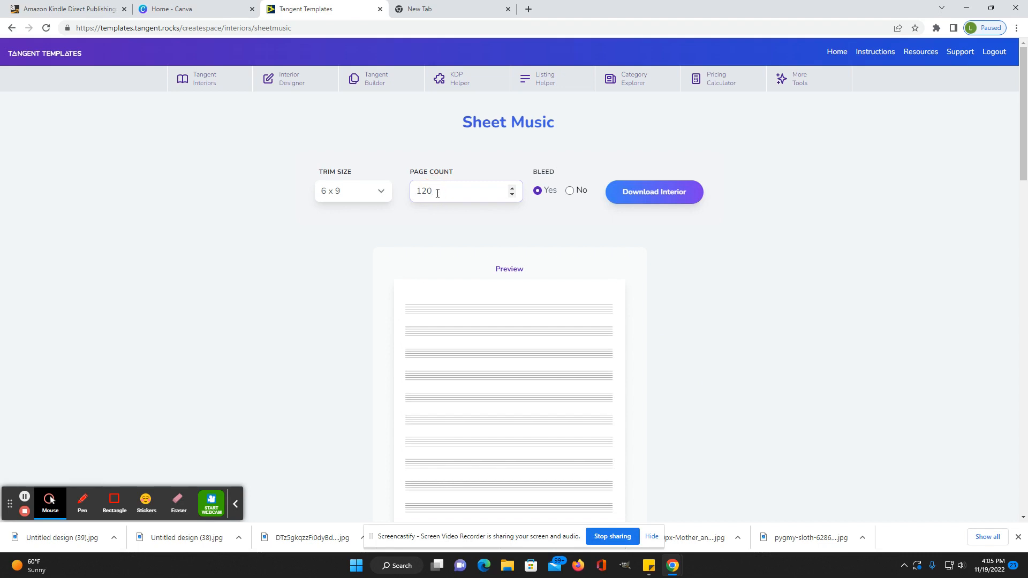
{"action": "type", "text": "1"}
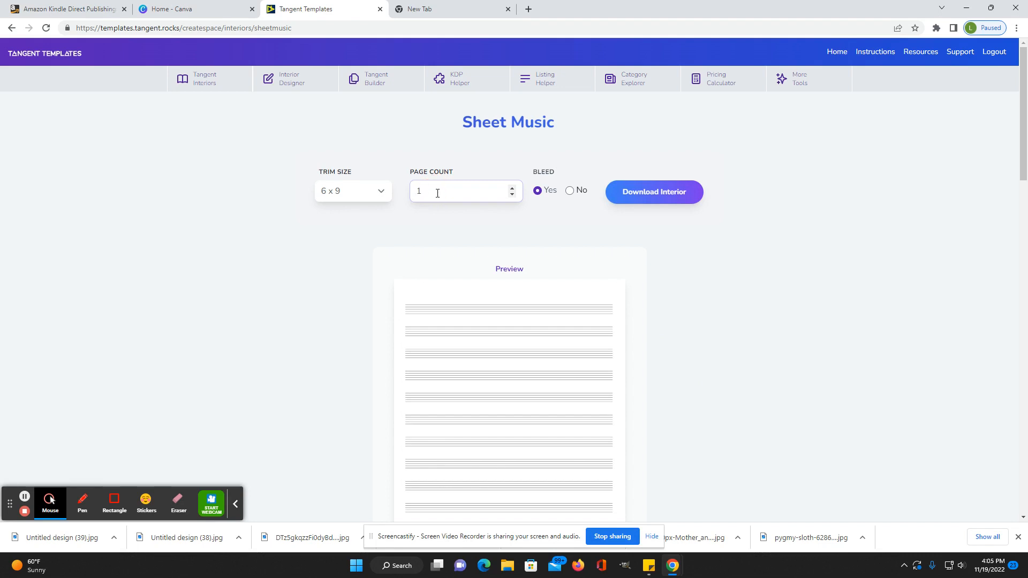
{"action": "type", "text": "119"}
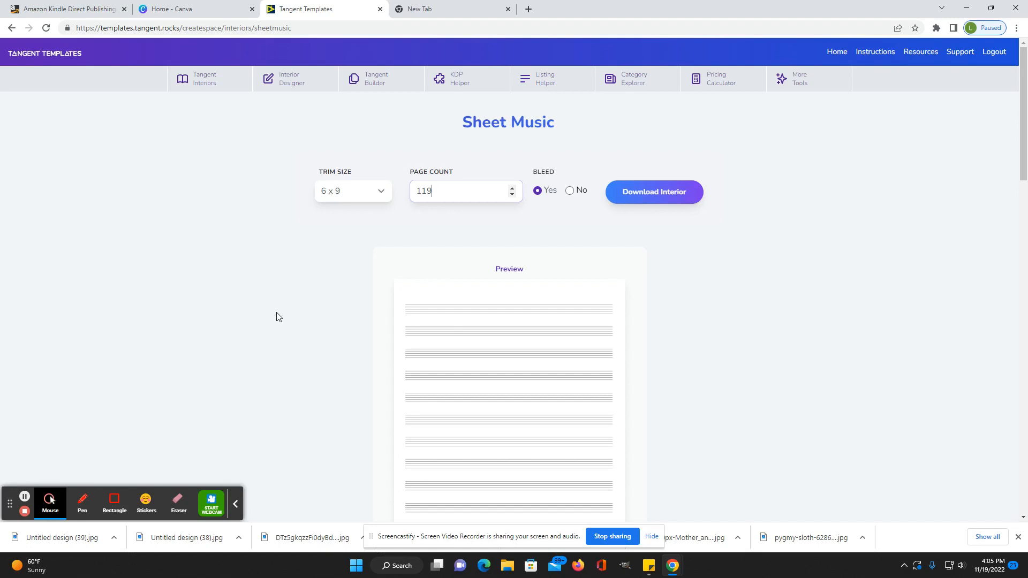
{"action": "mouse_move", "coordinate": [311, 368]}
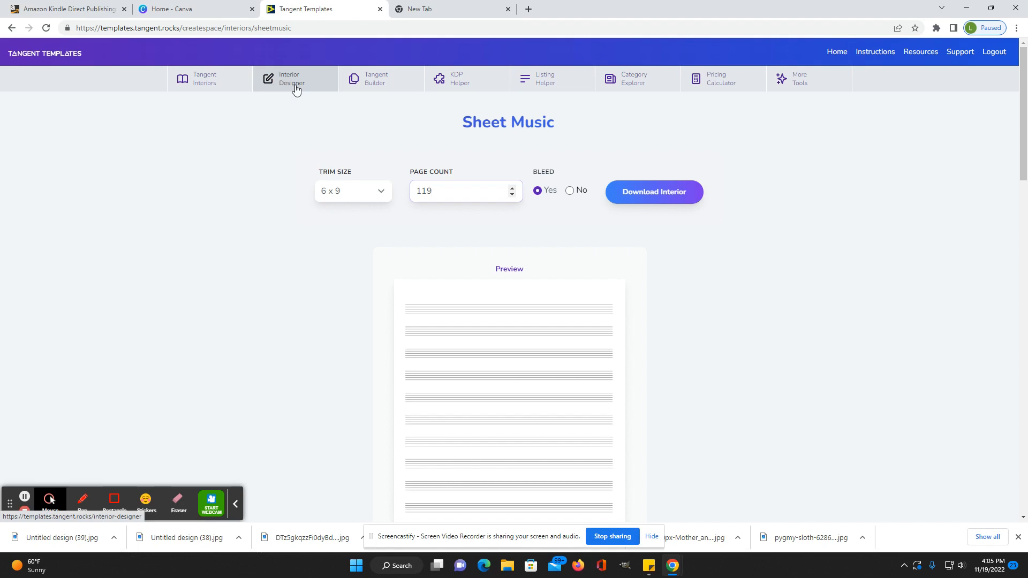
Begin an Interior Designer project at 8.5 x 11 with bleed.
{"action": "left_click", "coordinate": [295, 79]}
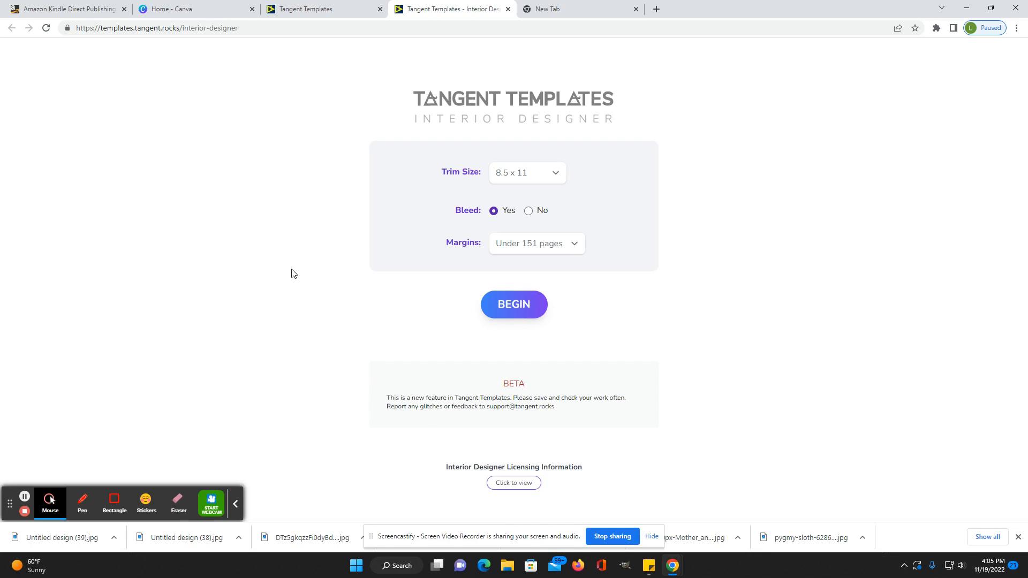
{"action": "mouse_move", "coordinate": [541, 326]}
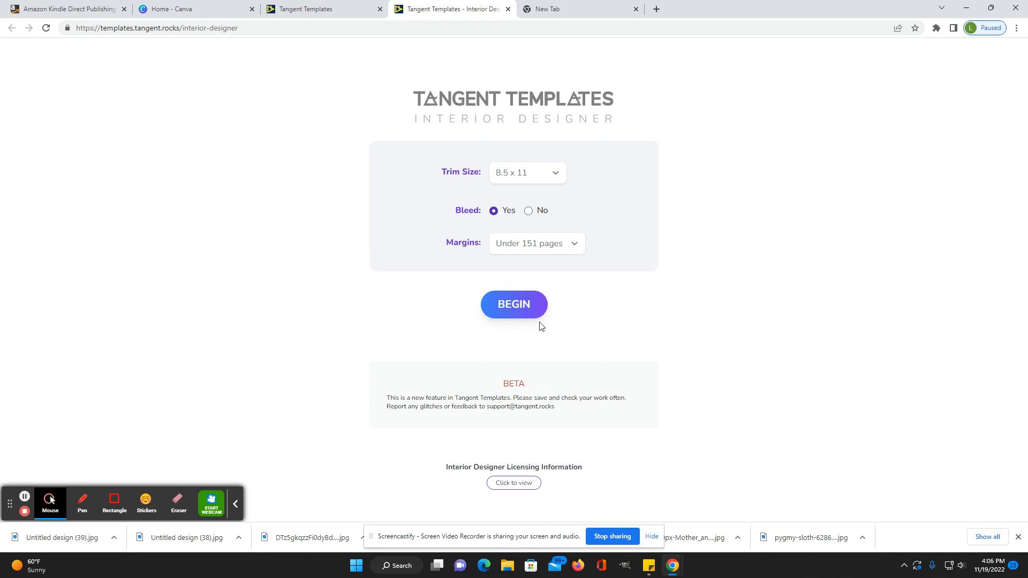
{"action": "left_click", "coordinate": [514, 304]}
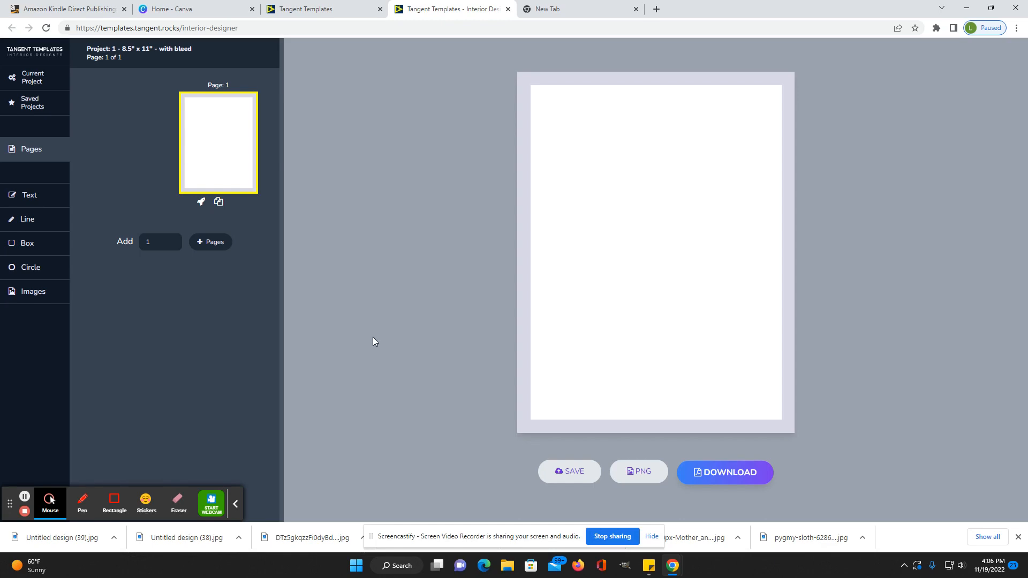
{"action": "mouse_move", "coordinate": [376, 355]}
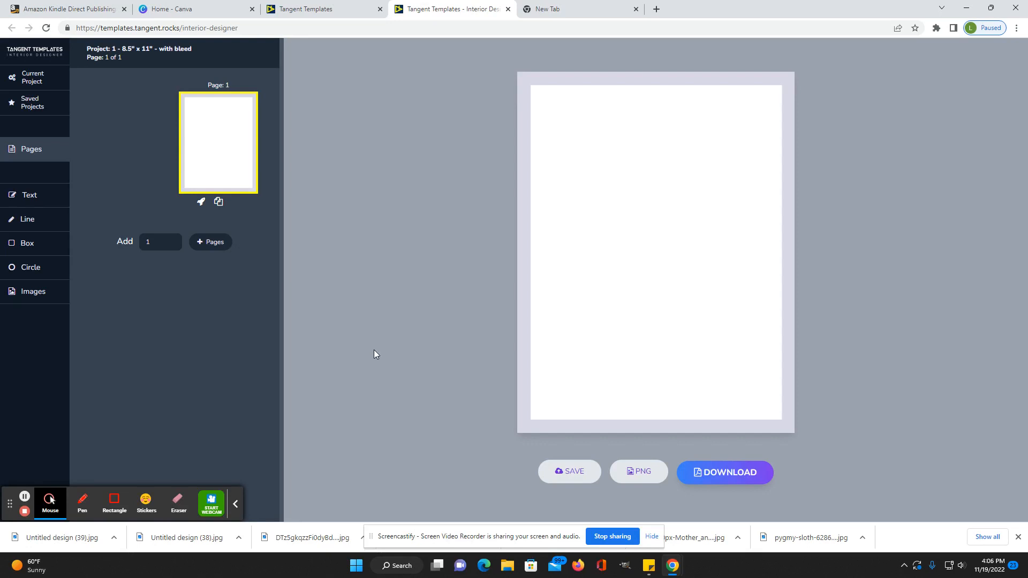
{"action": "mouse_move", "coordinate": [28, 195]}
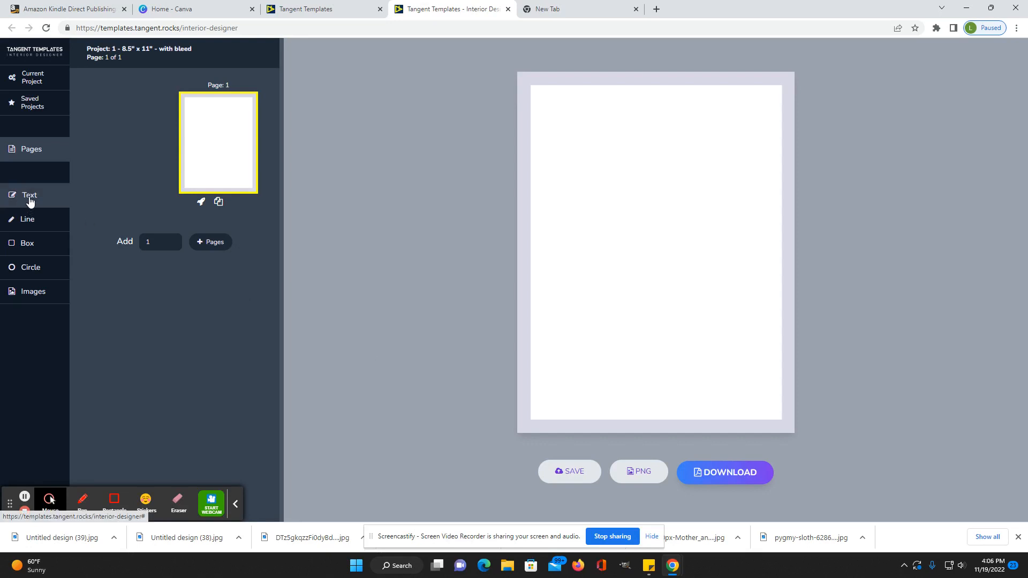
Add a line, stretch it nearly across the page, and make it dotted.
{"action": "left_click", "coordinate": [27, 220]}
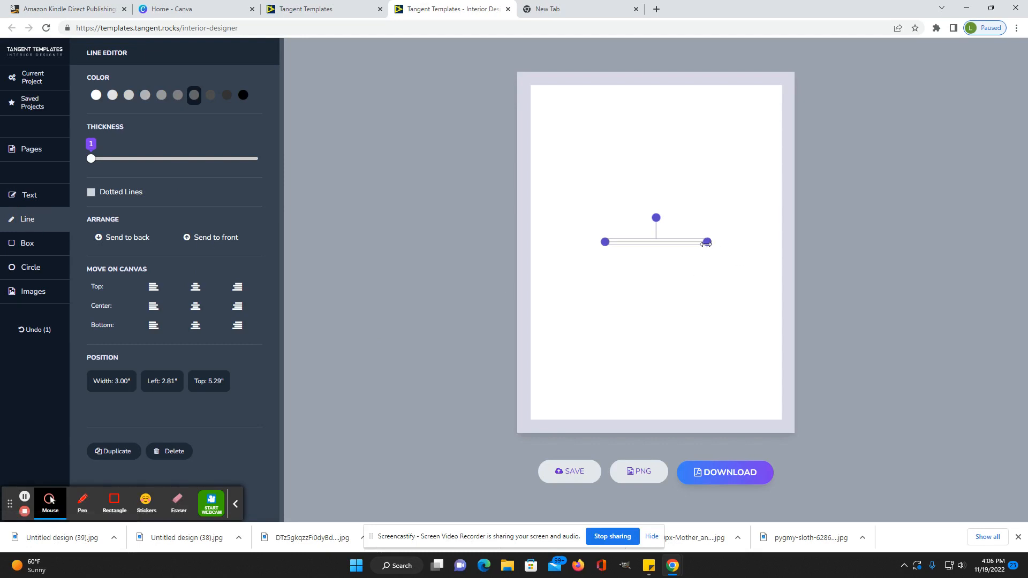
{"action": "mouse_move", "coordinate": [38, 260]}
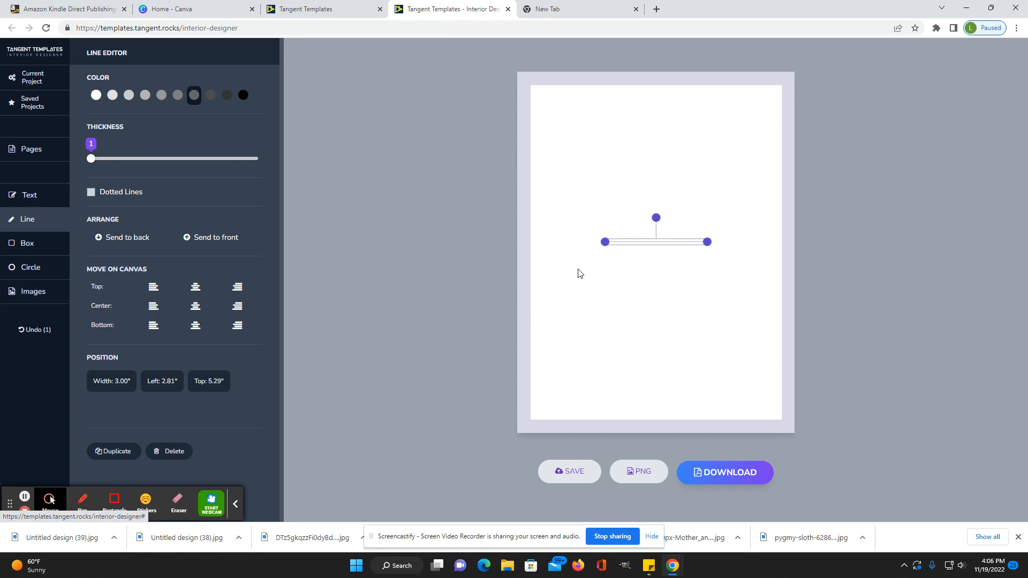
{"action": "left_click_drag", "start_coordinate": [604, 241], "coordinate": [541, 242]}
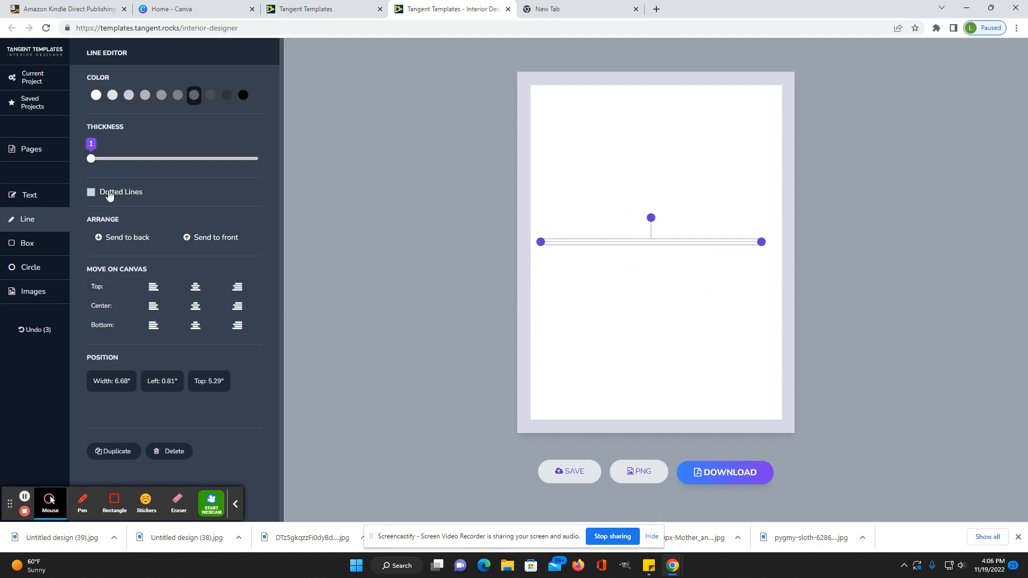
{"action": "left_click", "coordinate": [91, 192]}
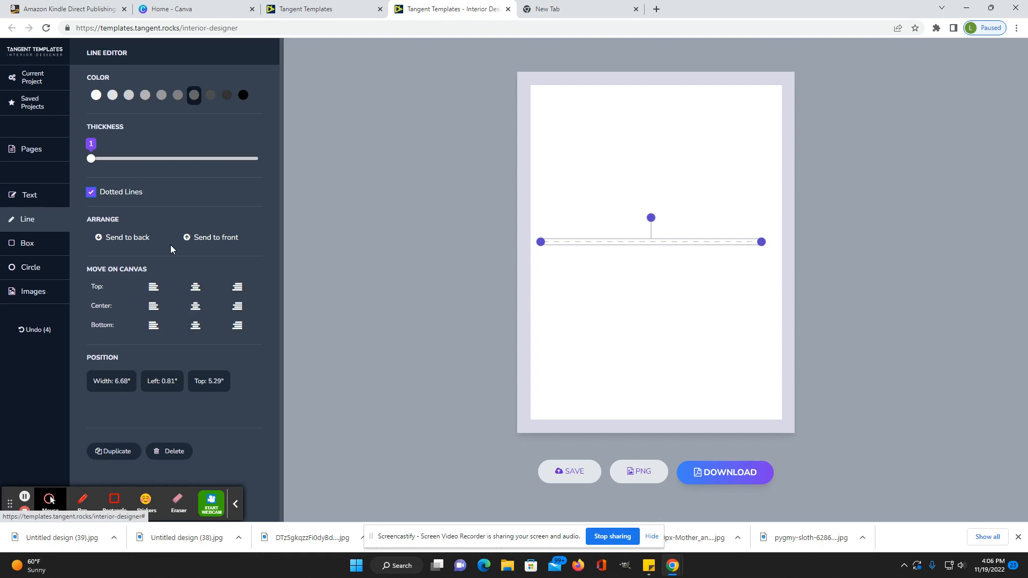
Move the dotted line into the page's lower half, about eight inches from the top.
{"action": "left_click", "coordinate": [154, 287]}
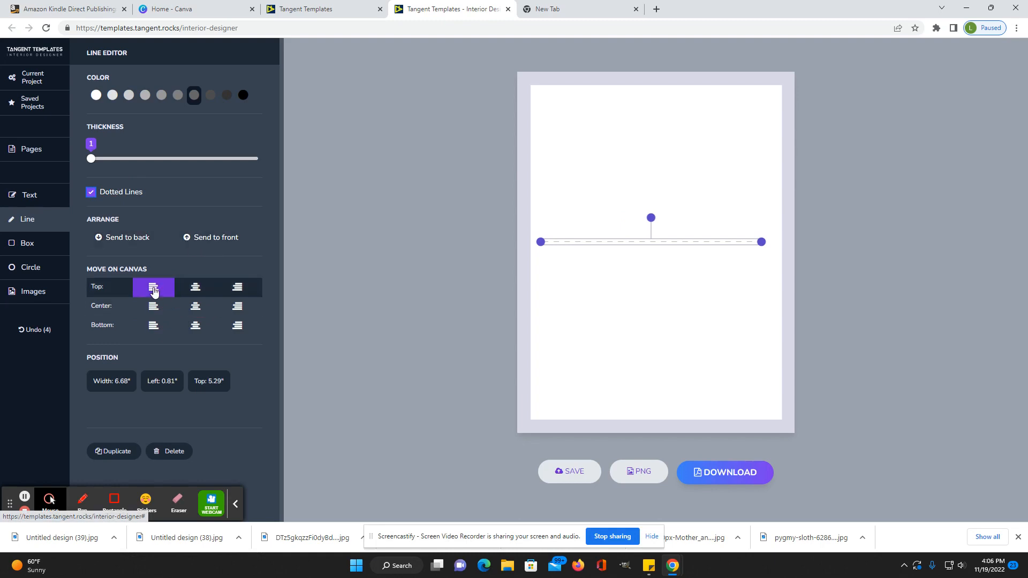
{"action": "left_click", "coordinate": [154, 307]}
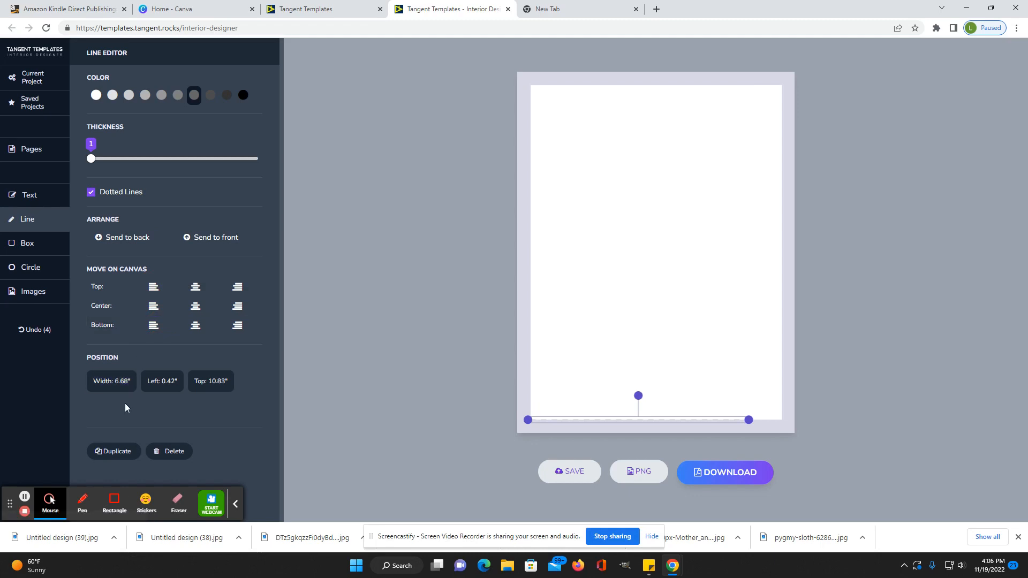
{"action": "left_click_drag", "start_coordinate": [527, 420], "coordinate": [527, 409]}
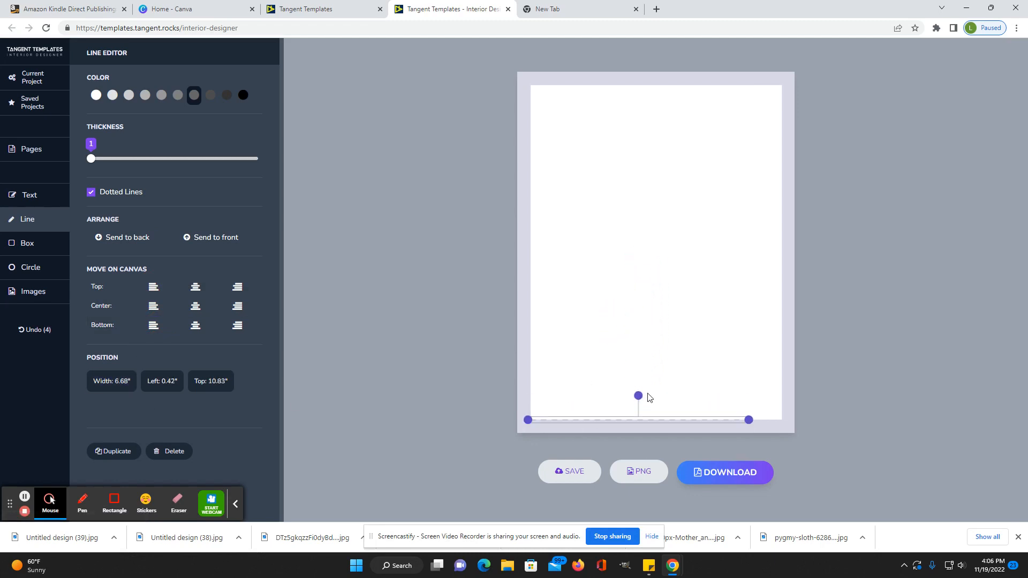
{"action": "left_click", "coordinate": [31, 149]}
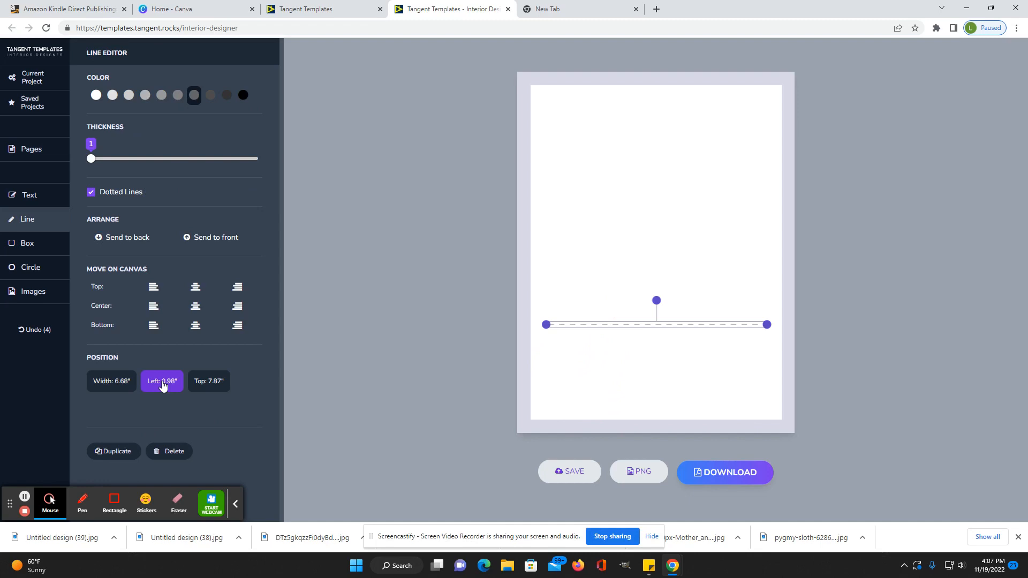
{"action": "mouse_move", "coordinate": [140, 454]}
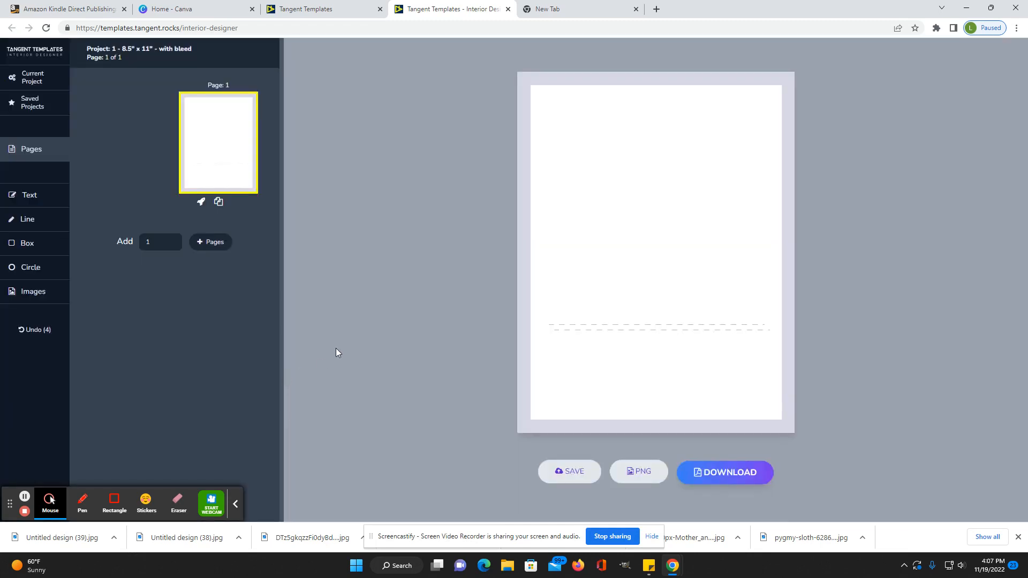
{"action": "left_click", "coordinate": [659, 326]}
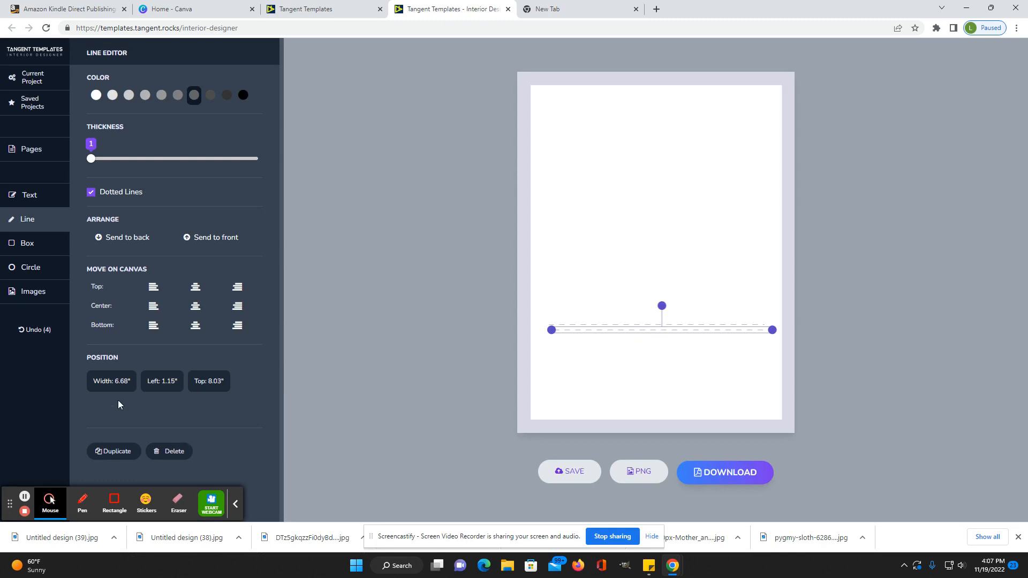
Add a 'Daily Task' heading text, a grey box for it, and a small circle.
{"action": "left_click", "coordinate": [29, 195]}
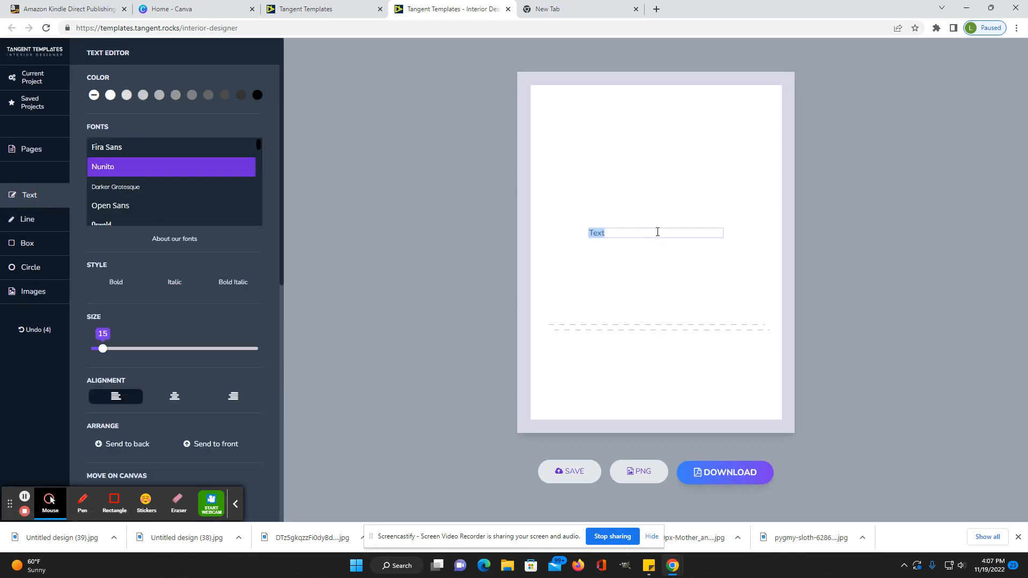
{"action": "type", "text": "Daily Tasks"}
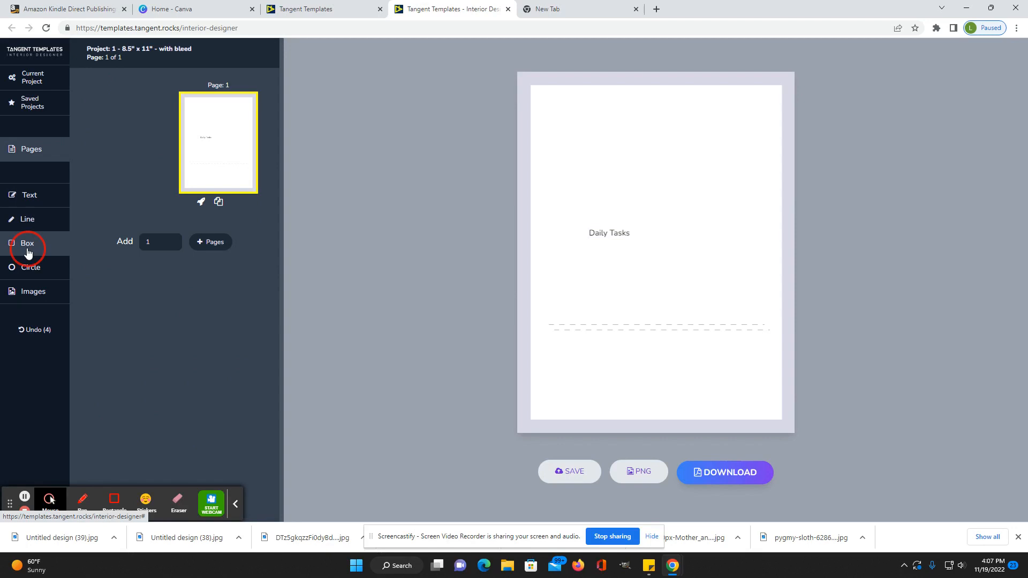
{"action": "left_click", "coordinate": [27, 244]}
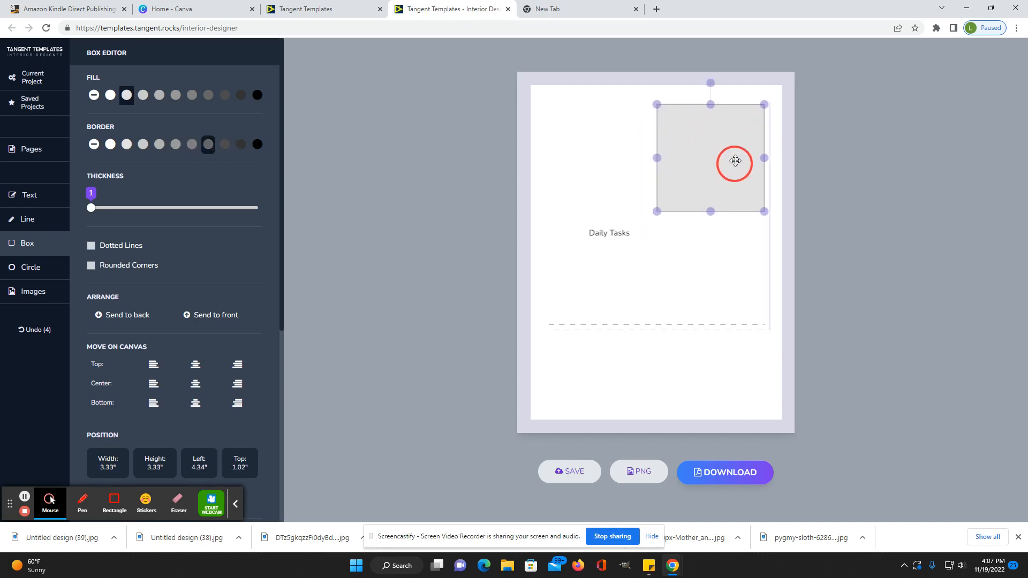
{"action": "left_click", "coordinate": [609, 233]}
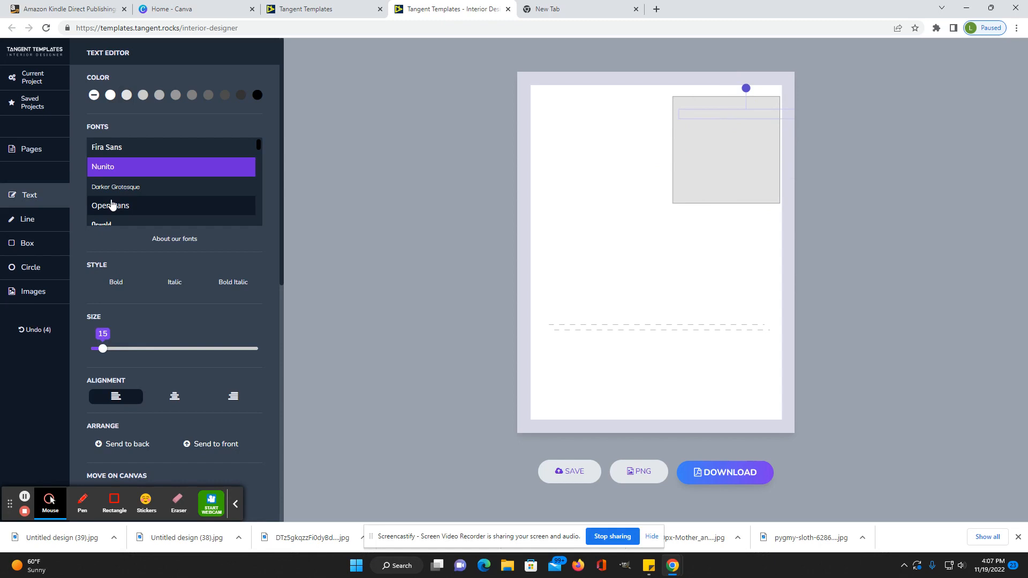
{"action": "scroll", "scroll_direction": "down", "scroll_amount": 3}
{"action": "type", "text": "Daily Tasks"}
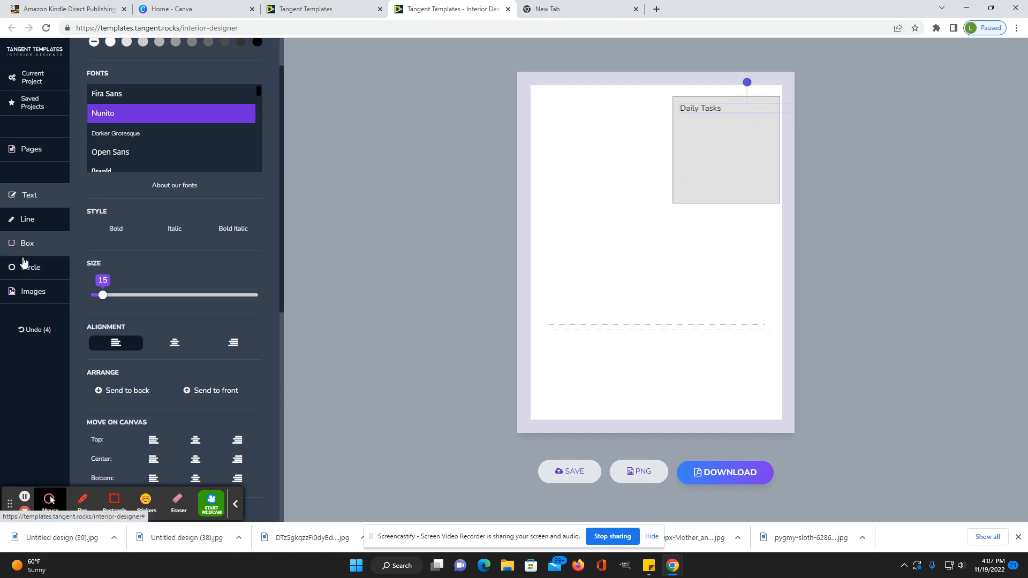
{"action": "left_click", "coordinate": [29, 266]}
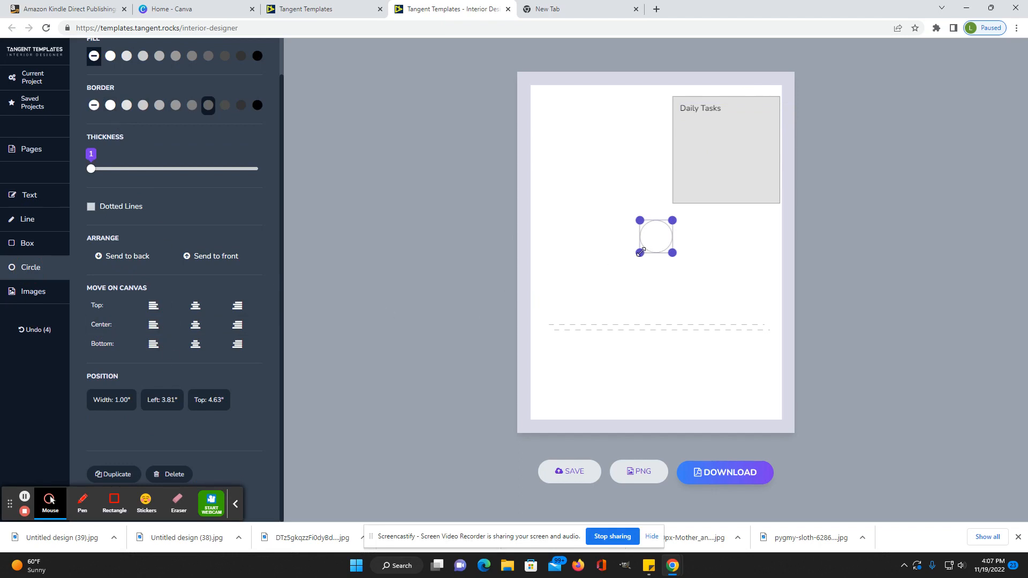
Enlarge the circle at bottom right and add a cartoon girl character below Daily Tasks.
{"action": "left_click_drag", "start_coordinate": [656, 236], "coordinate": [732, 371]}
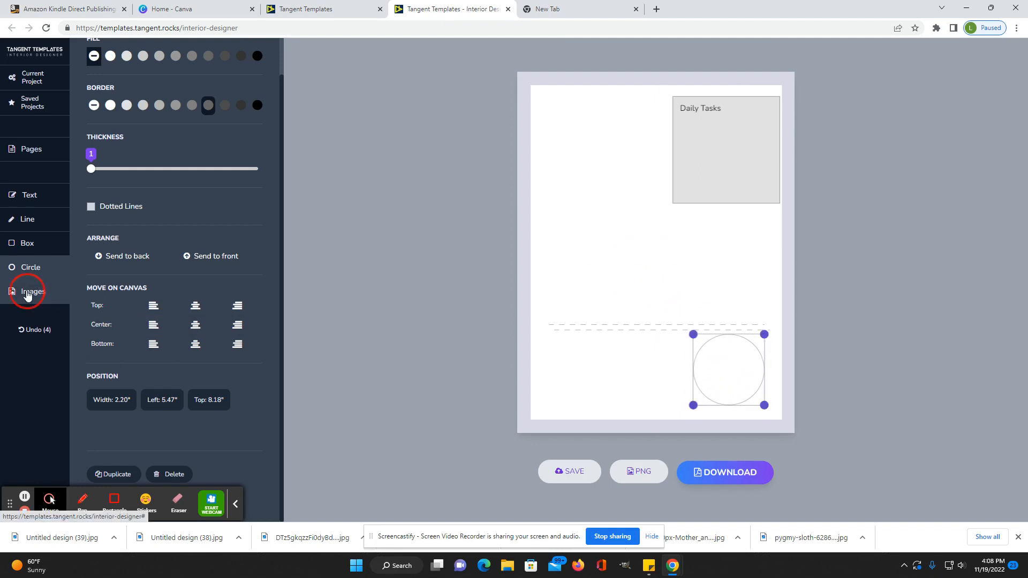
{"action": "left_click", "coordinate": [33, 291]}
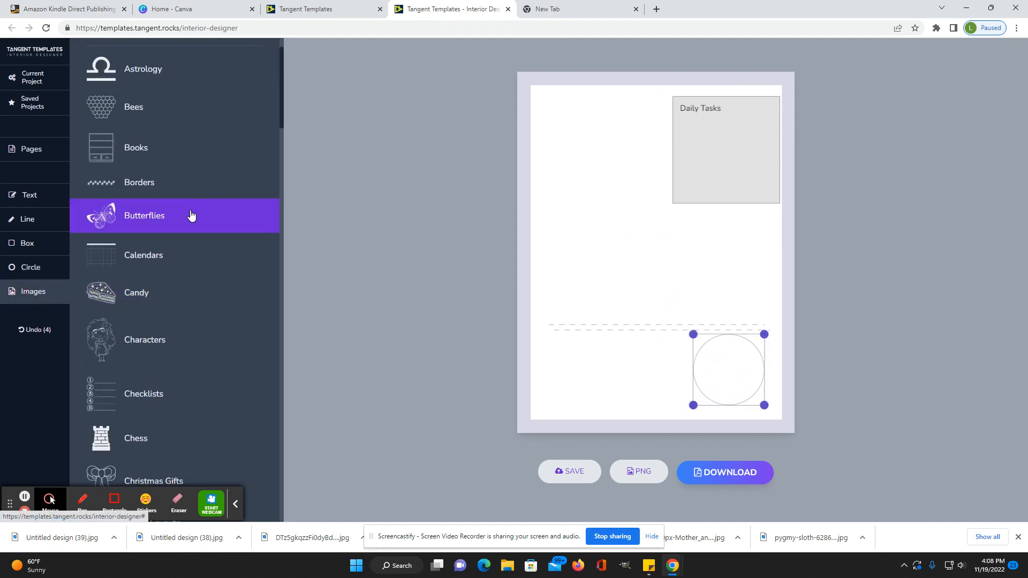
{"action": "mouse_move", "coordinate": [163, 347]}
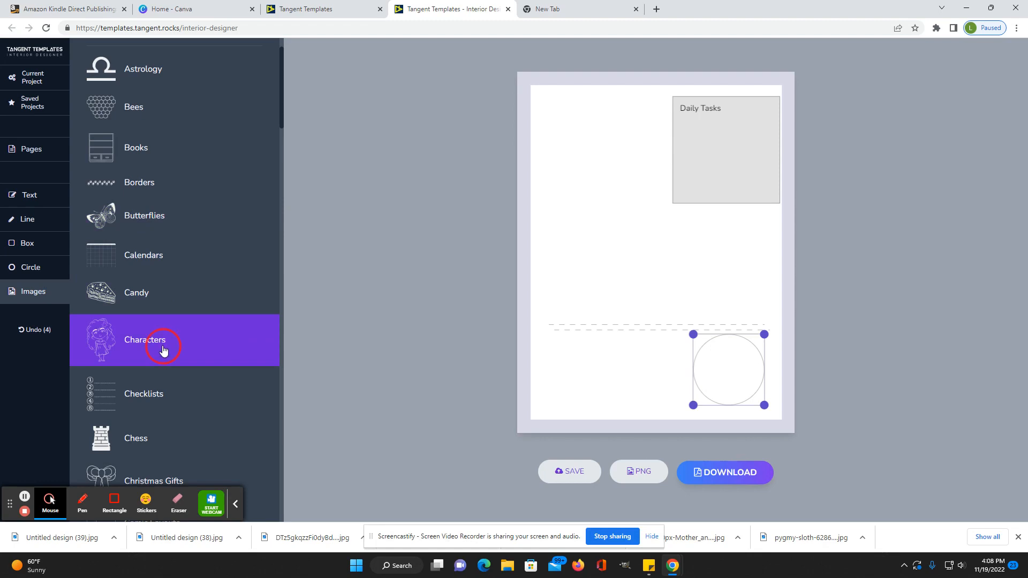
{"action": "left_click", "coordinate": [144, 340]}
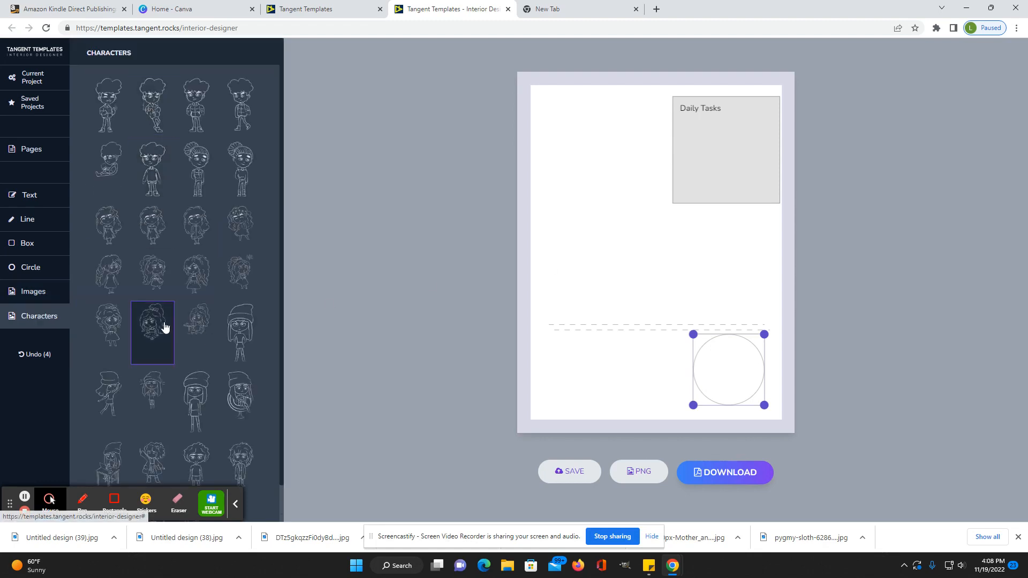
{"action": "left_click", "coordinate": [152, 333]}
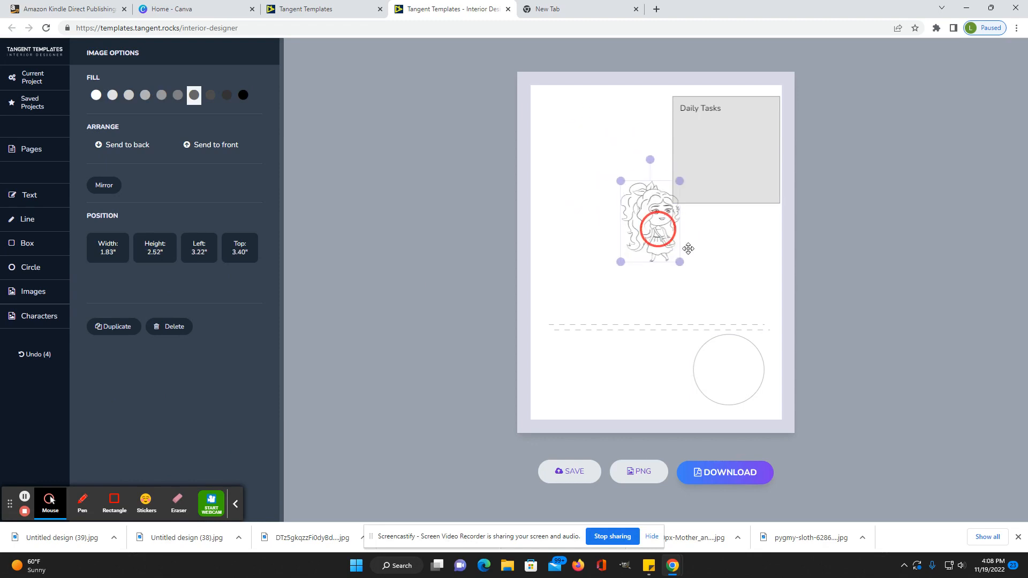
{"action": "left_click_drag", "start_coordinate": [653, 229], "coordinate": [722, 256]}
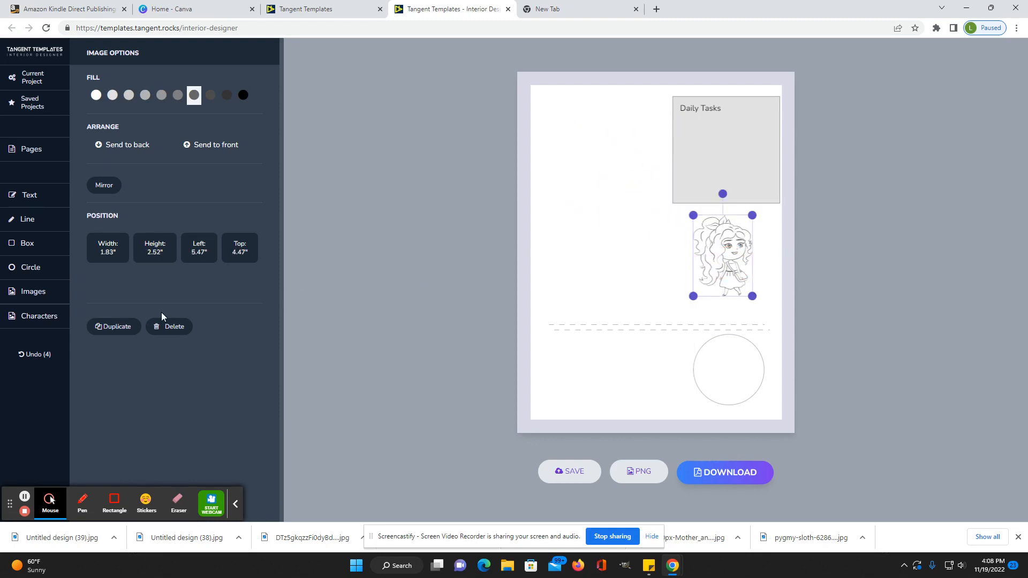
Add a checklist and shift the Daily Tasks box so the checklist sits inside.
{"action": "left_click", "coordinate": [32, 292]}
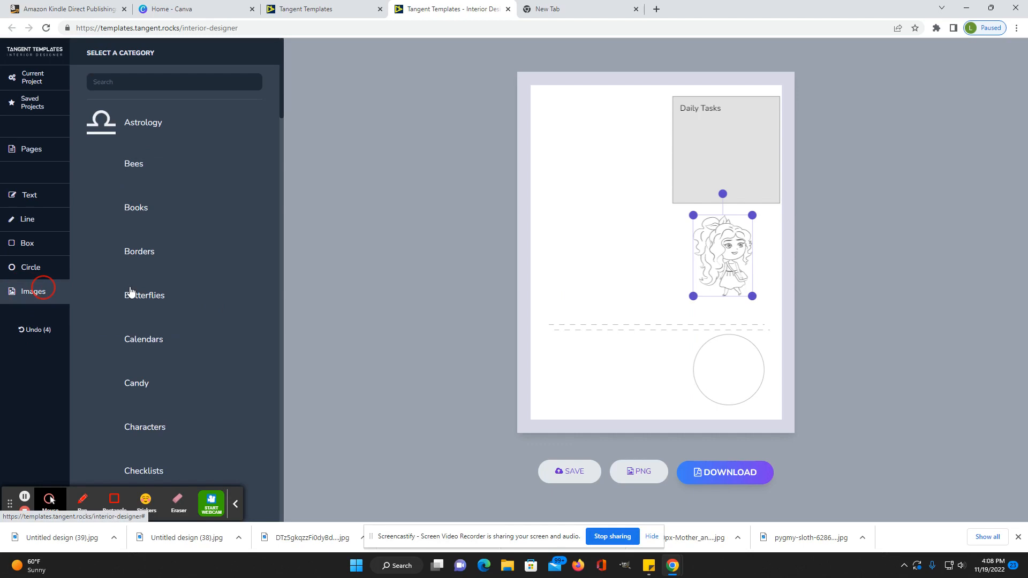
{"action": "scroll", "scroll_direction": "down", "scroll_amount": 3}
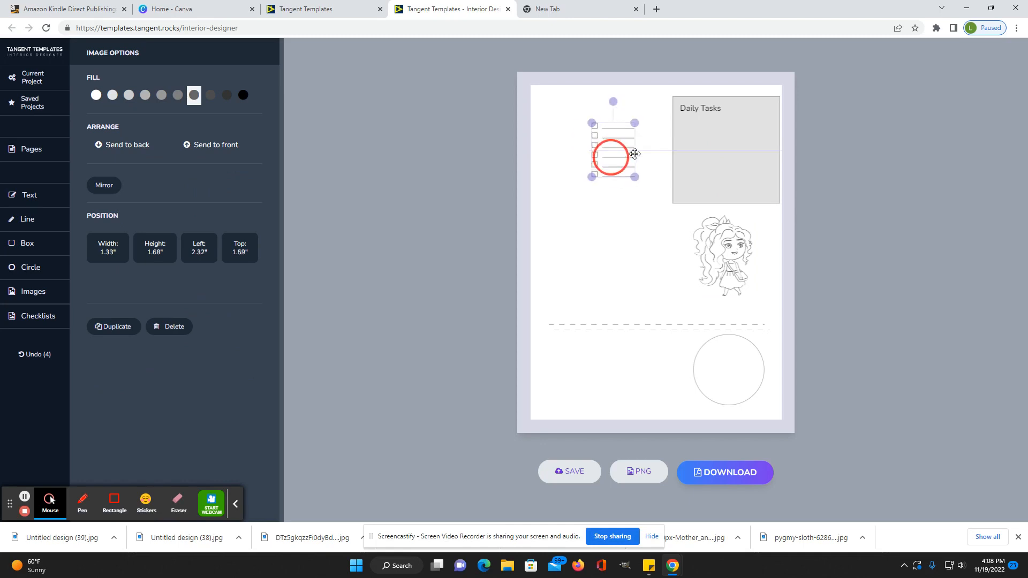
{"action": "left_click", "coordinate": [726, 177]}
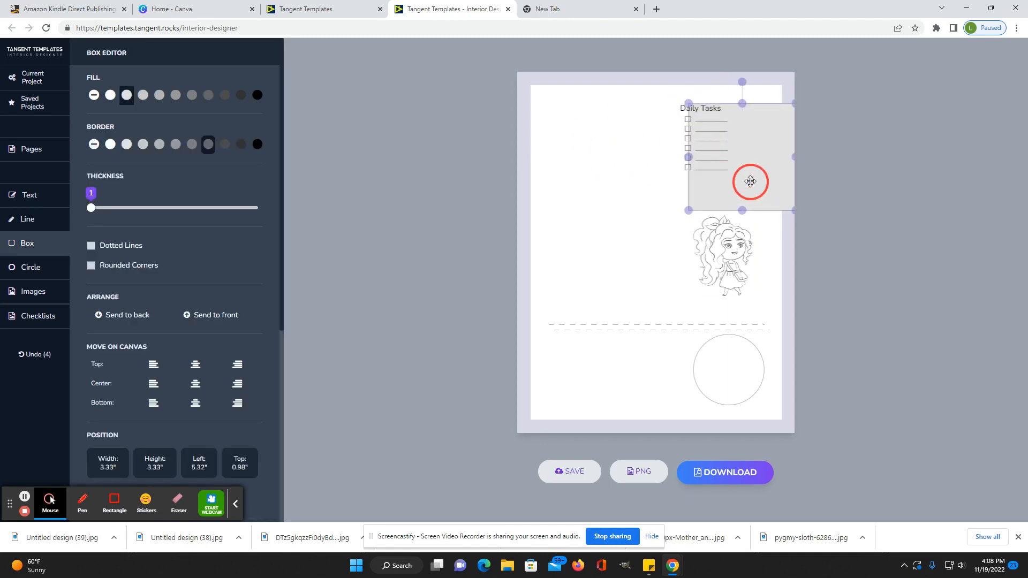
{"action": "left_click_drag", "start_coordinate": [751, 182], "coordinate": [741, 155]}
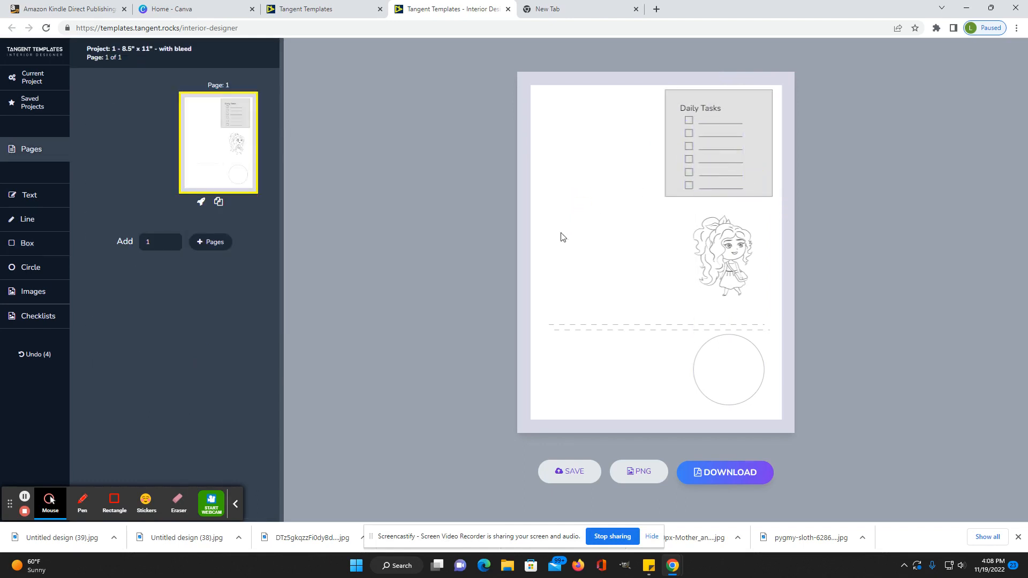
Add a heart-topped journal note and place it at the bottom left.
{"action": "left_click", "coordinate": [32, 291]}
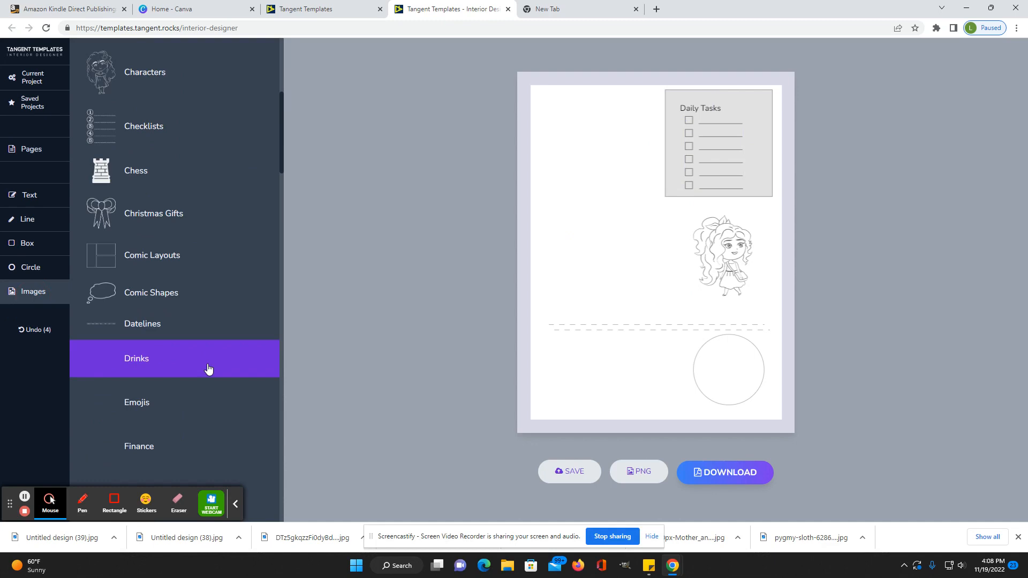
{"action": "scroll", "scroll_direction": "down", "scroll_amount": 3}
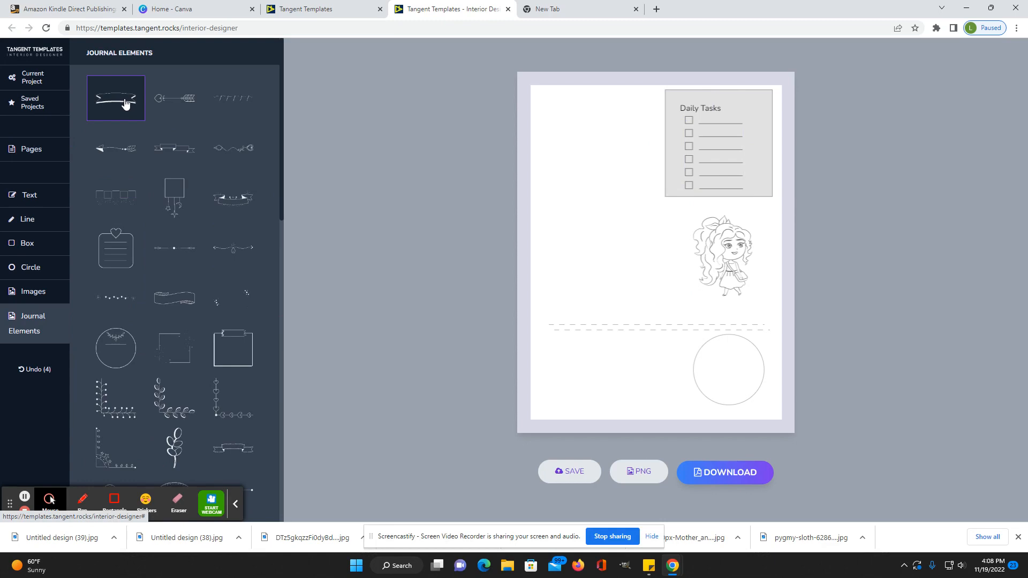
{"action": "scroll", "scroll_direction": "down", "scroll_amount": 3}
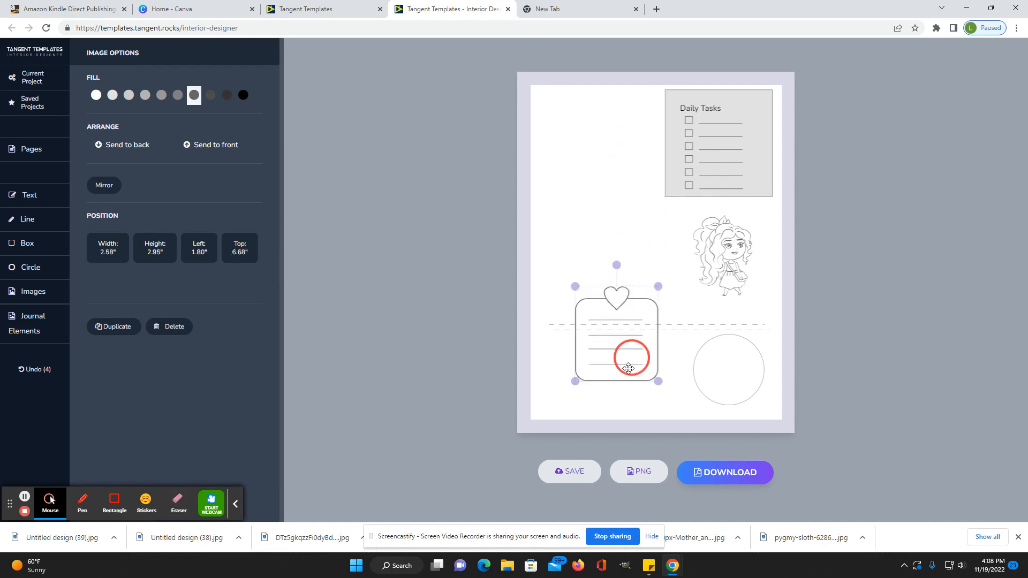
{"action": "left_click_drag", "start_coordinate": [628, 368], "coordinate": [589, 364]}
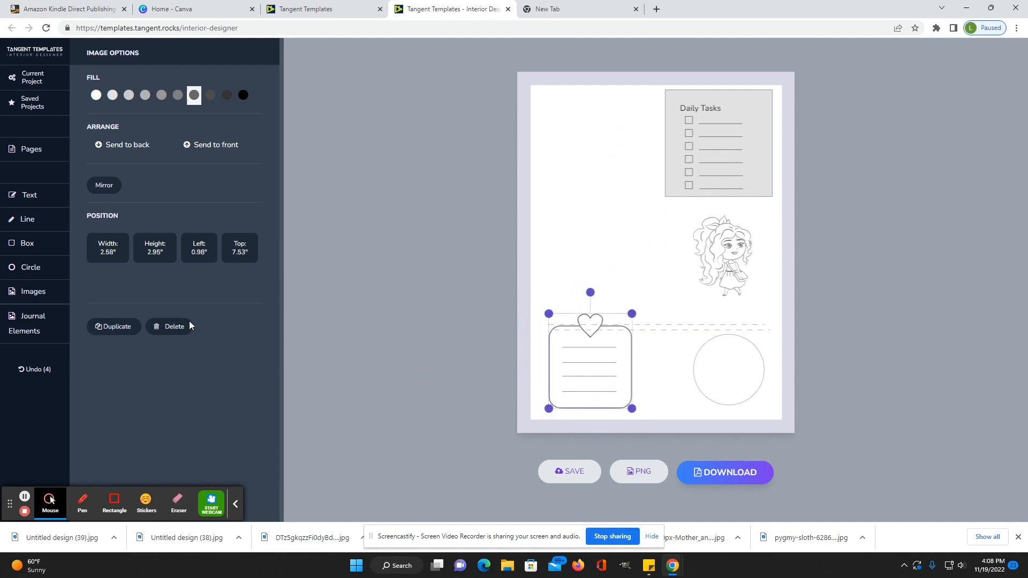
Add a vision board grid layout and enlarge it across the upper left of the page.
{"action": "left_click", "coordinate": [31, 324]}
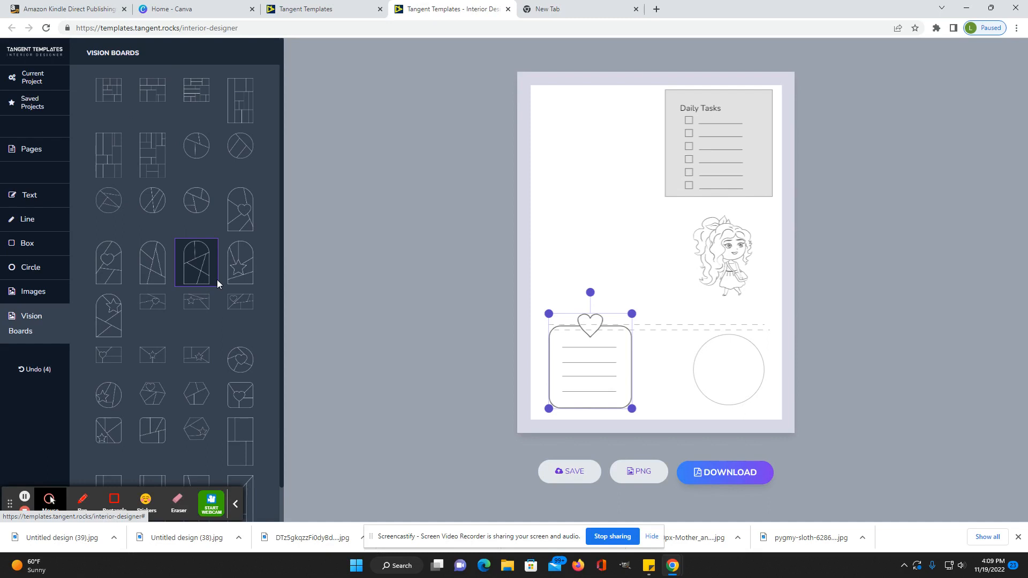
{"action": "left_click", "coordinate": [195, 263]}
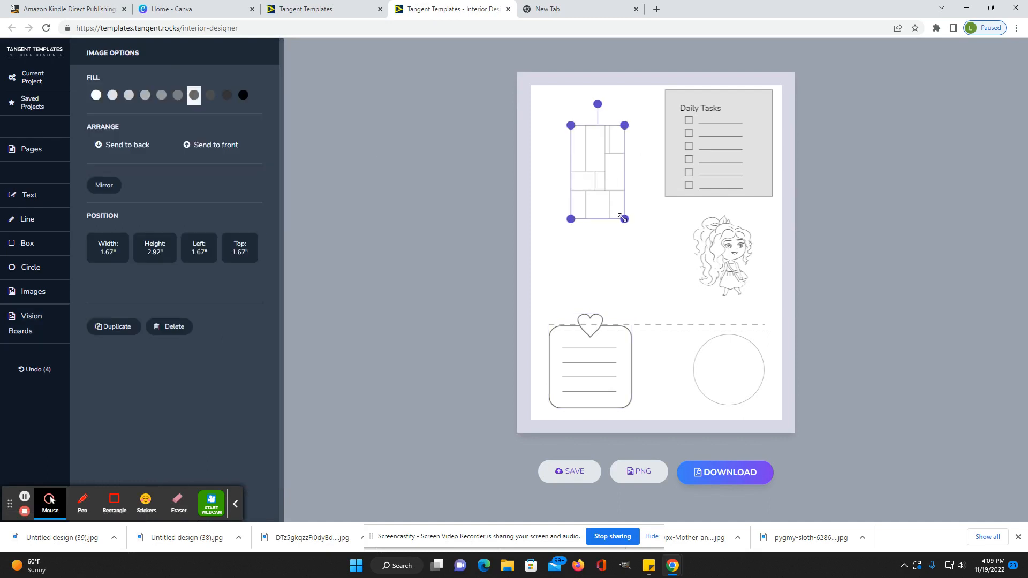
{"action": "left_click_drag", "start_coordinate": [624, 218], "coordinate": [678, 311]}
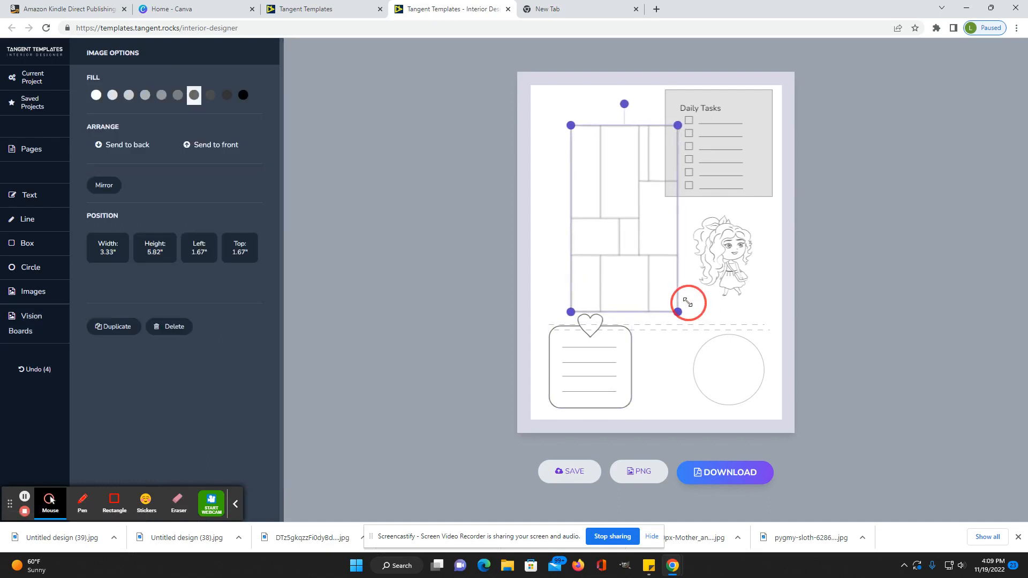
{"action": "left_click", "coordinate": [31, 149]}
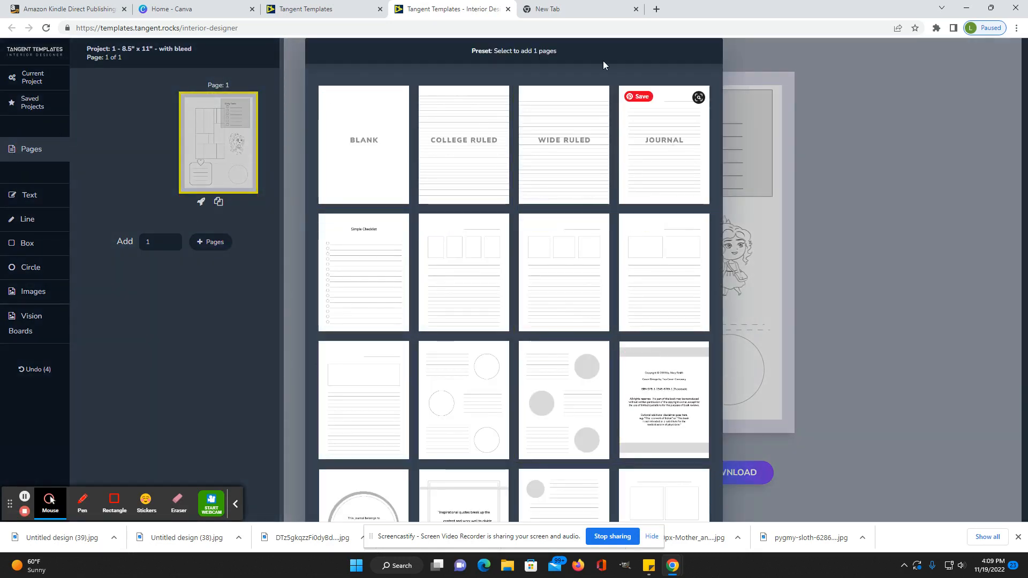
{"action": "mouse_move", "coordinate": [475, 415]}
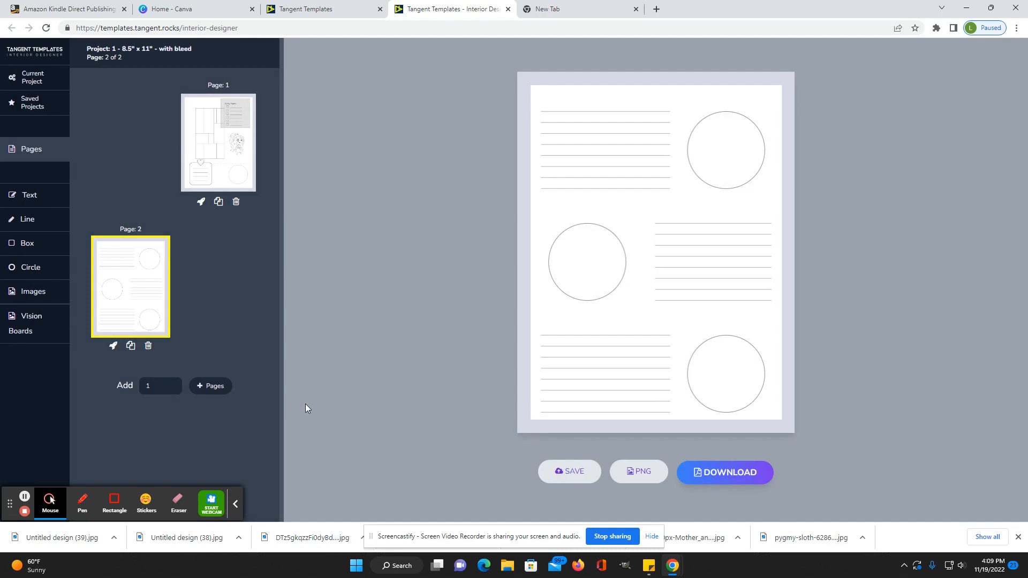
Add preset pages 2–4, the last being a Simple Checklist page.
{"action": "left_click", "coordinate": [210, 386]}
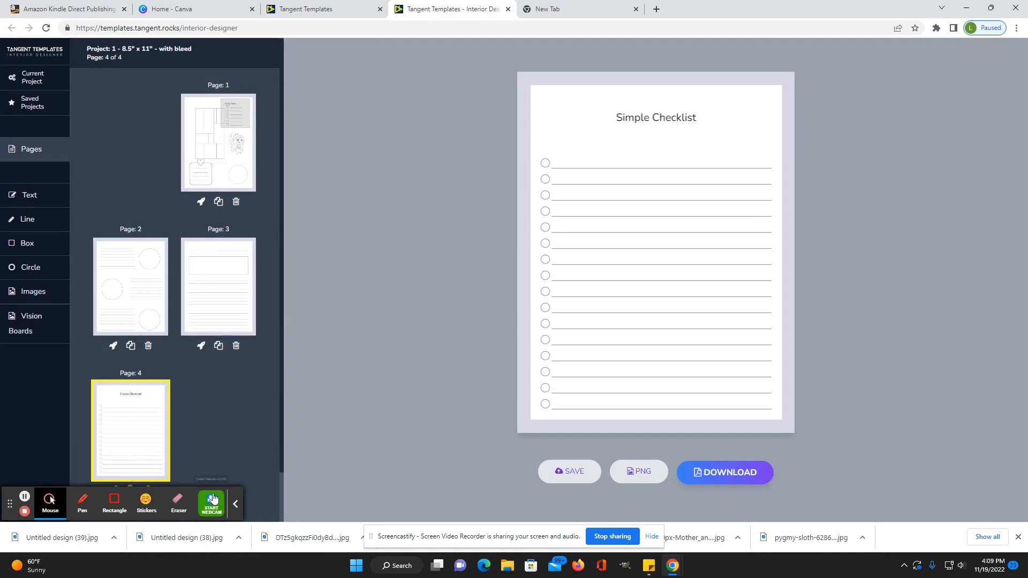
{"action": "mouse_move", "coordinate": [31, 77]}
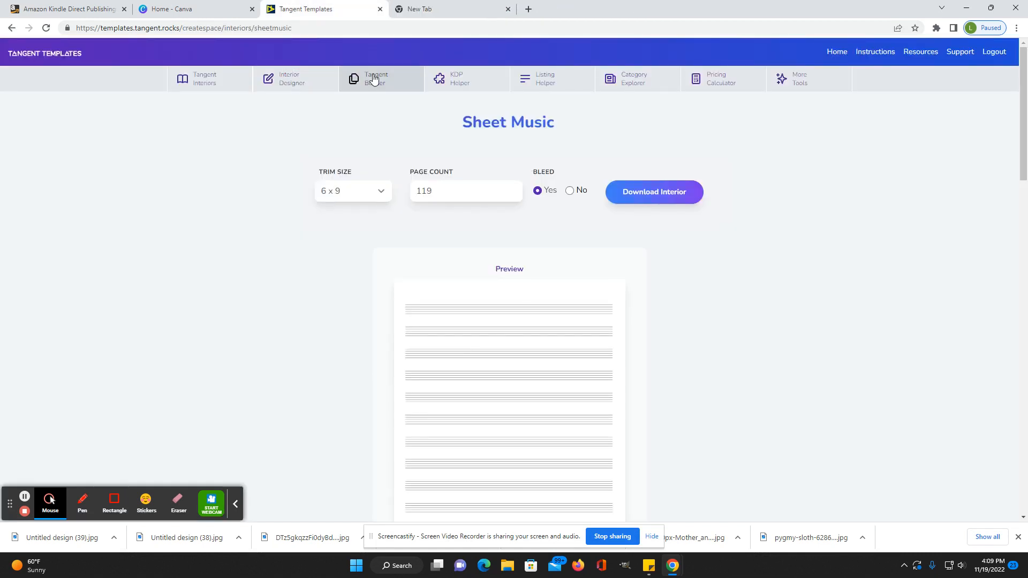
Open Tangent Builder and create a 200-page 8.5 x 11 book via Quick Start.
{"action": "left_click", "coordinate": [376, 78]}
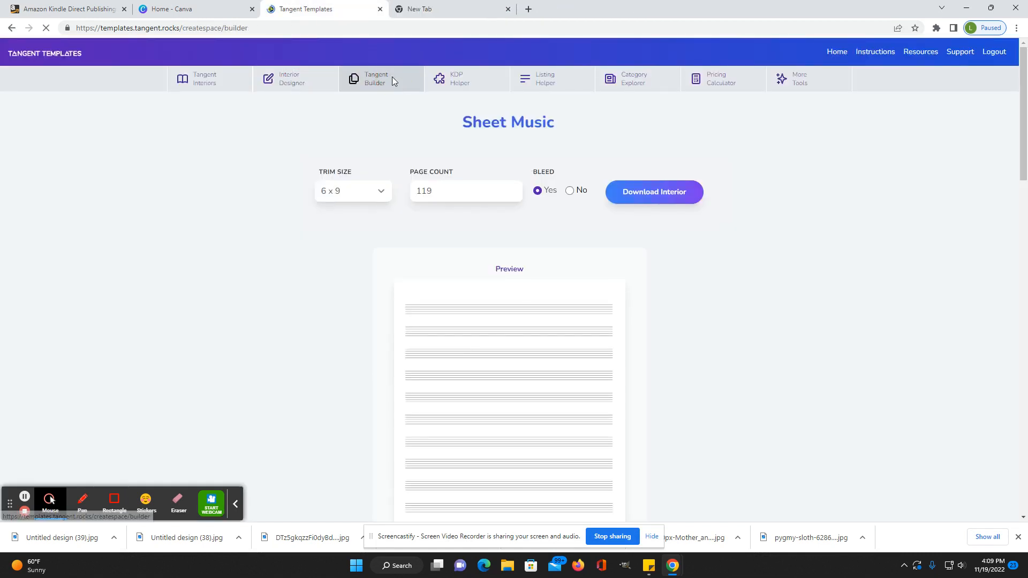
{"action": "left_click", "coordinate": [380, 79]}
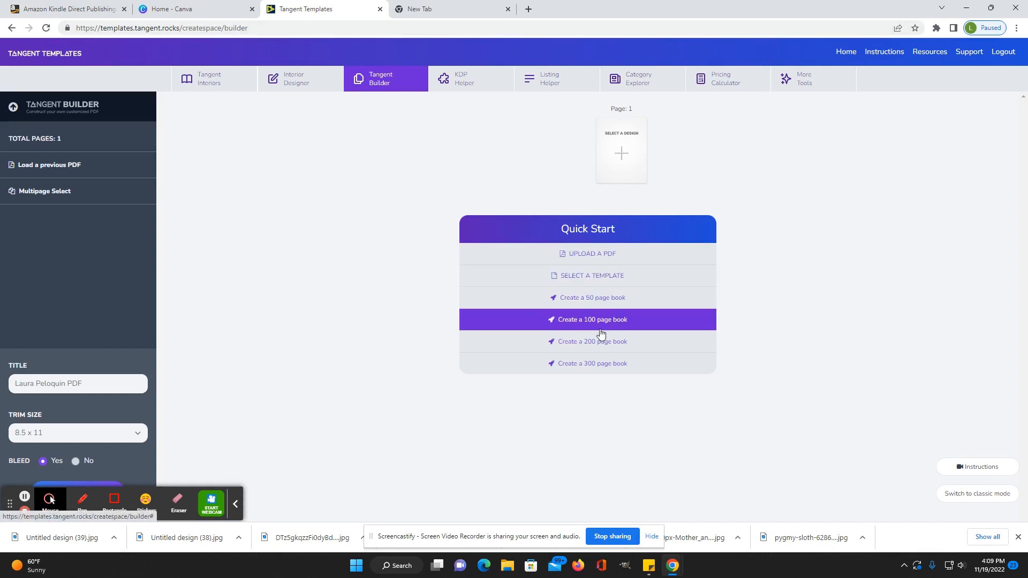
{"action": "left_click", "coordinate": [590, 275]}
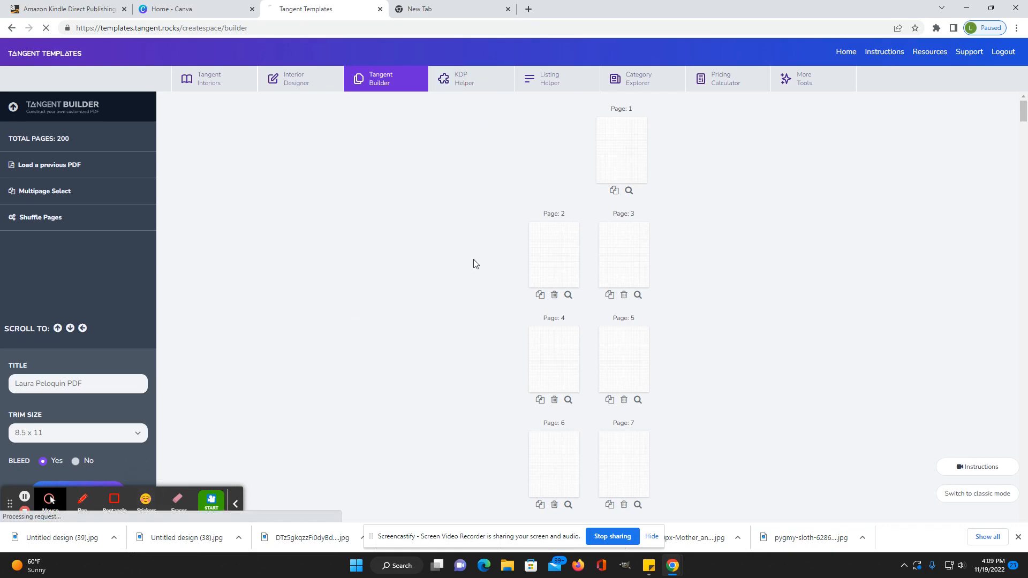
{"action": "left_click", "coordinate": [471, 78]}
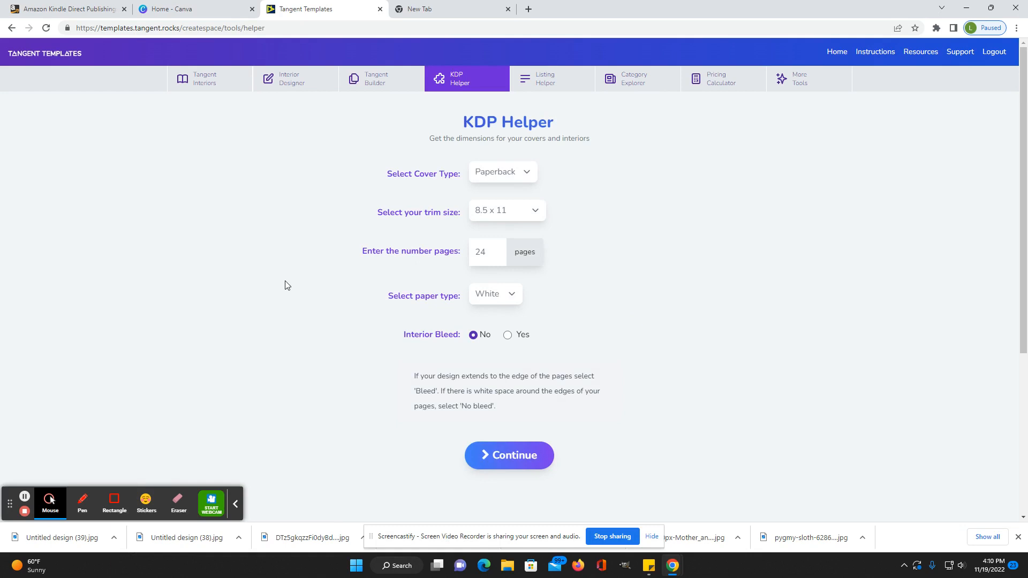
{"action": "mouse_move", "coordinate": [295, 278]}
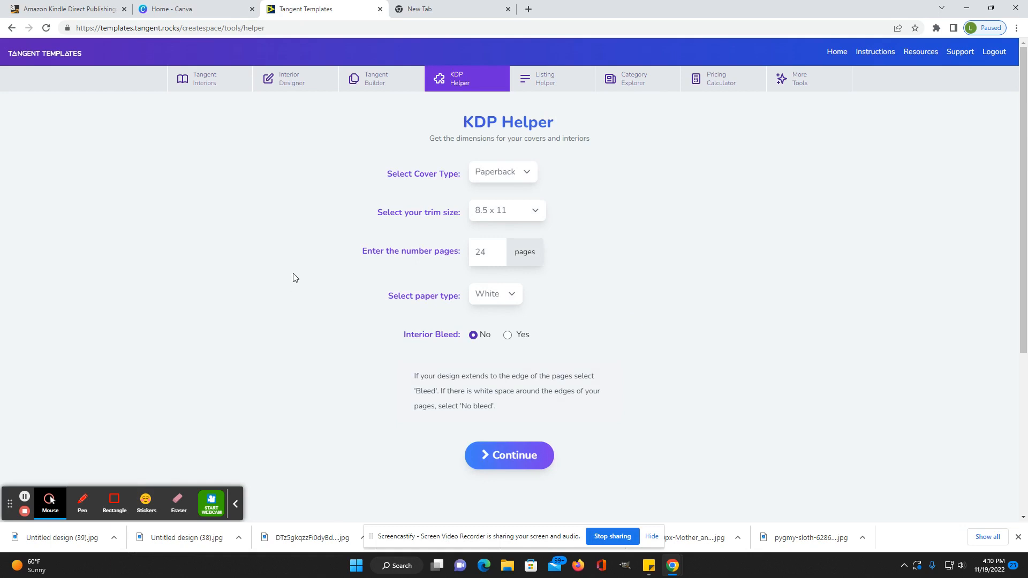
{"action": "mouse_move", "coordinate": [607, 210]}
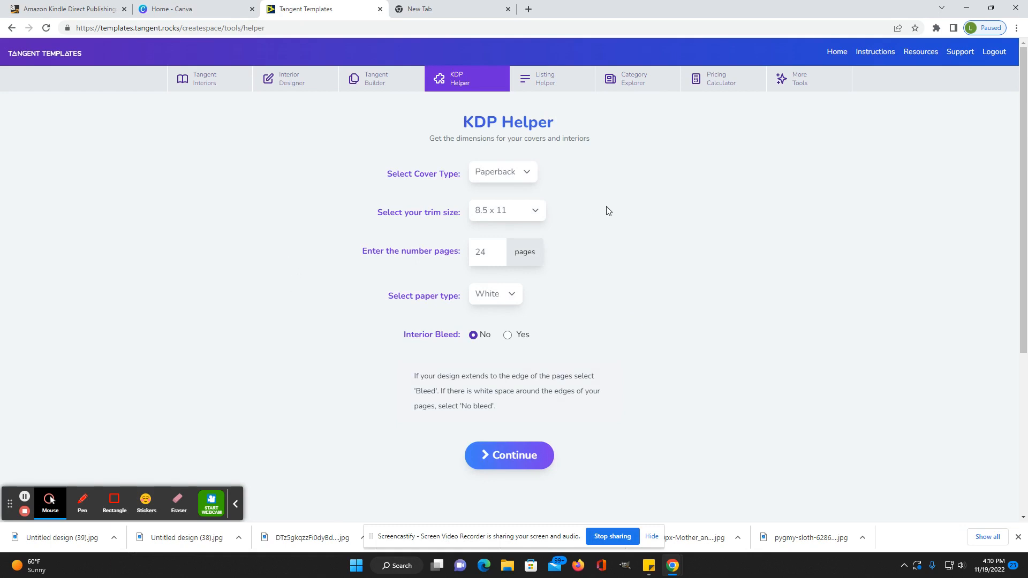
{"action": "mouse_move", "coordinate": [424, 239]}
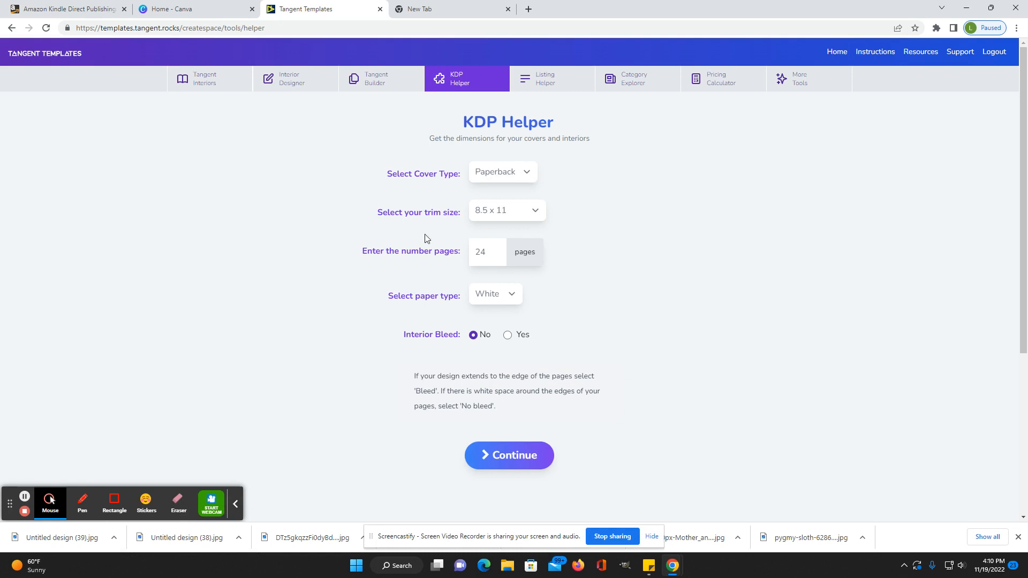
{"action": "mouse_move", "coordinate": [419, 230]}
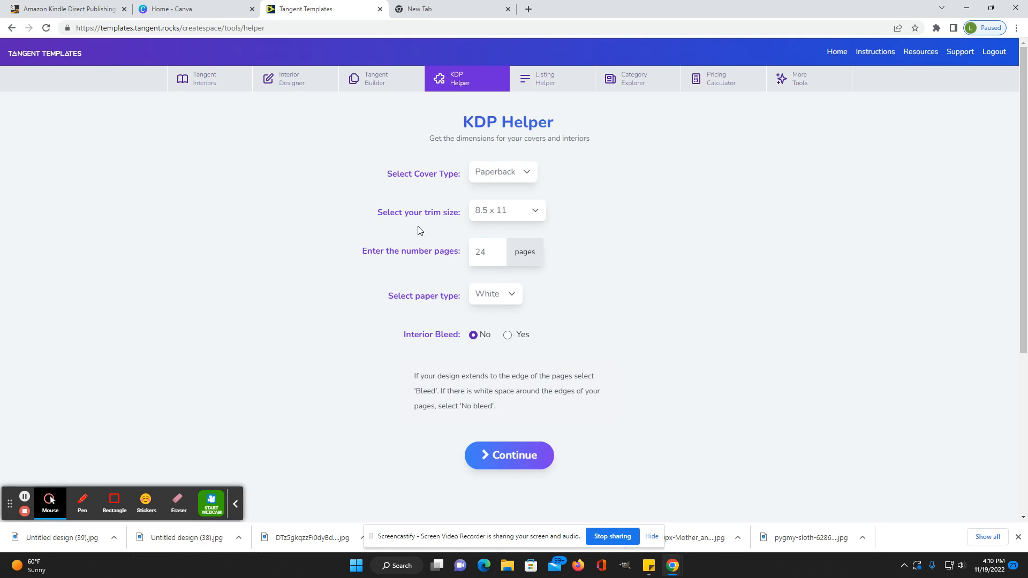
{"action": "mouse_move", "coordinate": [443, 227]}
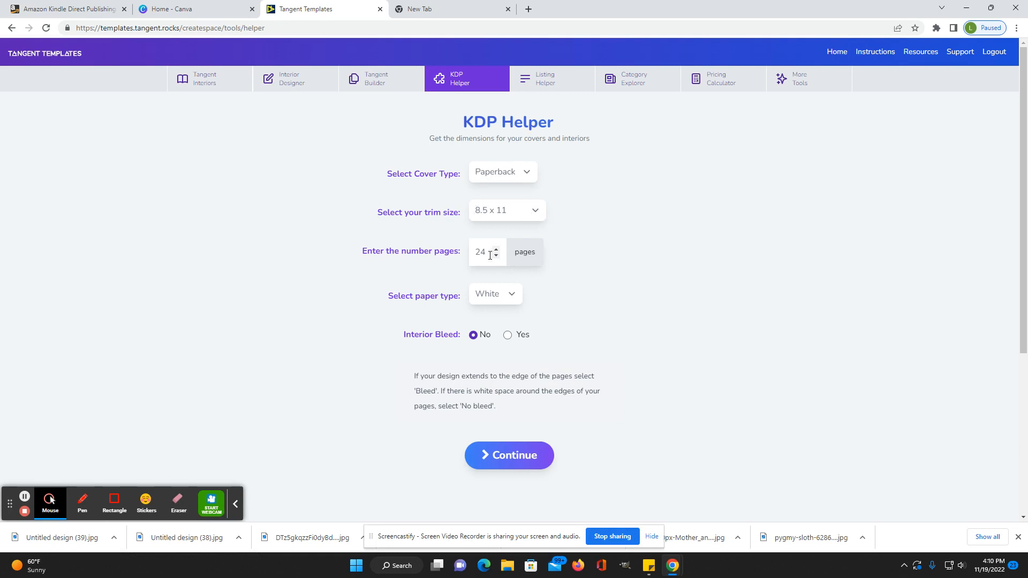
Calculate KDP dimensions for 100 pages with bleed, viewing interior and cover (0.23-inch spine).
{"action": "type", "text": "100"}
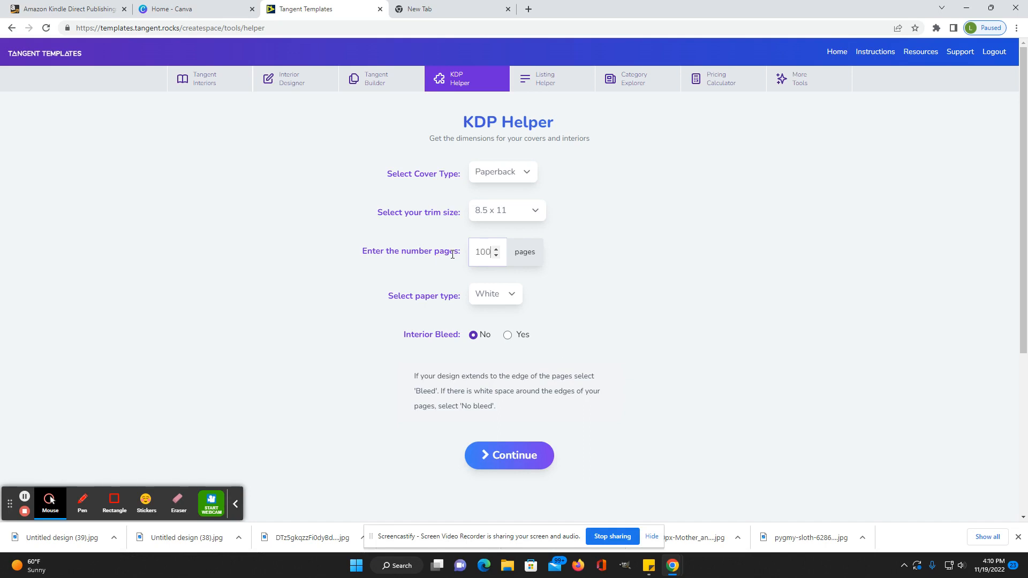
{"action": "left_click", "coordinate": [507, 335]}
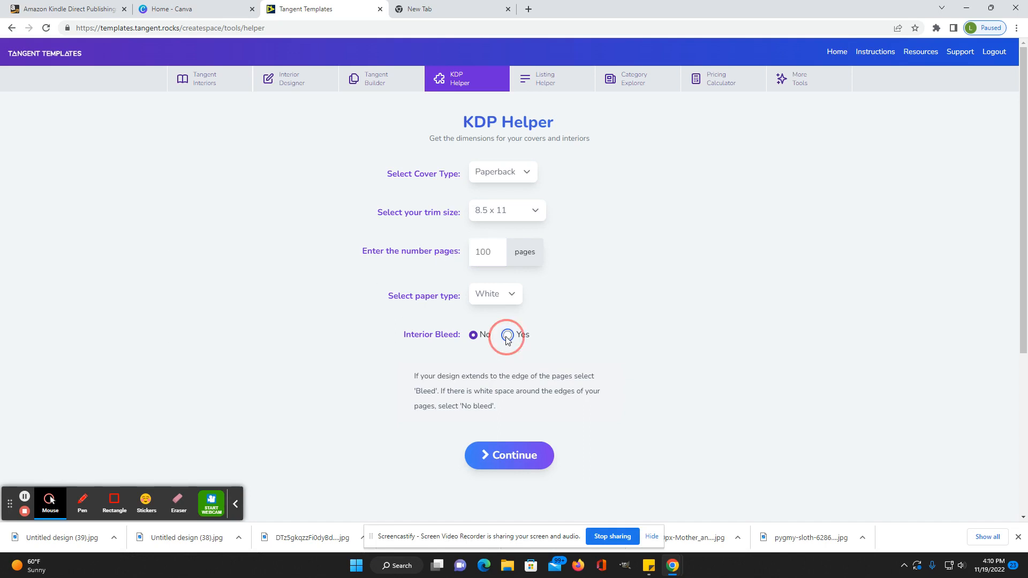
{"action": "left_click", "coordinate": [509, 455]}
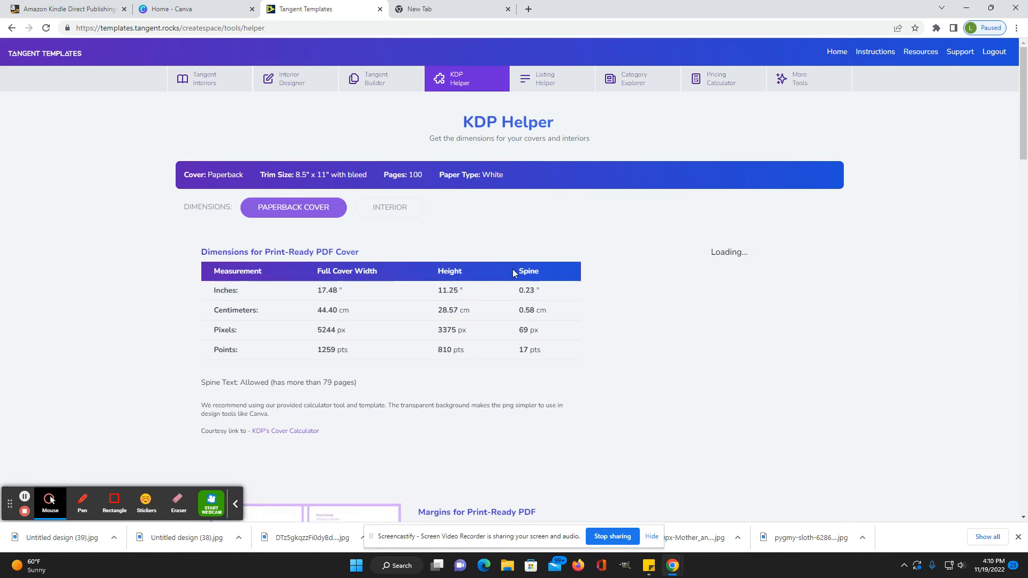
{"action": "left_click", "coordinate": [389, 207]}
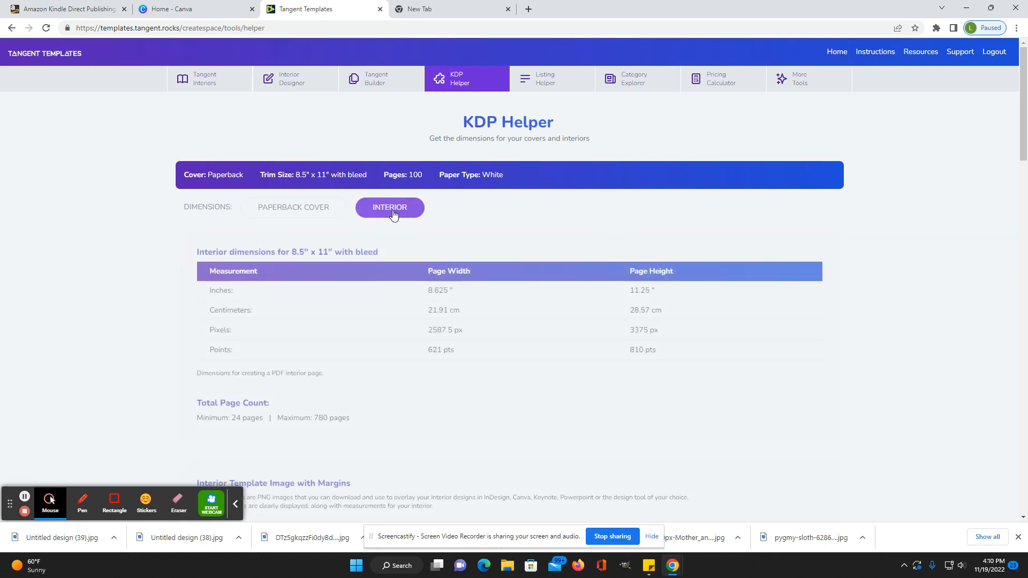
{"action": "left_click", "coordinate": [293, 207]}
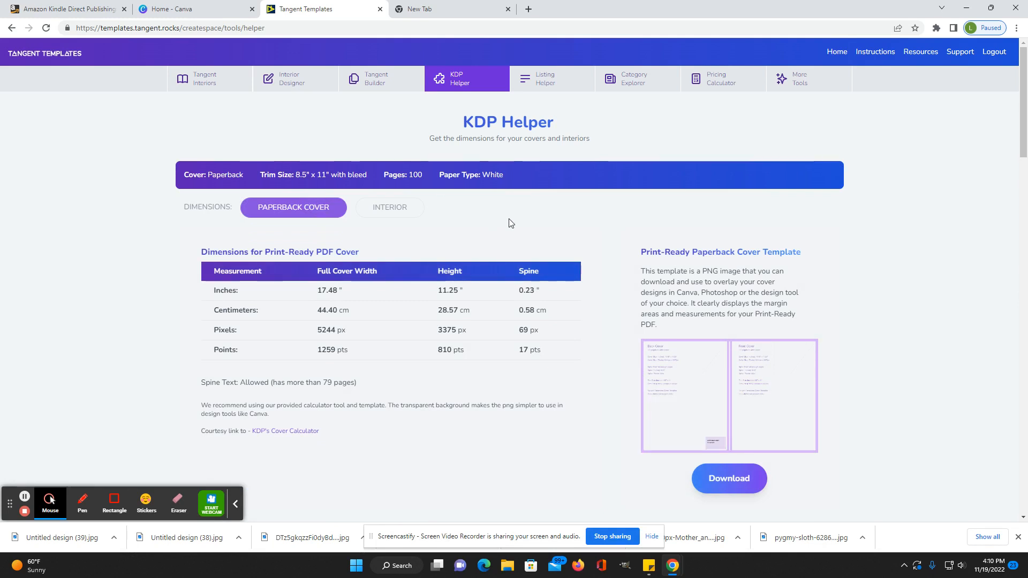
{"action": "mouse_move", "coordinate": [553, 78]}
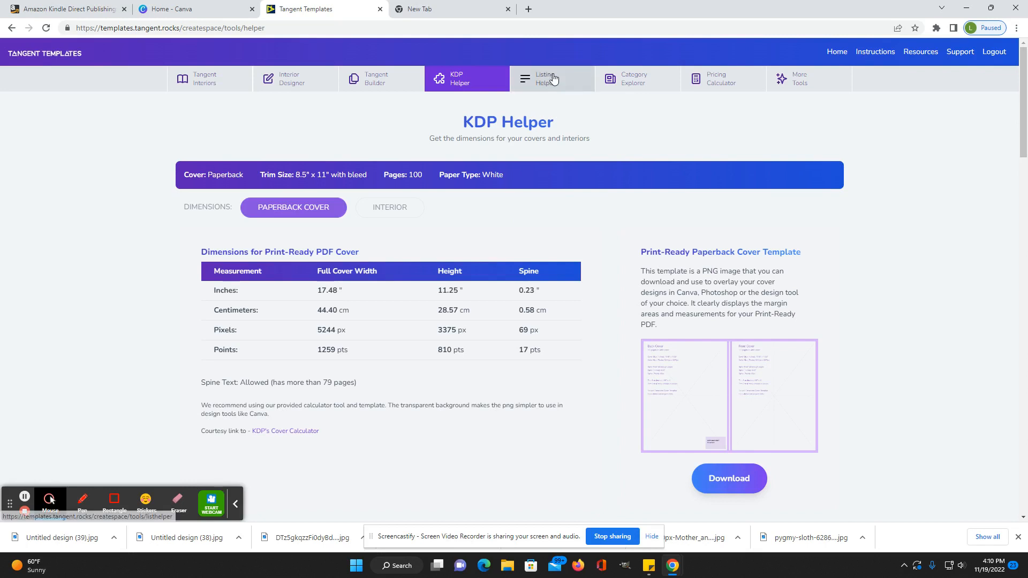
Open the Listing Helper and scroll through its blank book listing form.
{"action": "left_click", "coordinate": [551, 78]}
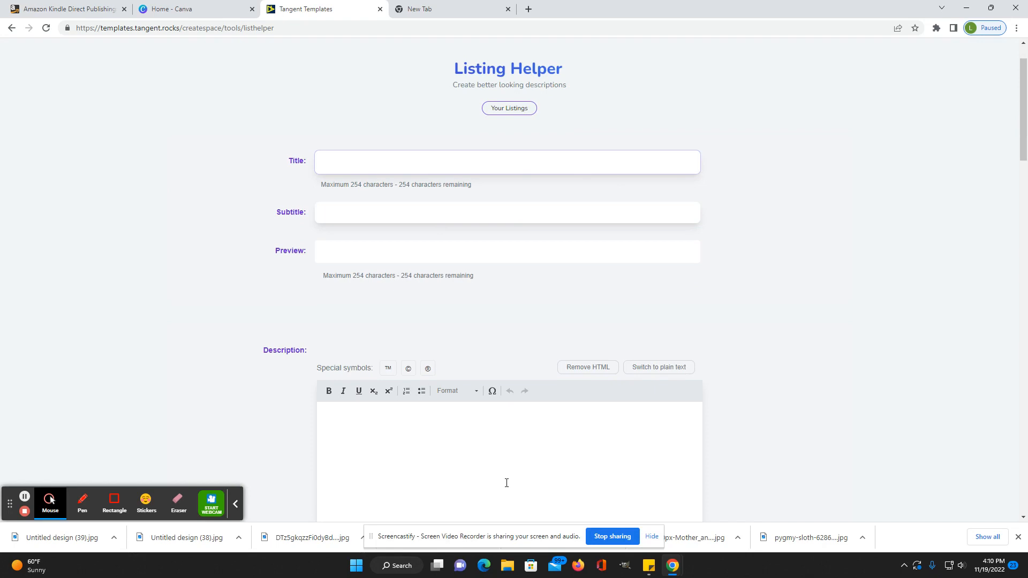
{"action": "scroll", "scroll_direction": "down", "scroll_amount": 3}
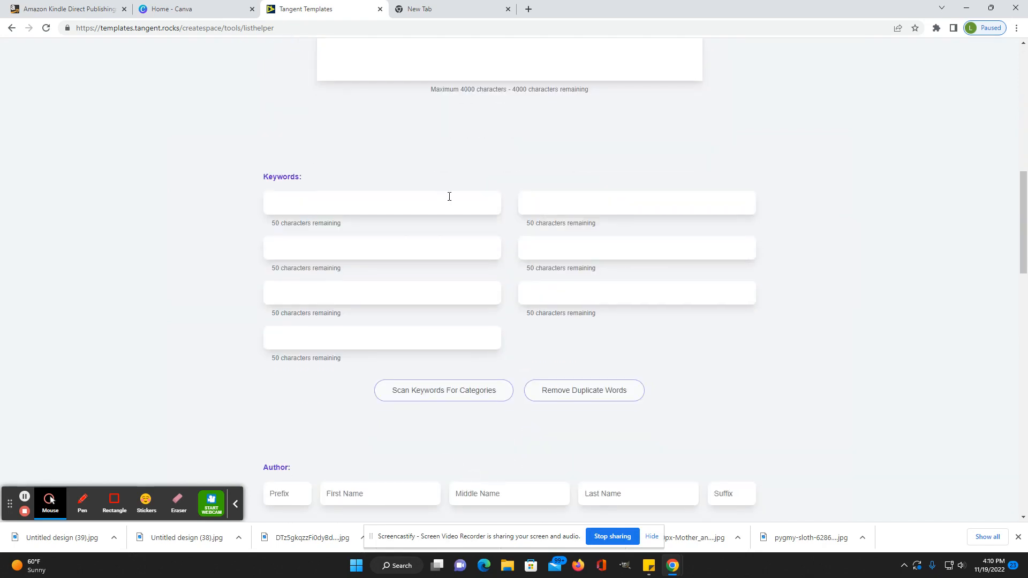
{"action": "scroll", "scroll_direction": "down", "scroll_amount": 3}
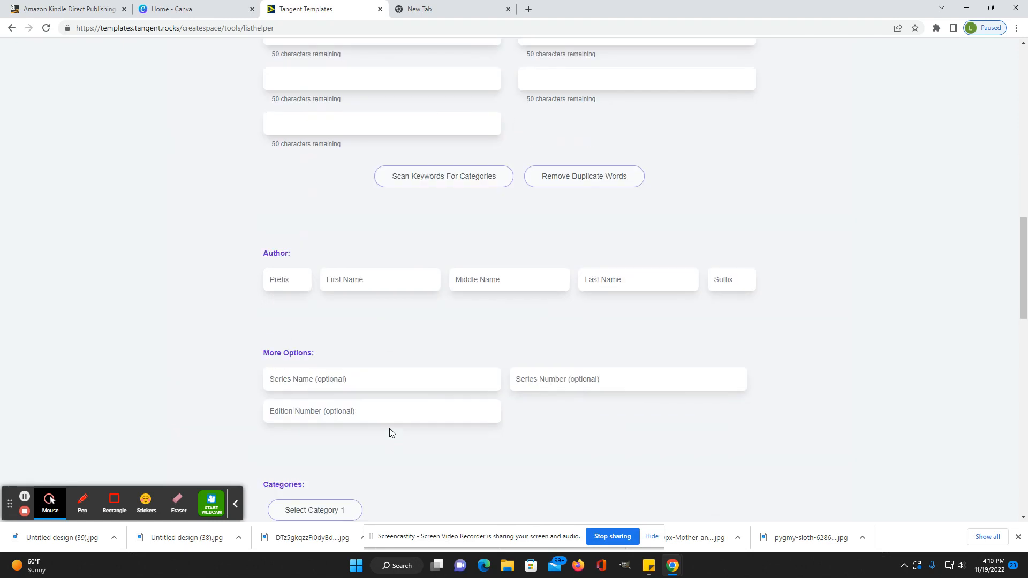
{"action": "scroll", "scroll_direction": "down", "scroll_amount": 3}
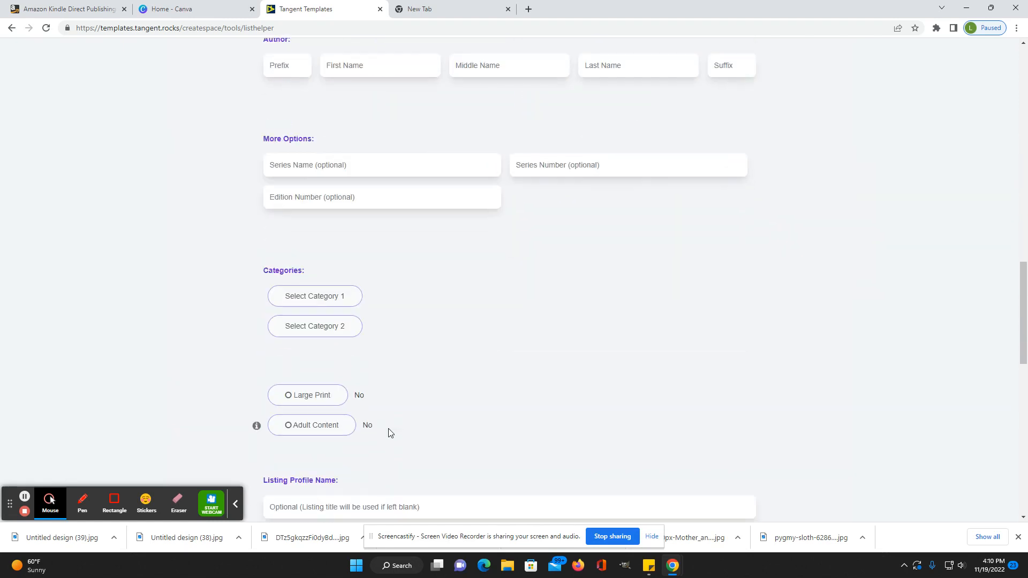
{"action": "scroll", "scroll_direction": "down", "scroll_amount": 3}
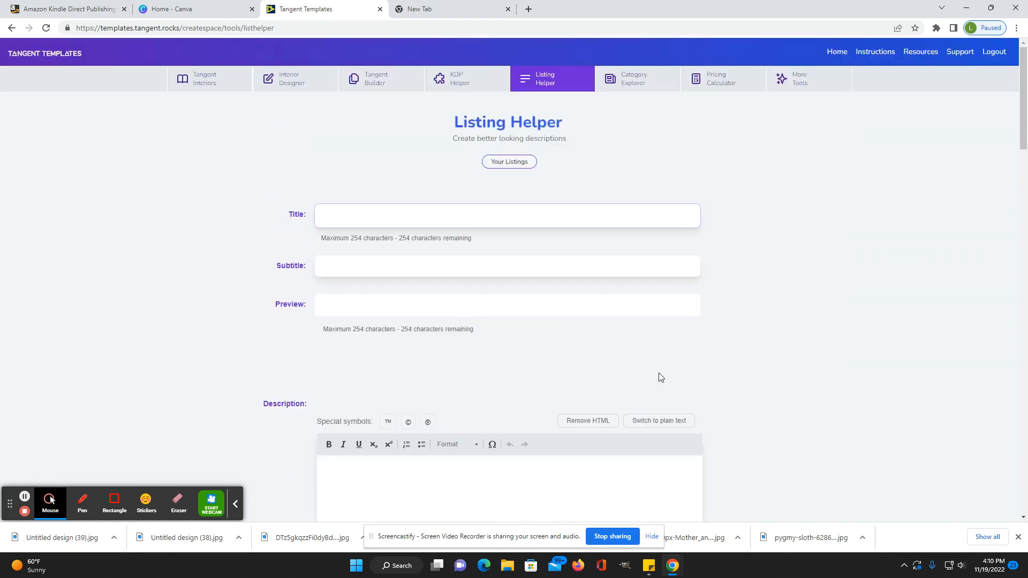
{"action": "scroll", "scroll_direction": "down", "scroll_amount": 3}
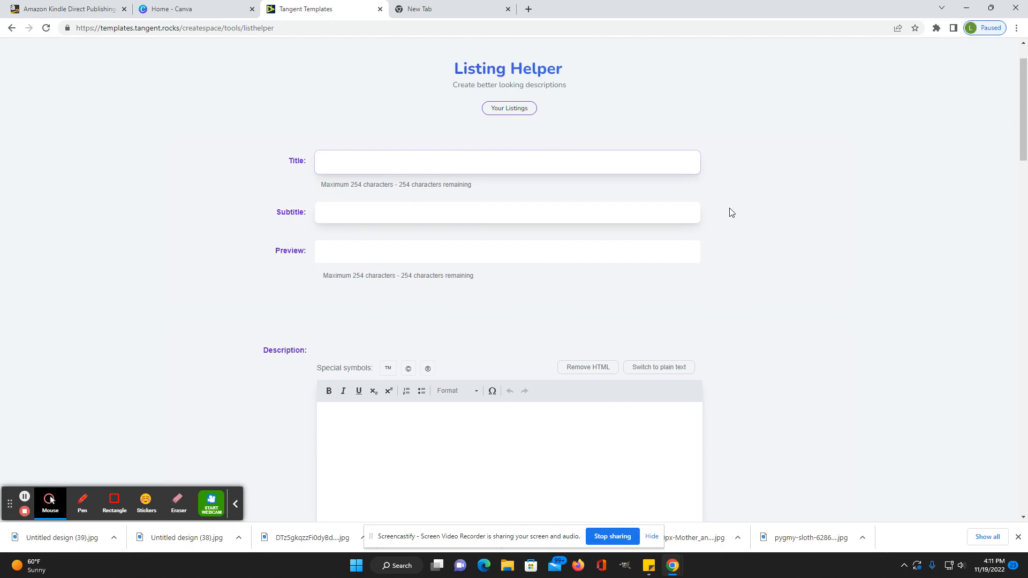
Select the Title field, then scroll down to the Keywords section.
{"action": "left_click", "coordinate": [507, 162]}
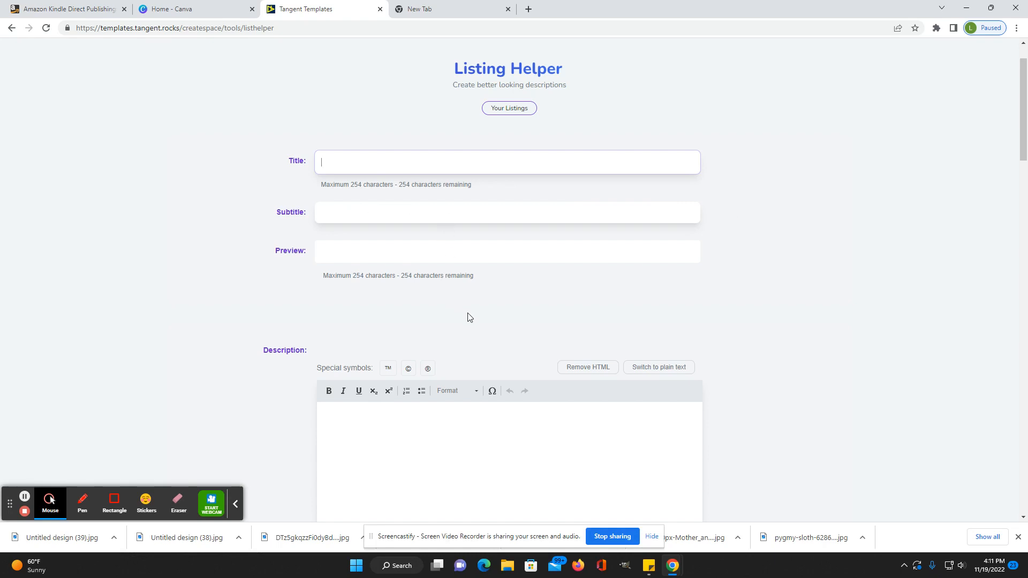
{"action": "scroll", "scroll_direction": "down", "scroll_amount": 3}
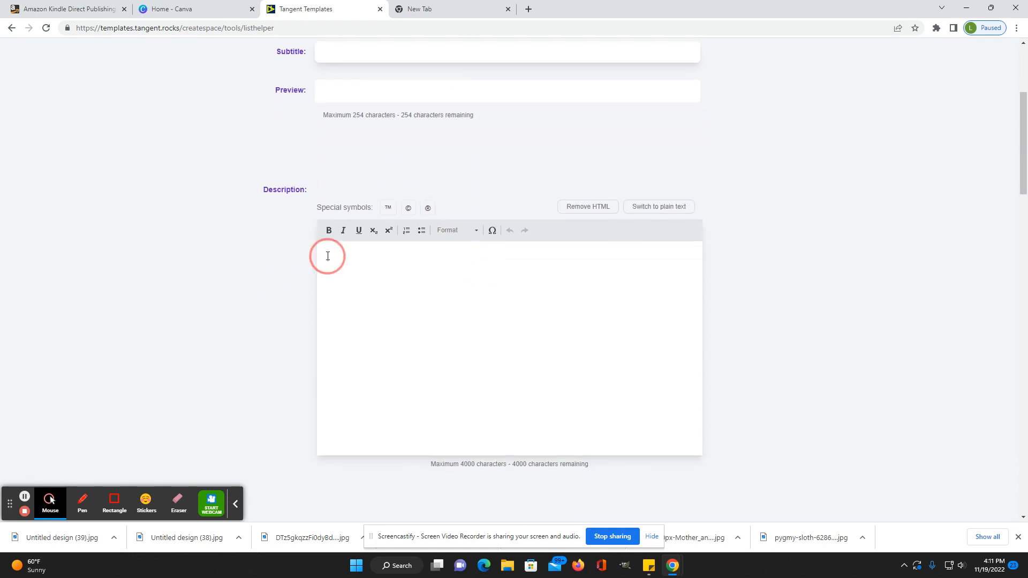
{"action": "mouse_move", "coordinate": [477, 329]}
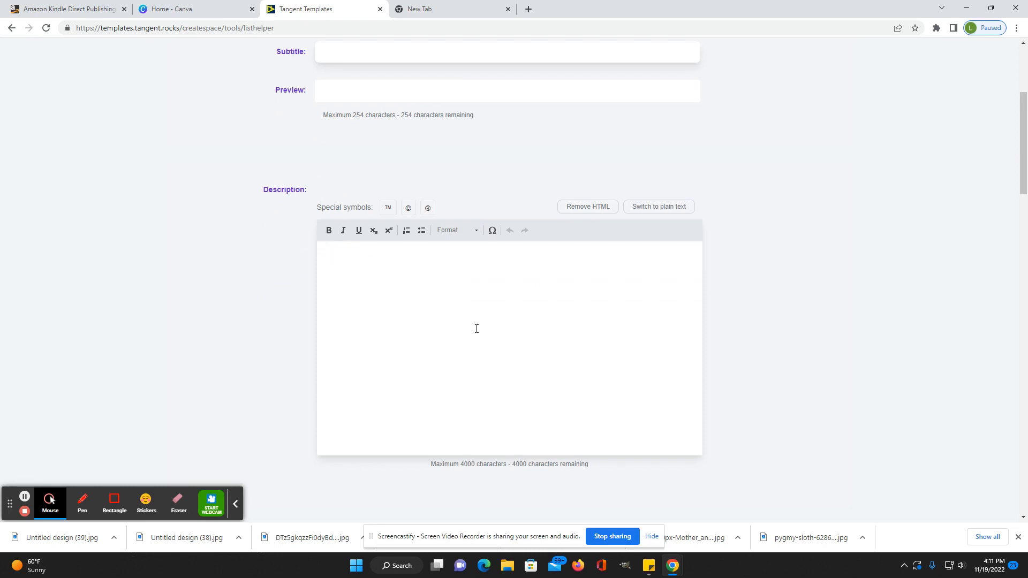
{"action": "mouse_move", "coordinate": [352, 264]}
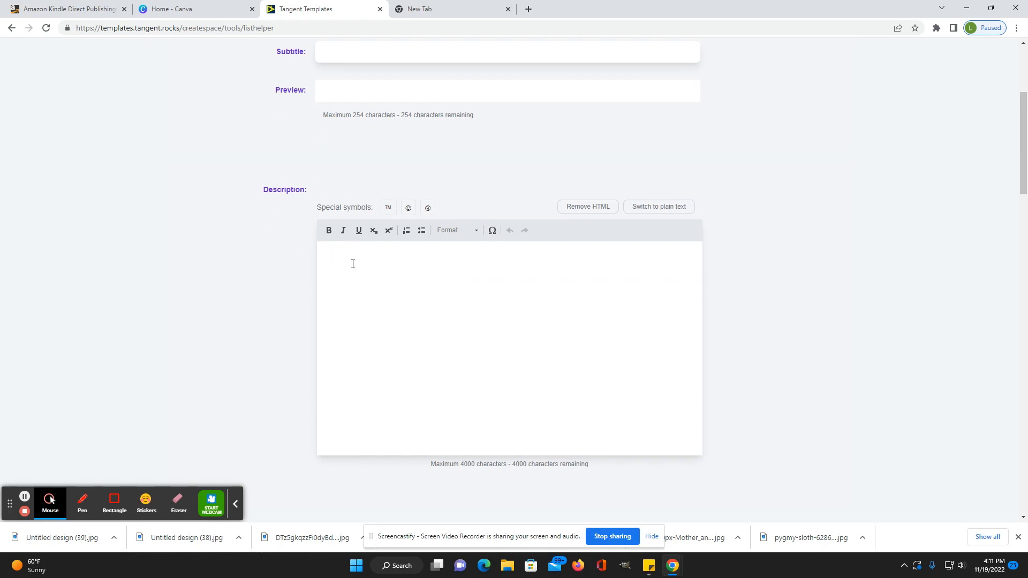
{"action": "scroll", "scroll_direction": "down", "scroll_amount": 3}
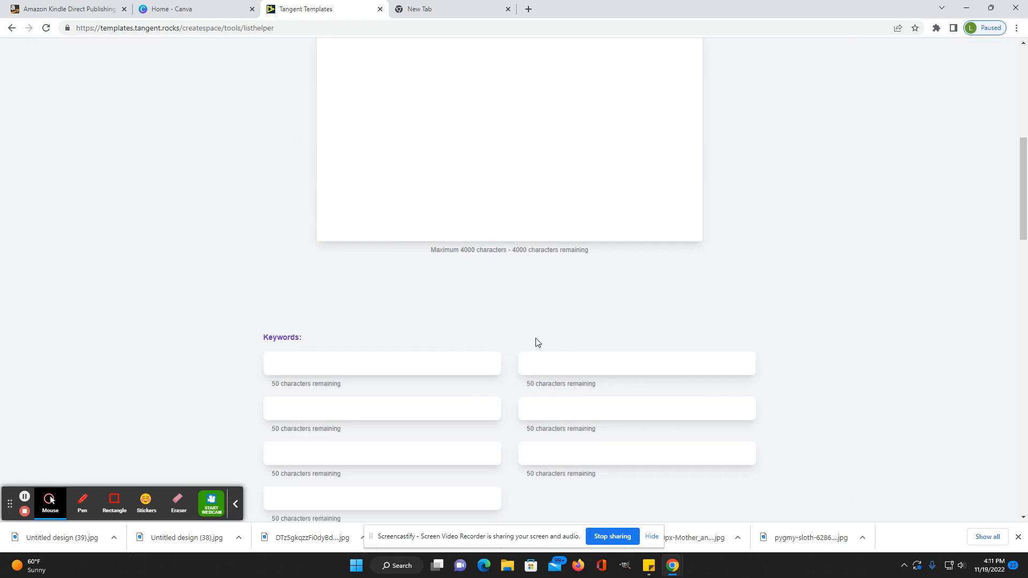
{"action": "scroll", "scroll_direction": "down", "scroll_amount": 3}
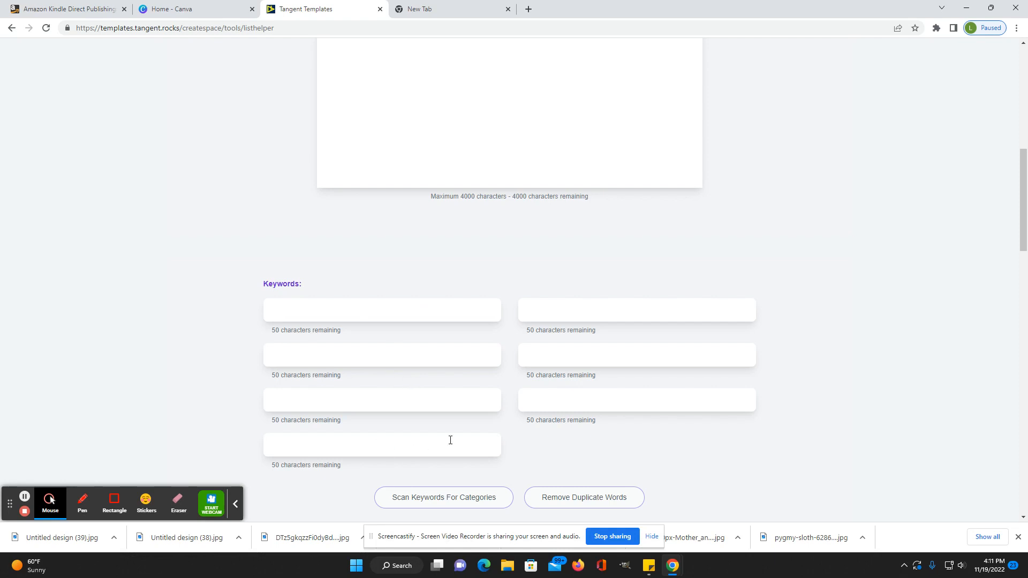
{"action": "mouse_move", "coordinate": [554, 300]}
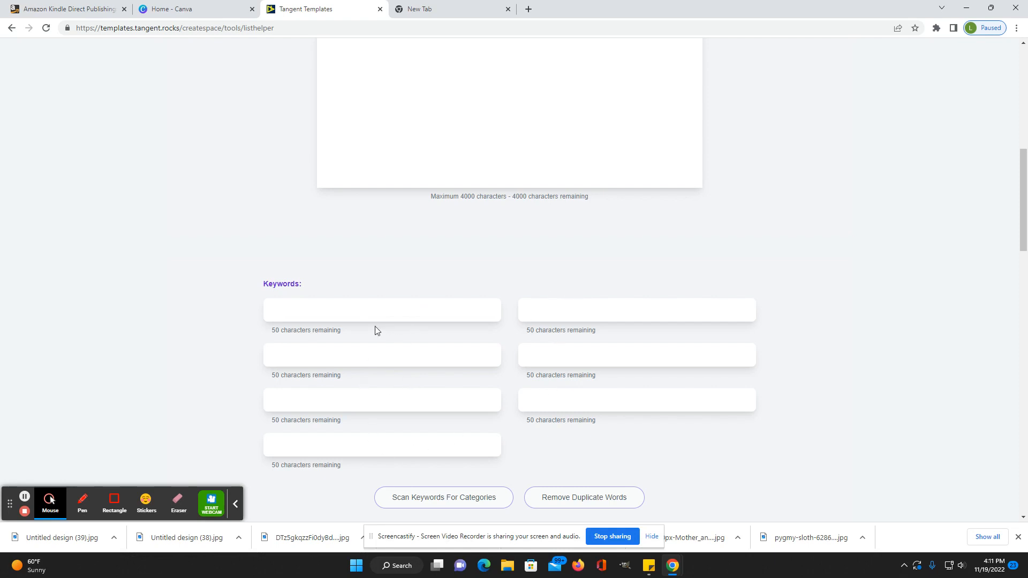
{"action": "left_click", "coordinate": [382, 310]}
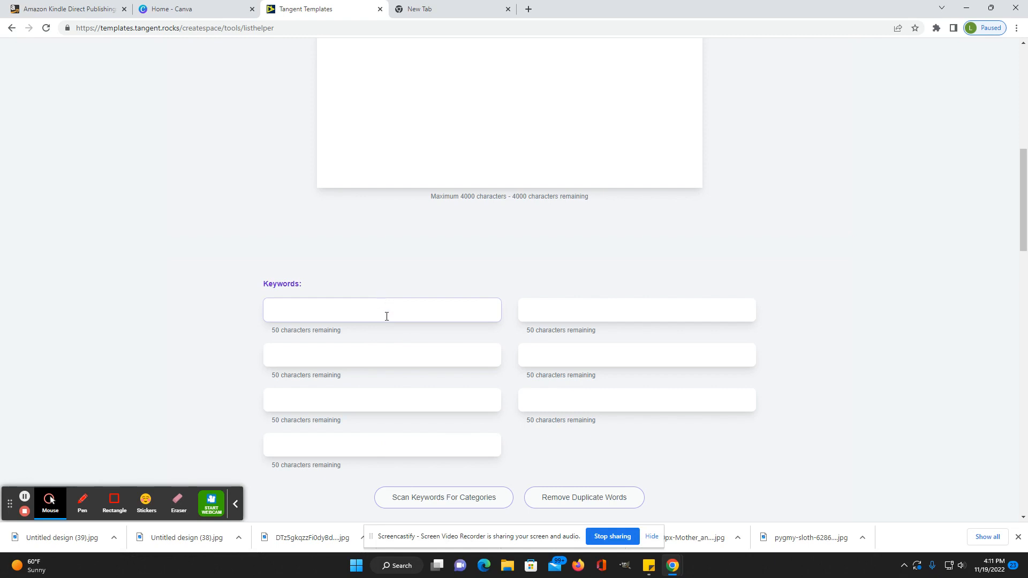
{"action": "left_click", "coordinate": [383, 310]}
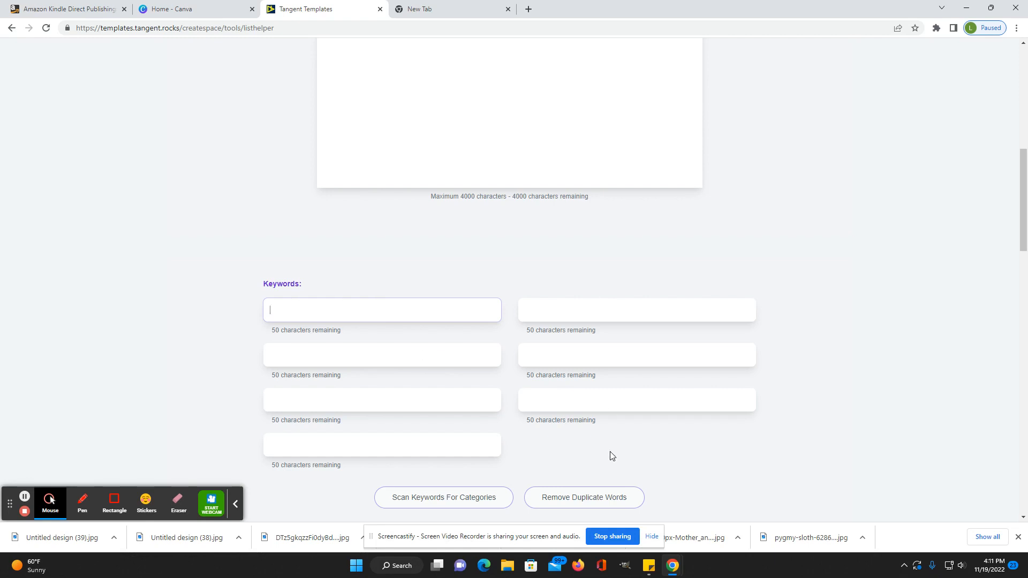
{"action": "mouse_move", "coordinate": [627, 439]}
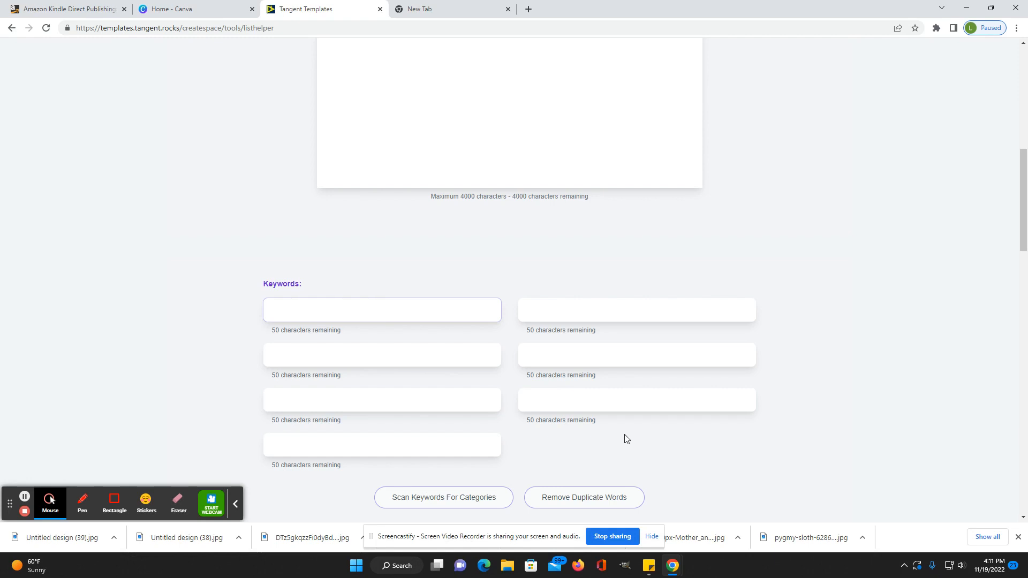
{"action": "mouse_move", "coordinate": [672, 432]}
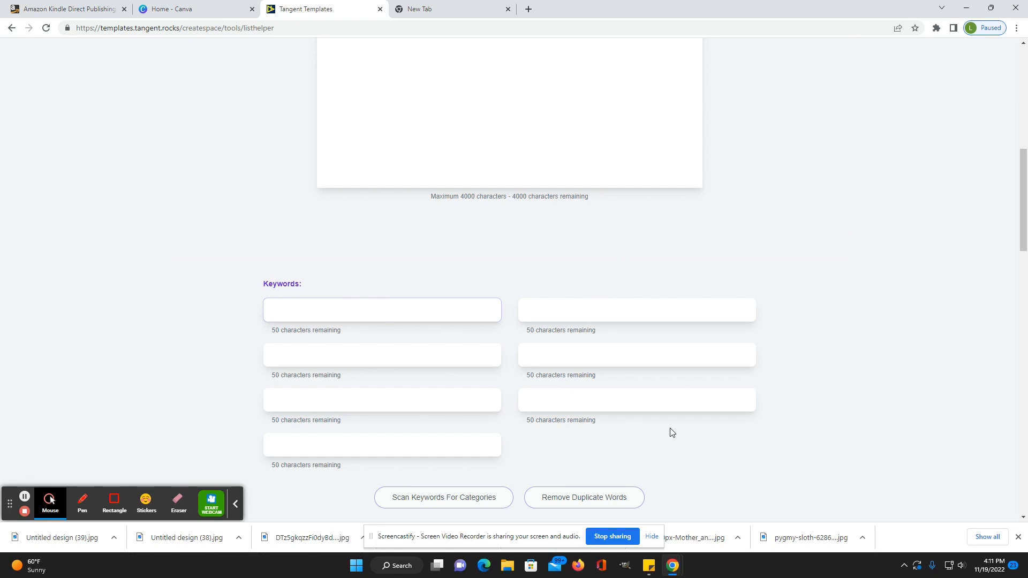
{"action": "scroll", "scroll_direction": "down", "scroll_amount": 3}
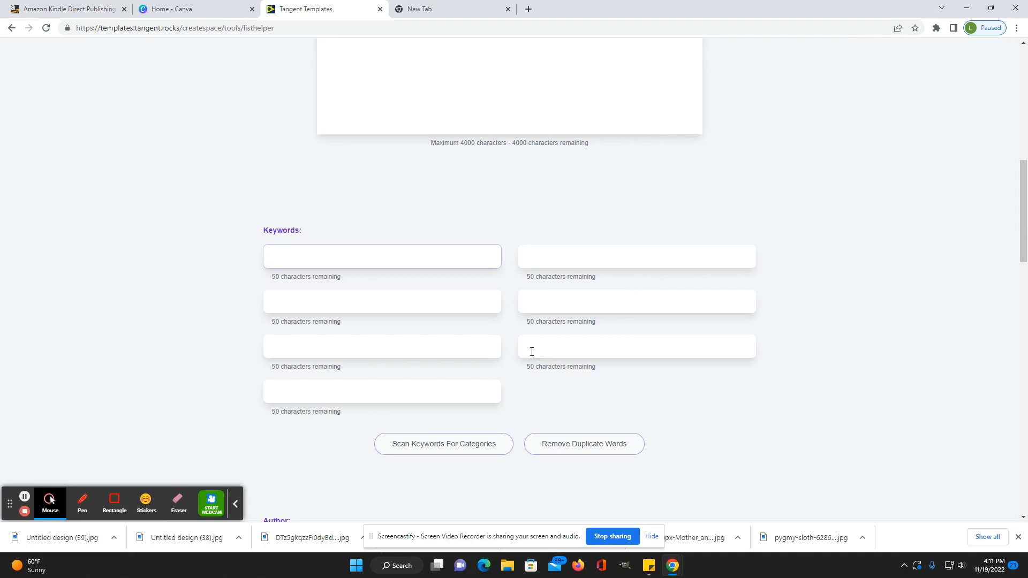
{"action": "mouse_move", "coordinate": [596, 347]}
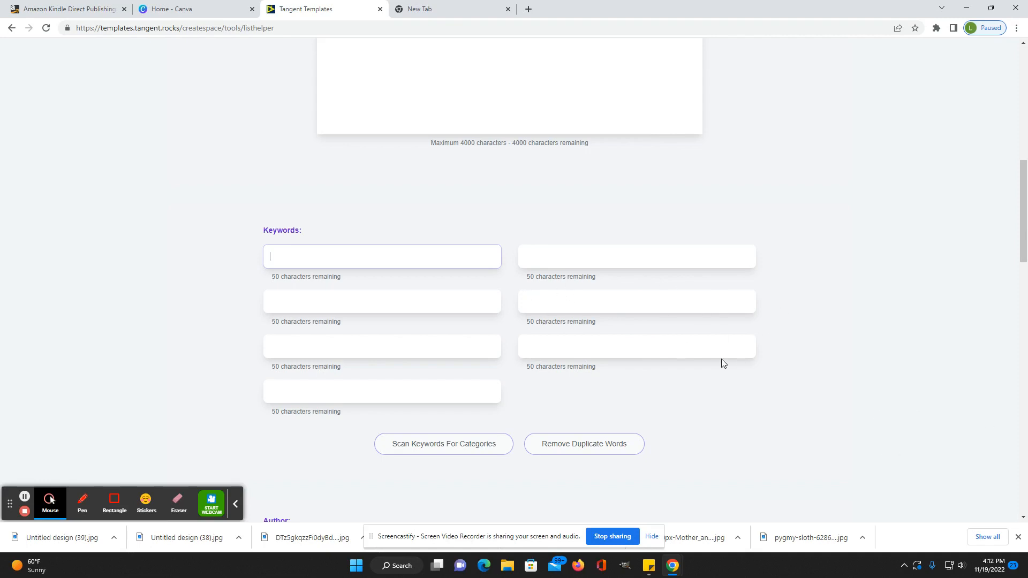
{"action": "scroll", "scroll_direction": "down", "scroll_amount": 3}
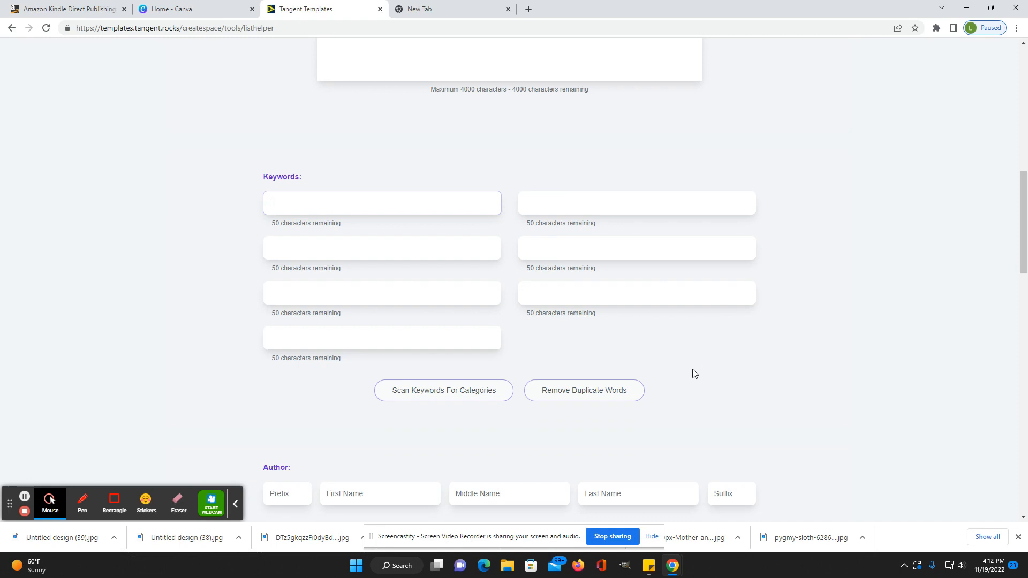
{"action": "scroll", "scroll_direction": "down", "scroll_amount": 3}
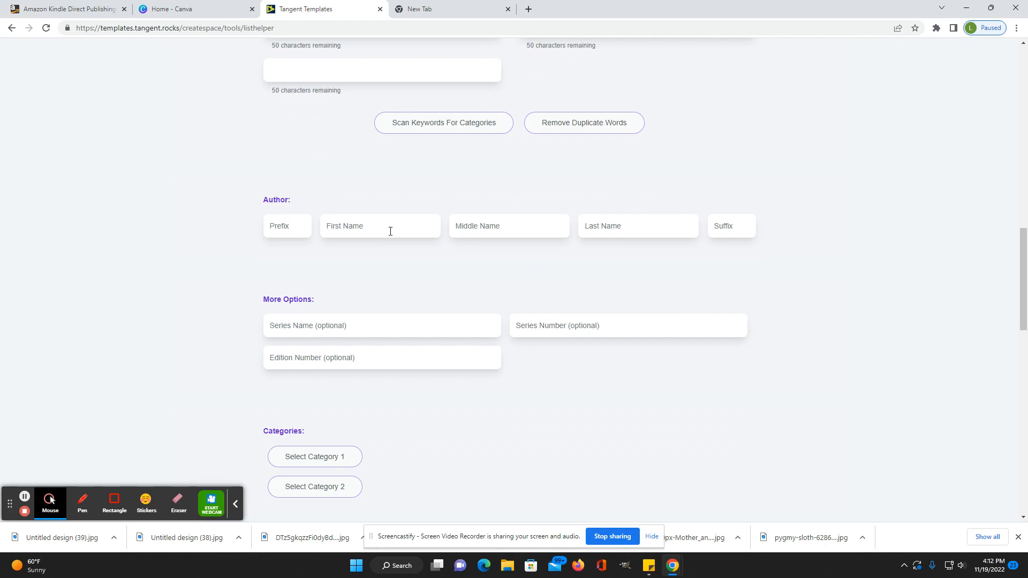
{"action": "mouse_move", "coordinate": [581, 236]}
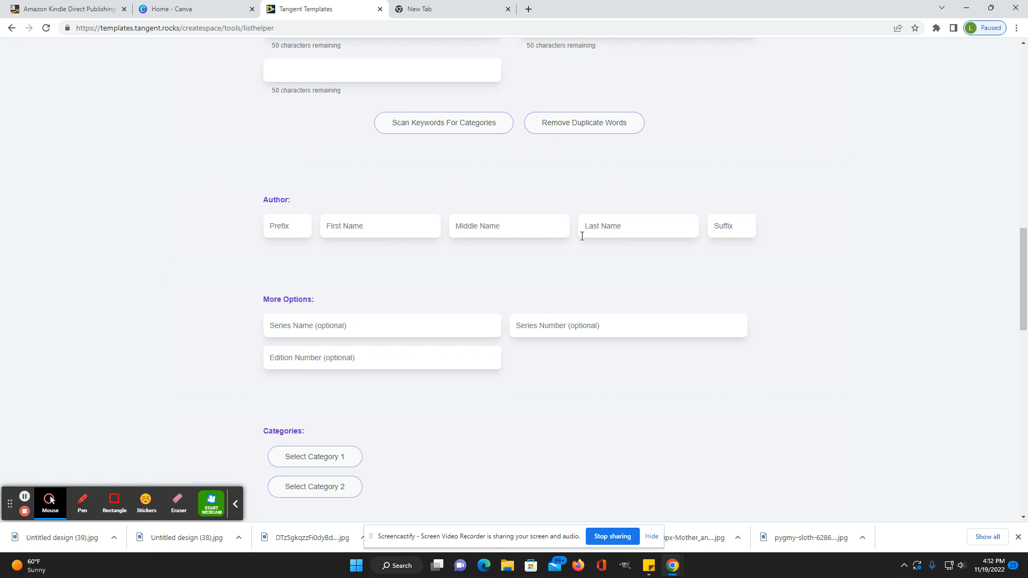
{"action": "mouse_move", "coordinate": [547, 420]}
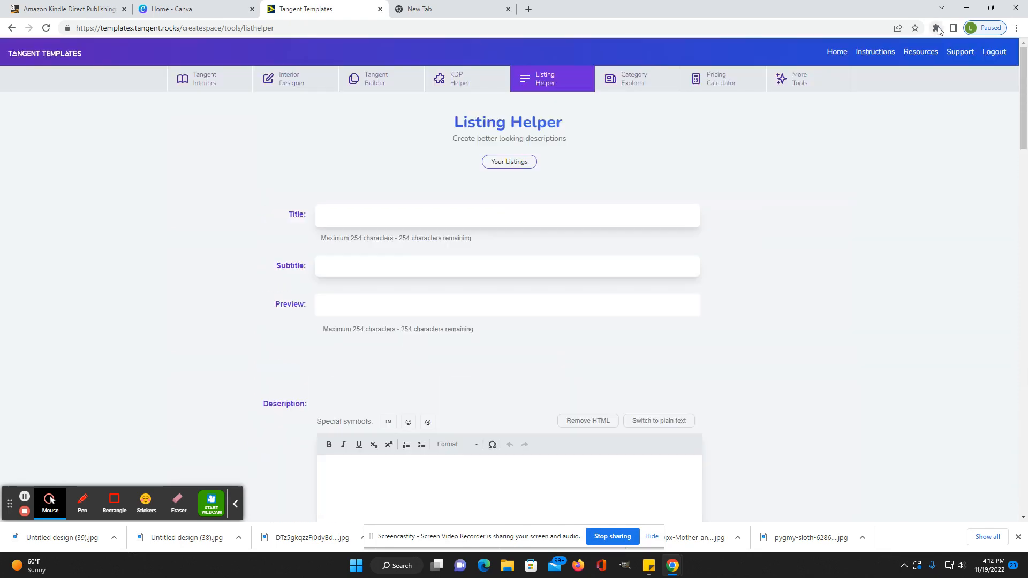
Show Chrome's installed extensions, including Tangent Templates List Helper.
{"action": "left_click", "coordinate": [937, 28]}
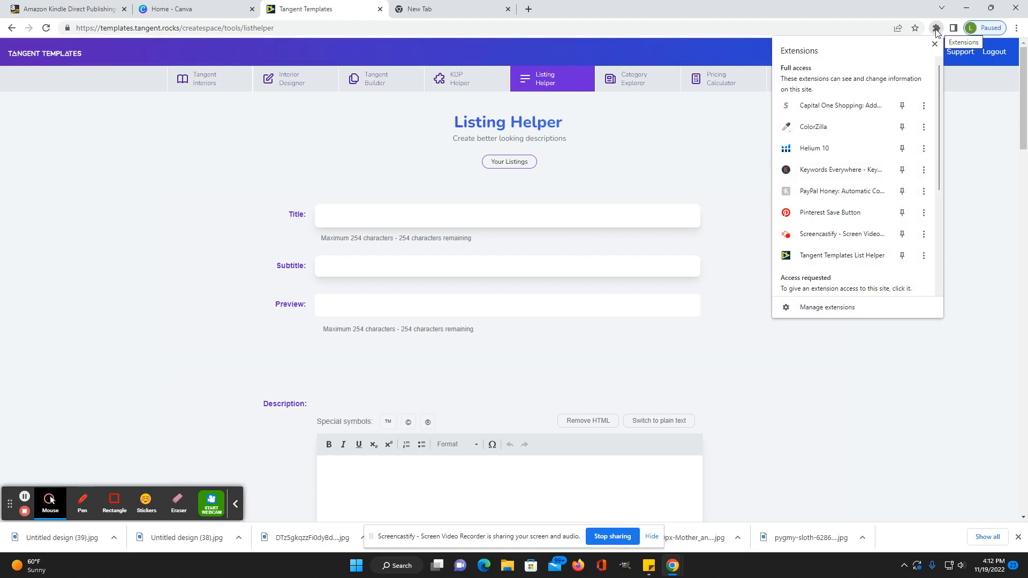
{"action": "mouse_move", "coordinate": [843, 256]}
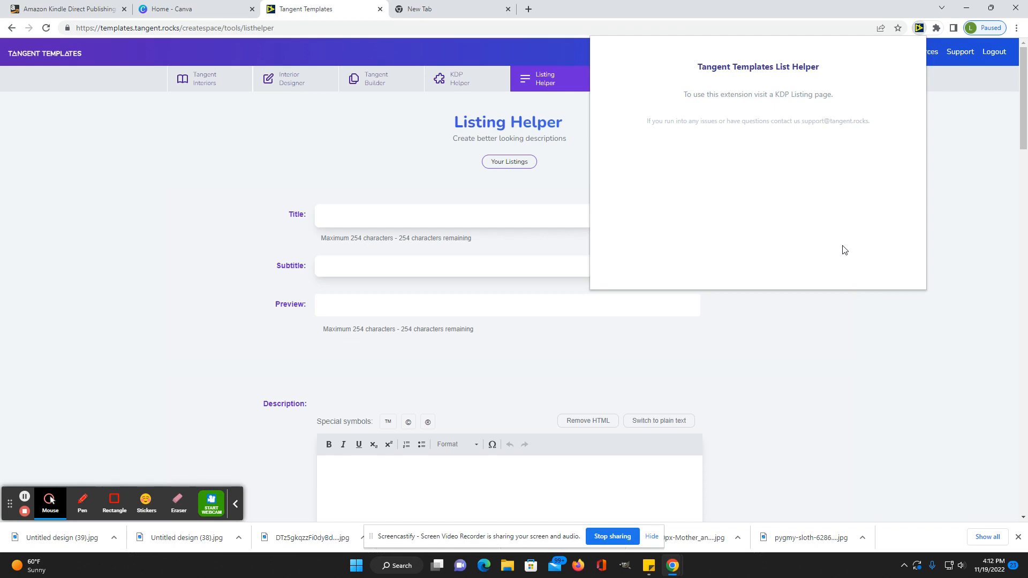
{"action": "mouse_move", "coordinate": [626, 125]}
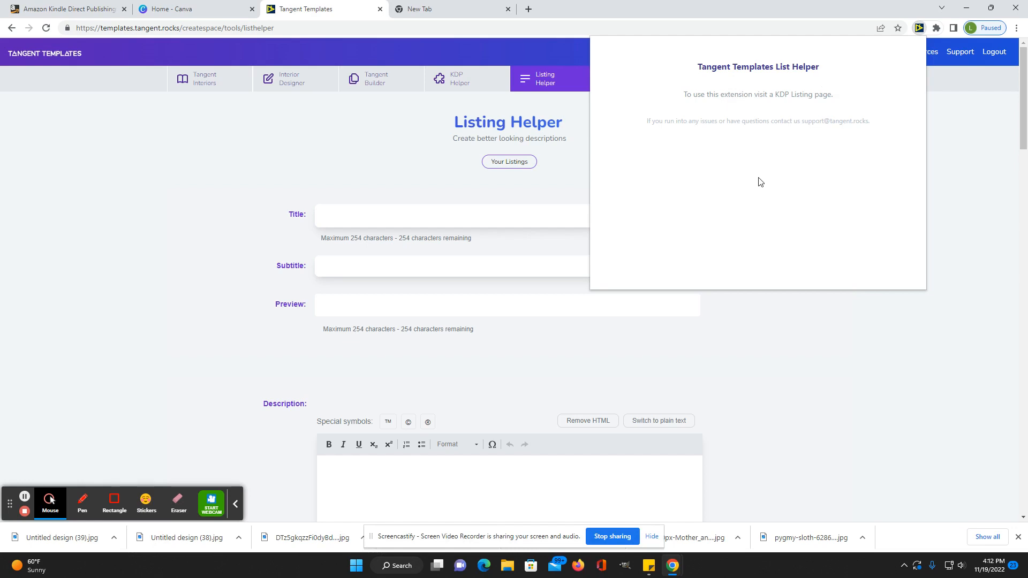
{"action": "mouse_move", "coordinate": [186, 173]}
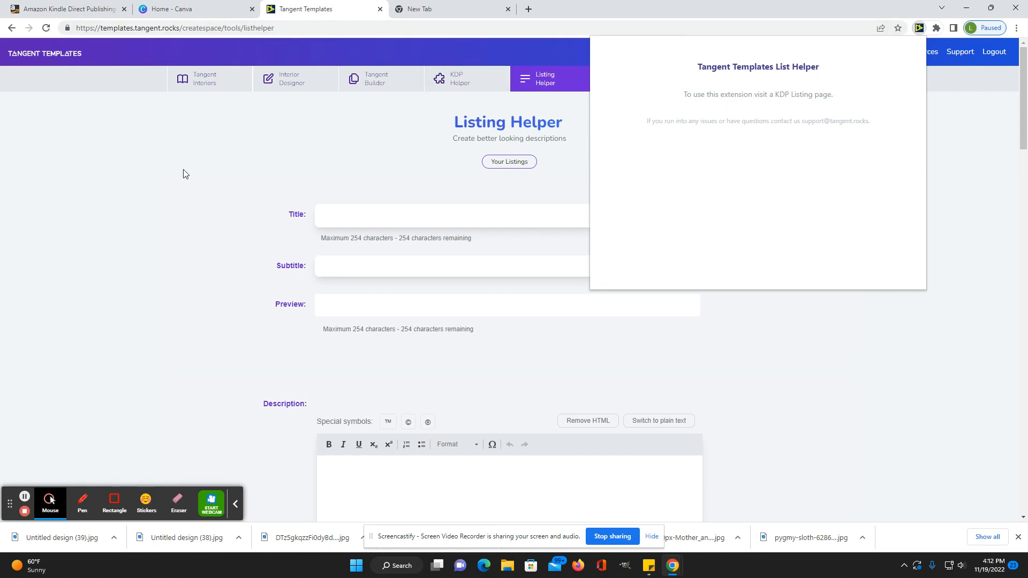
{"action": "mouse_move", "coordinate": [761, 186]}
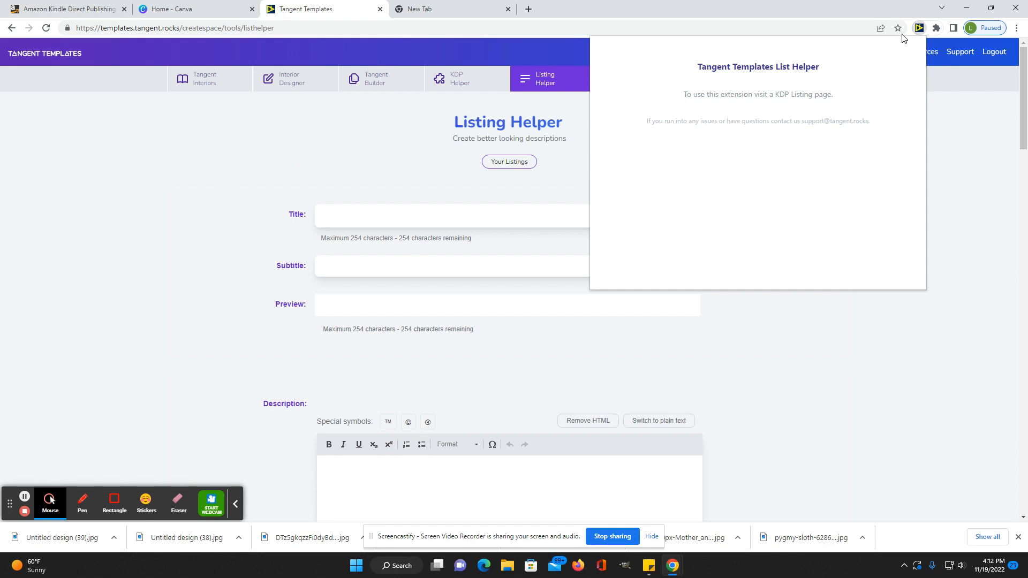
{"action": "mouse_move", "coordinate": [707, 94]}
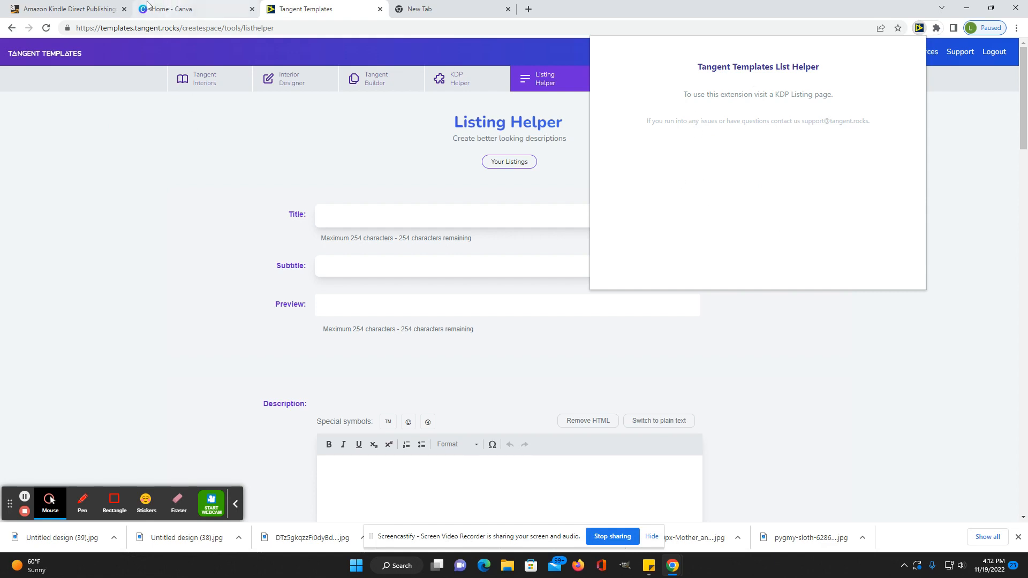
Start a new paperback draft from the Amazon KDP page.
{"action": "left_click", "coordinate": [67, 9]}
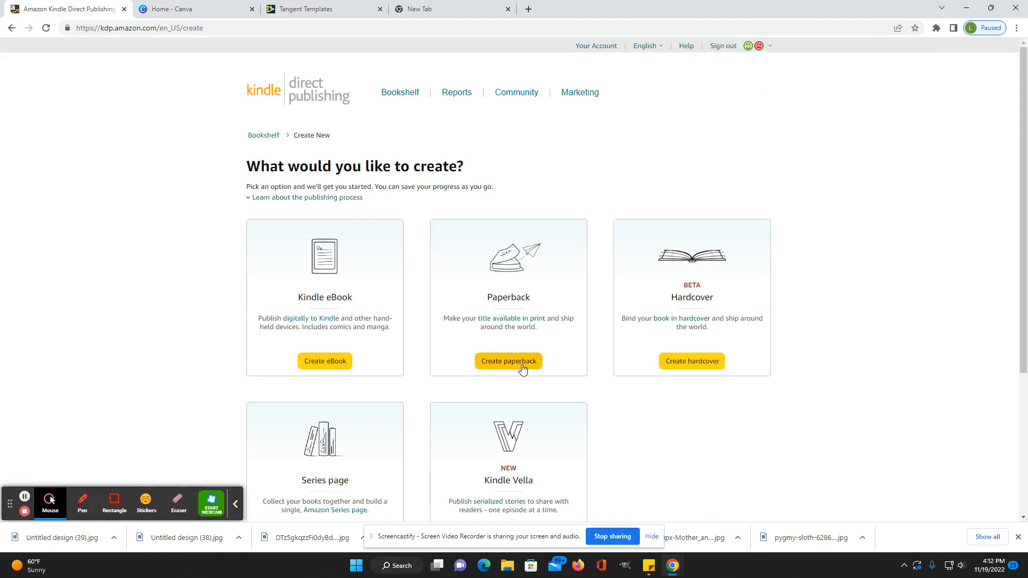
{"action": "left_click", "coordinate": [508, 361]}
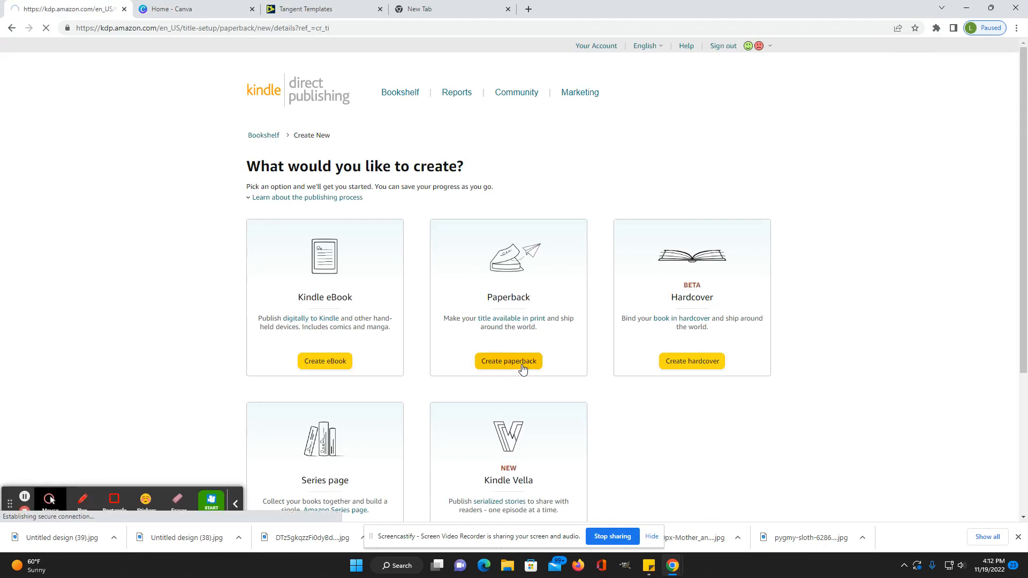
{"action": "left_click", "coordinate": [509, 361]}
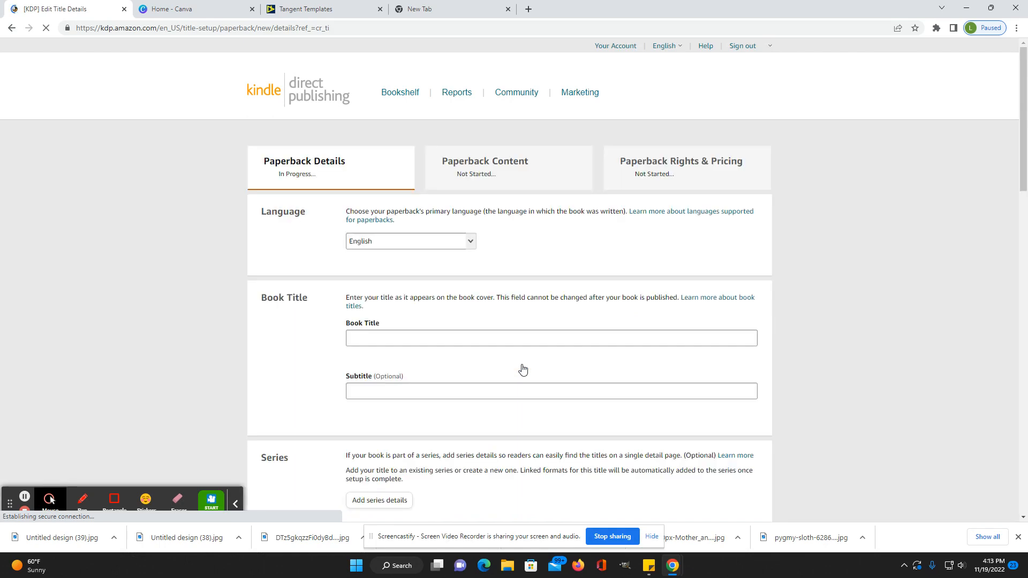
{"action": "scroll", "scroll_direction": "down", "scroll_amount": 3}
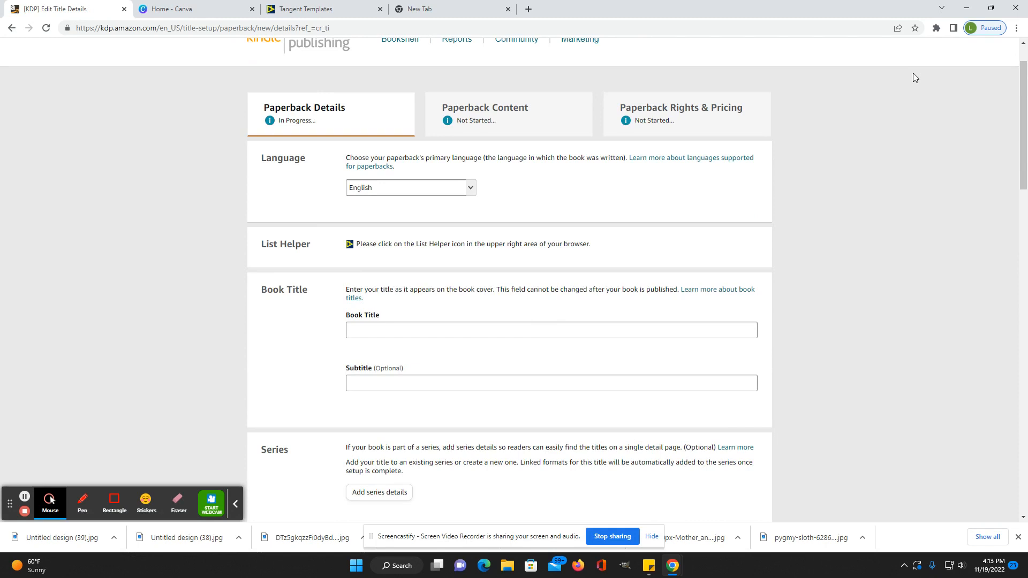
Autofill the paperback title from a saved List Helper listing and dismiss the categories dialog.
{"action": "left_click", "coordinate": [953, 27]}
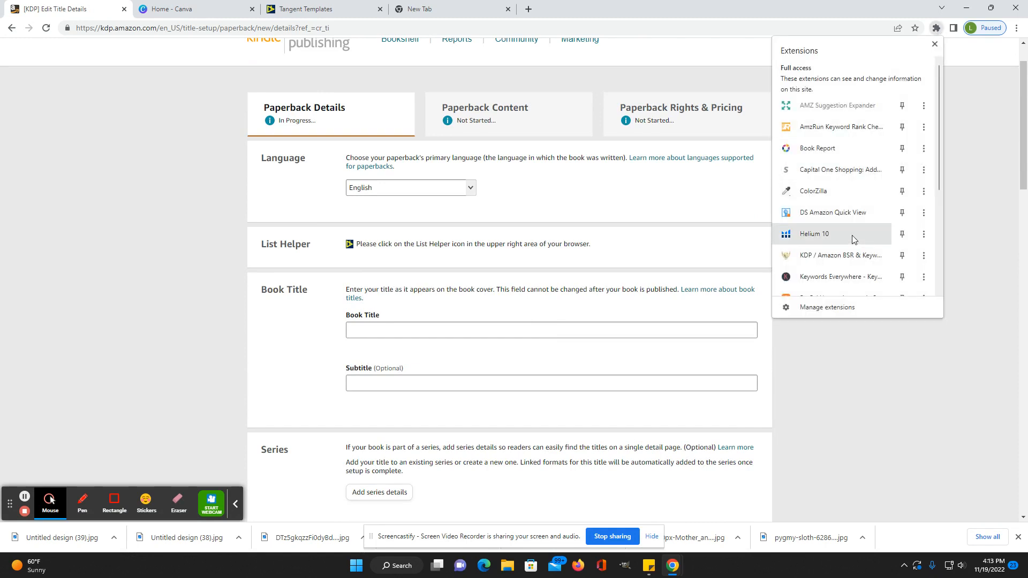
{"action": "scroll", "scroll_direction": "down", "scroll_amount": 3}
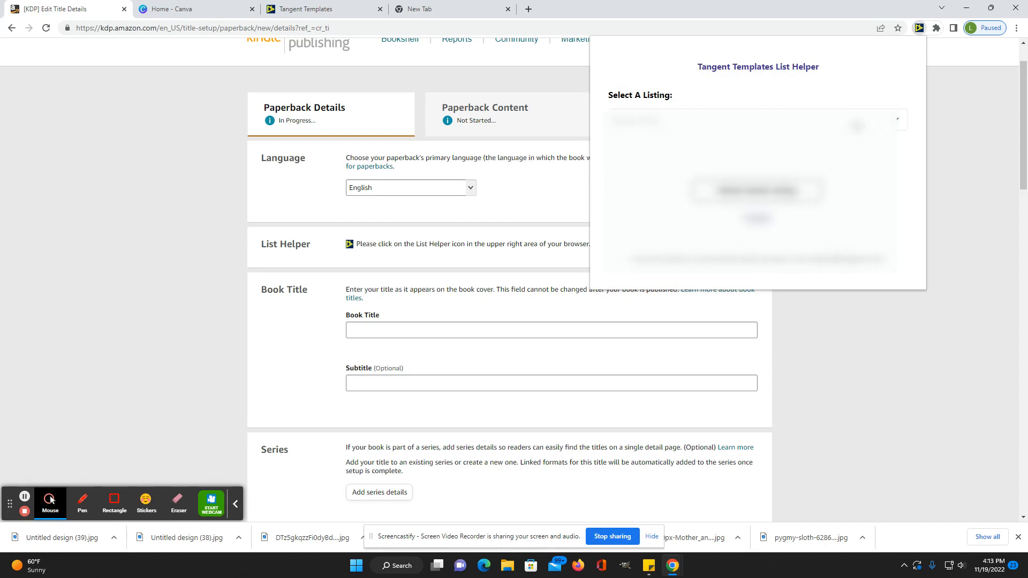
{"action": "left_click", "coordinate": [754, 120]}
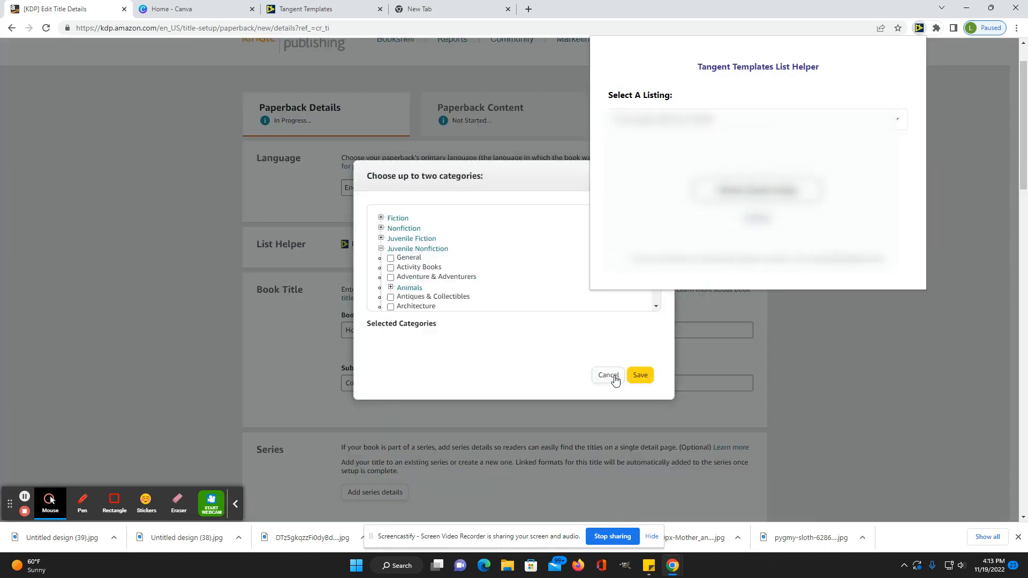
{"action": "left_click", "coordinate": [321, 9]}
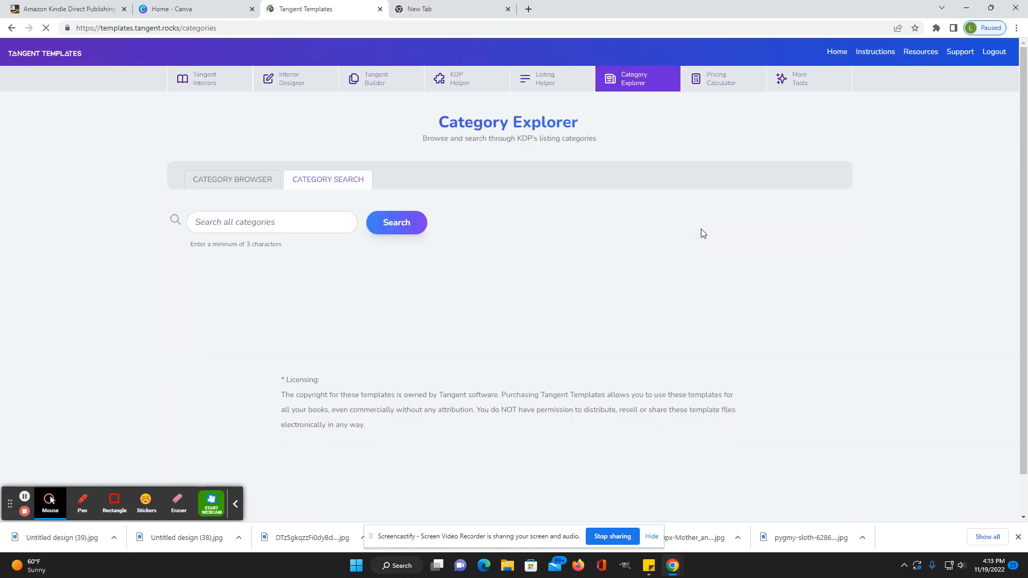
Search categories for 'dinosaur' to find the Dinosaurs & Prehistoric Creatures paths.
{"action": "left_click", "coordinate": [272, 222]}
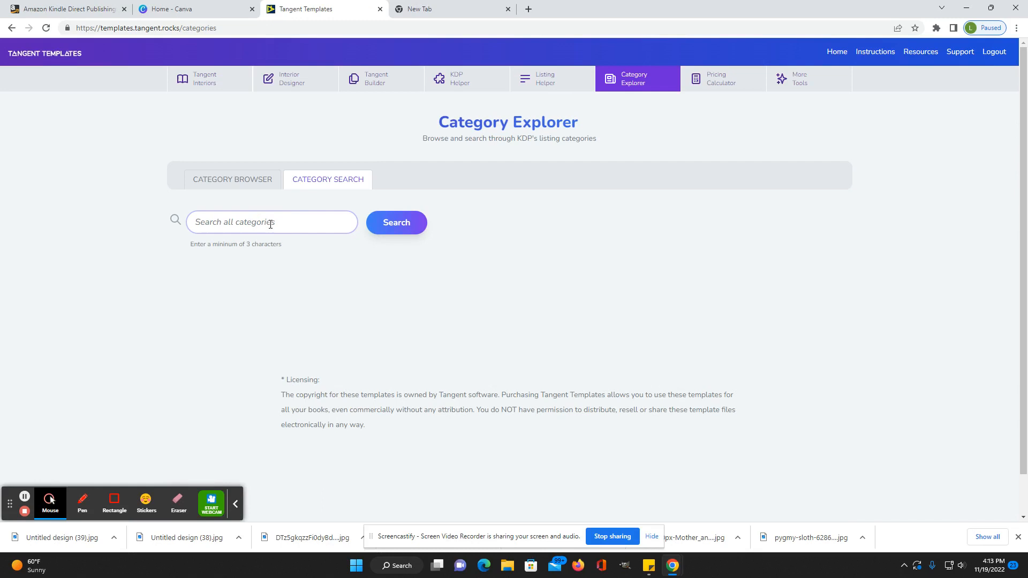
{"action": "type", "text": "dinosur"}
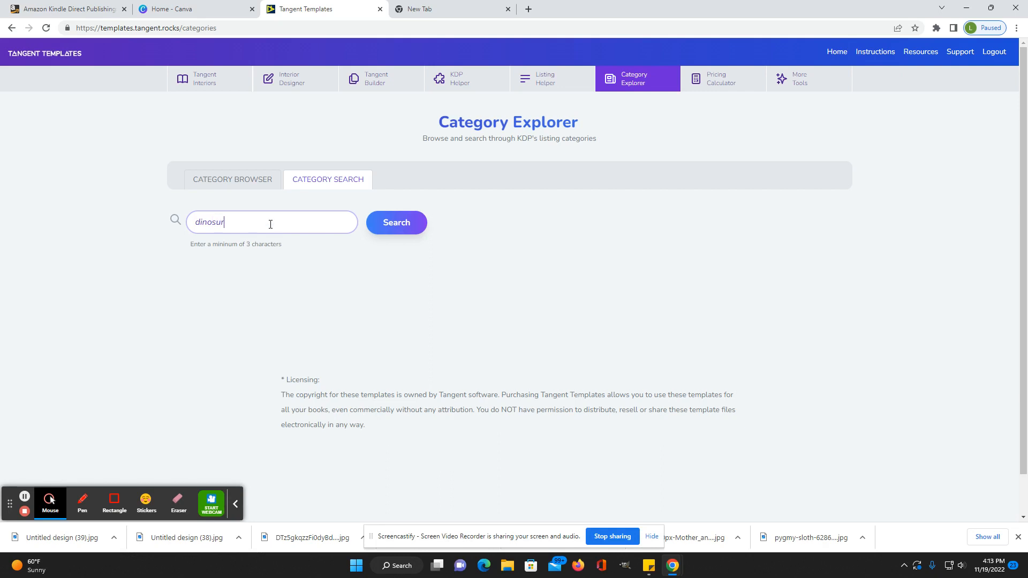
{"action": "key", "text": "Backspace"}
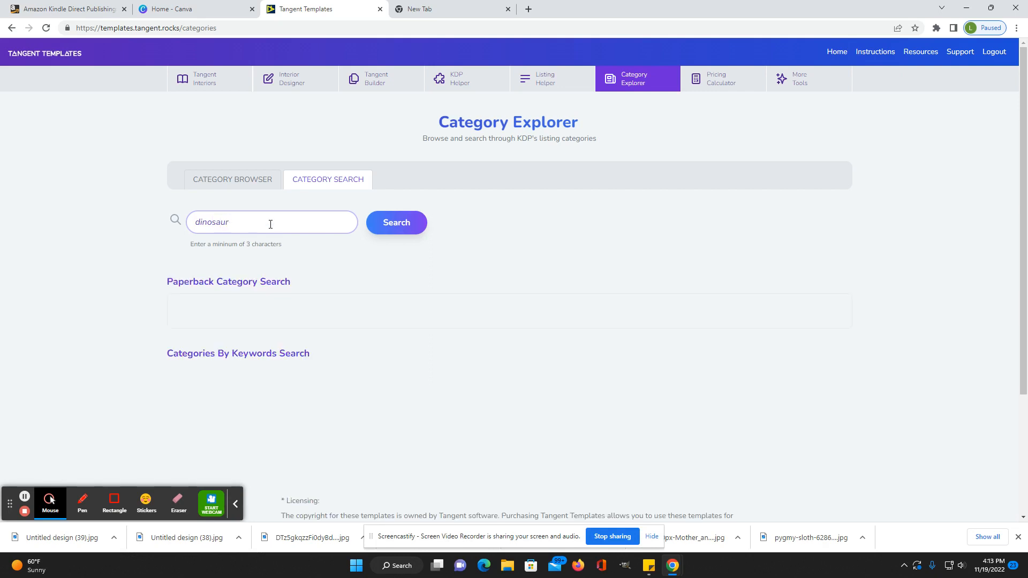
{"action": "left_click", "coordinate": [395, 222]}
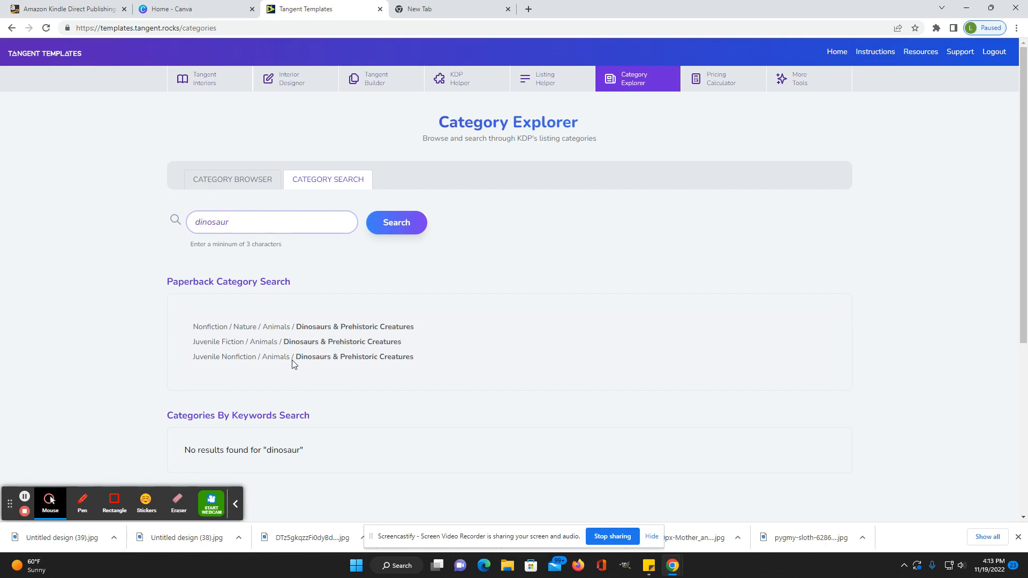
{"action": "mouse_move", "coordinate": [427, 368]}
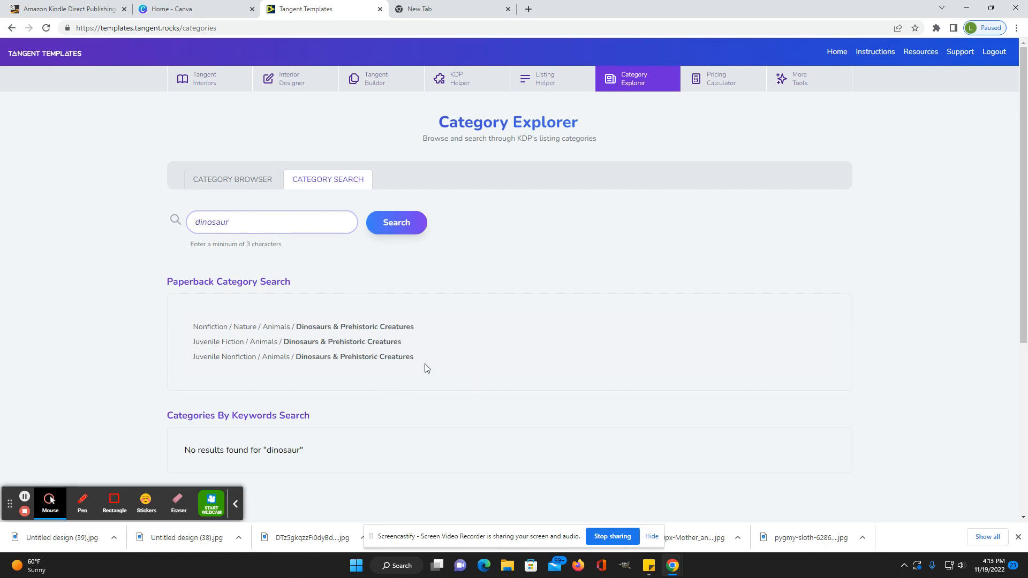
{"action": "scroll", "scroll_direction": "down", "scroll_amount": 3}
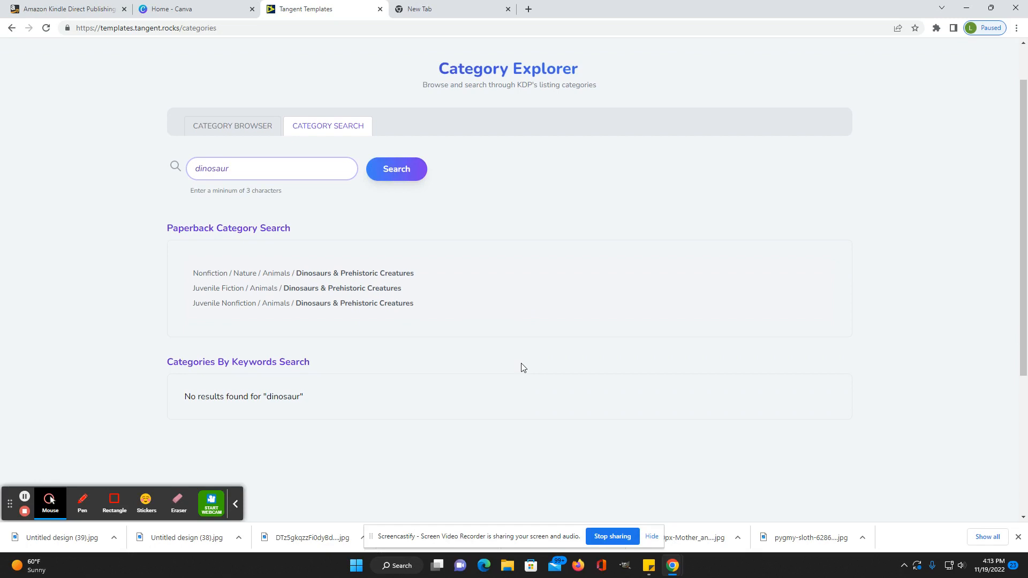
Browse the Juvenile Fiction category list, then bring up the Pricing Calculator.
{"action": "left_click", "coordinate": [232, 126]}
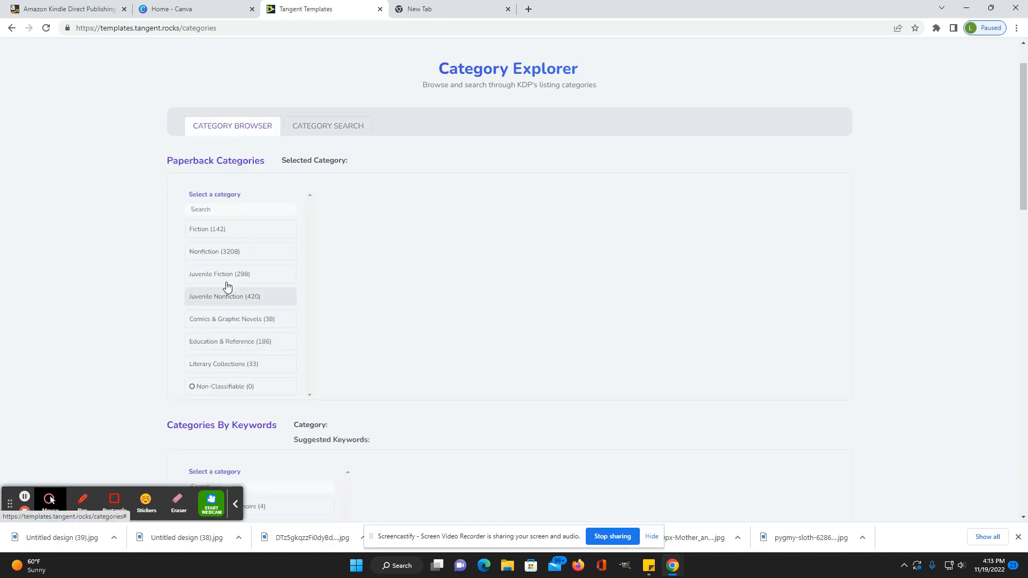
{"action": "left_click", "coordinate": [220, 275]}
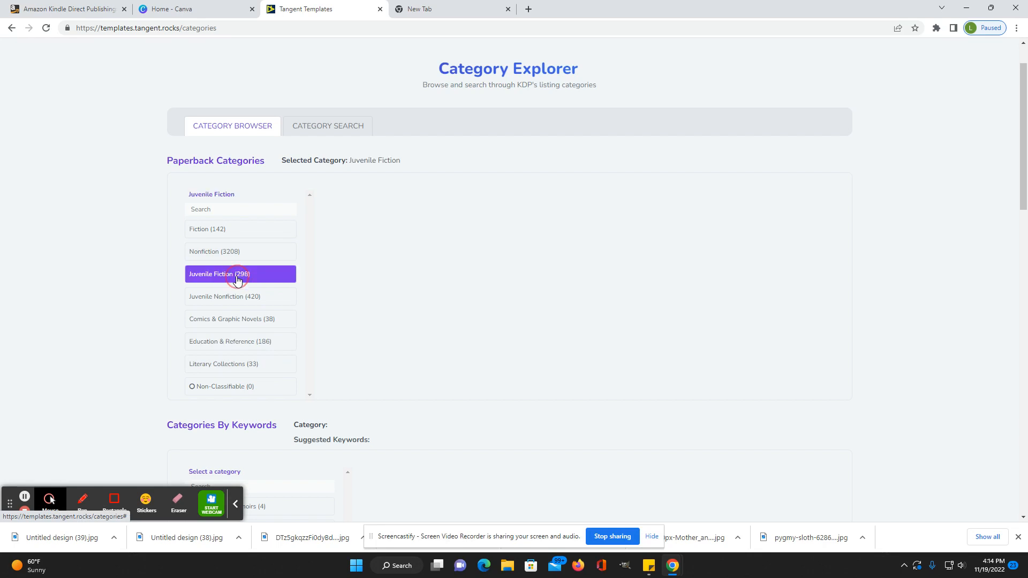
{"action": "left_click", "coordinate": [720, 79]}
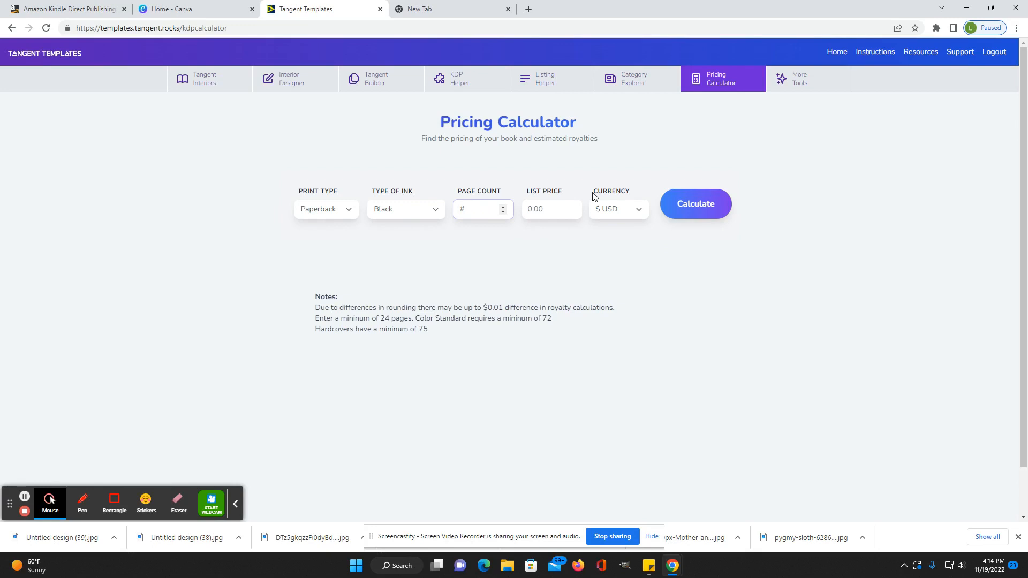
Enter a 6.99 list price and calculate printing costs, minimum prices and royalties.
{"action": "left_click", "coordinate": [551, 208]}
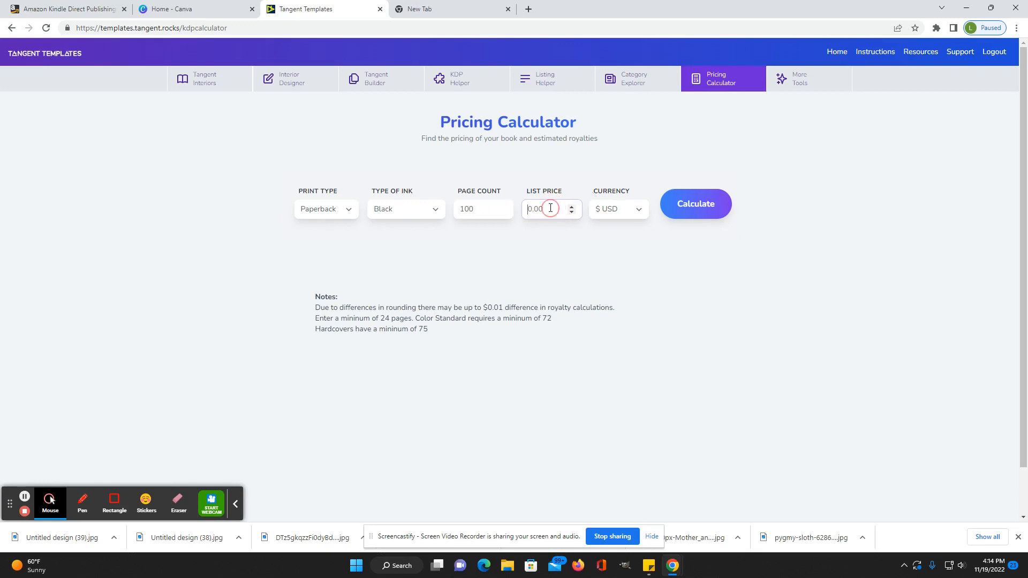
{"action": "type", "text": "6.99"}
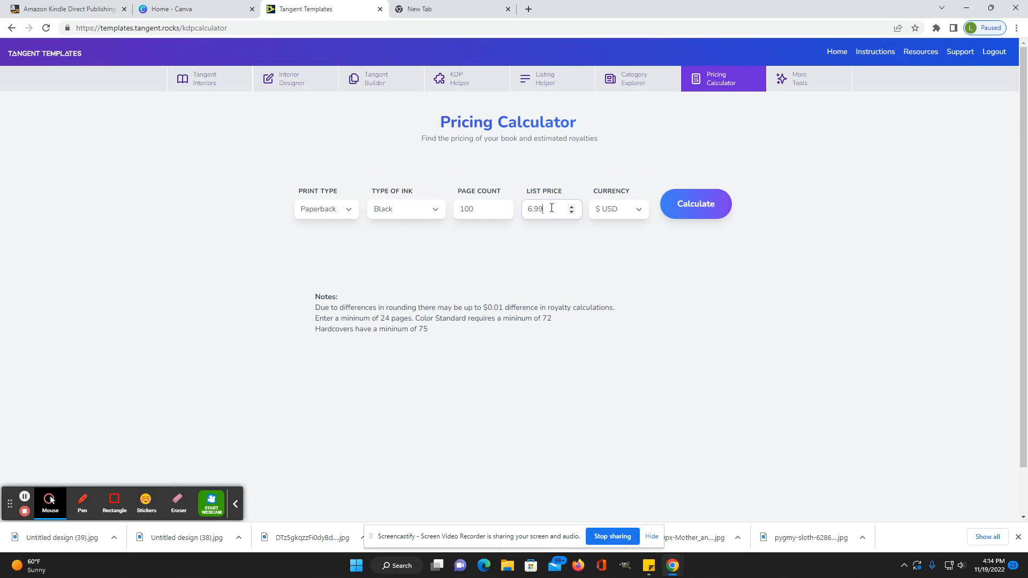
{"action": "left_click", "coordinate": [695, 204]}
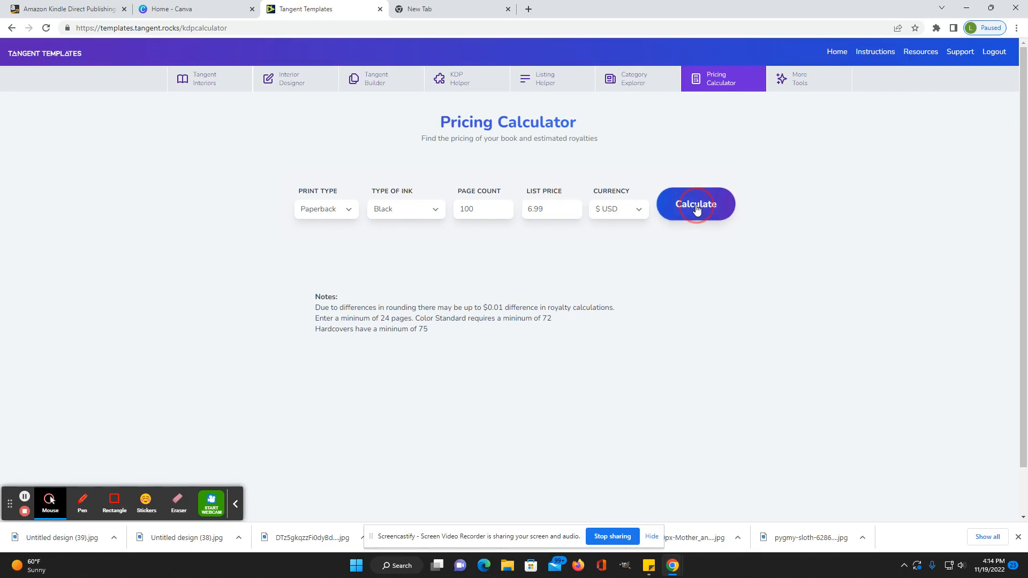
{"action": "left_click", "coordinate": [695, 204]}
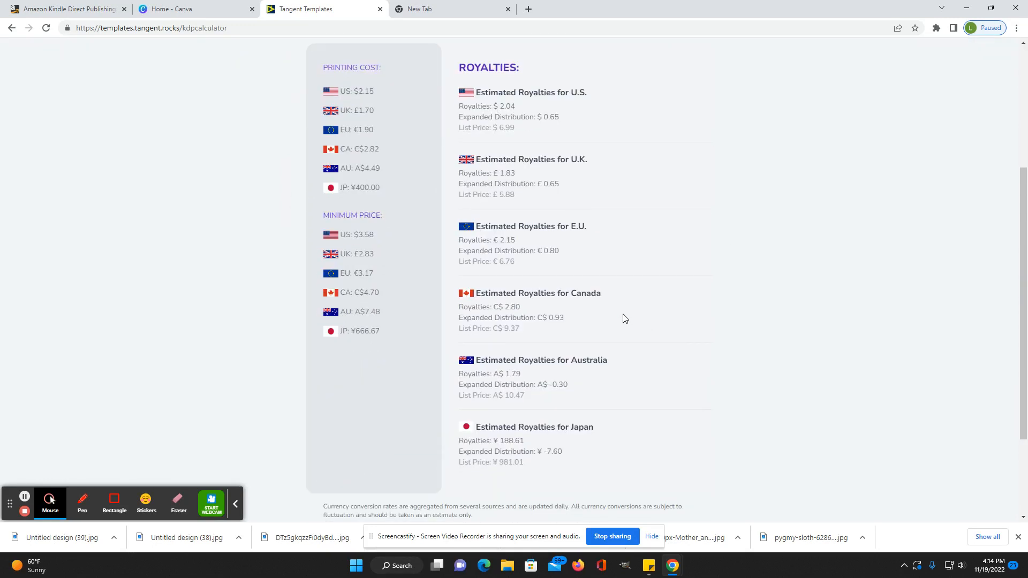
{"action": "mouse_move", "coordinate": [713, 326]}
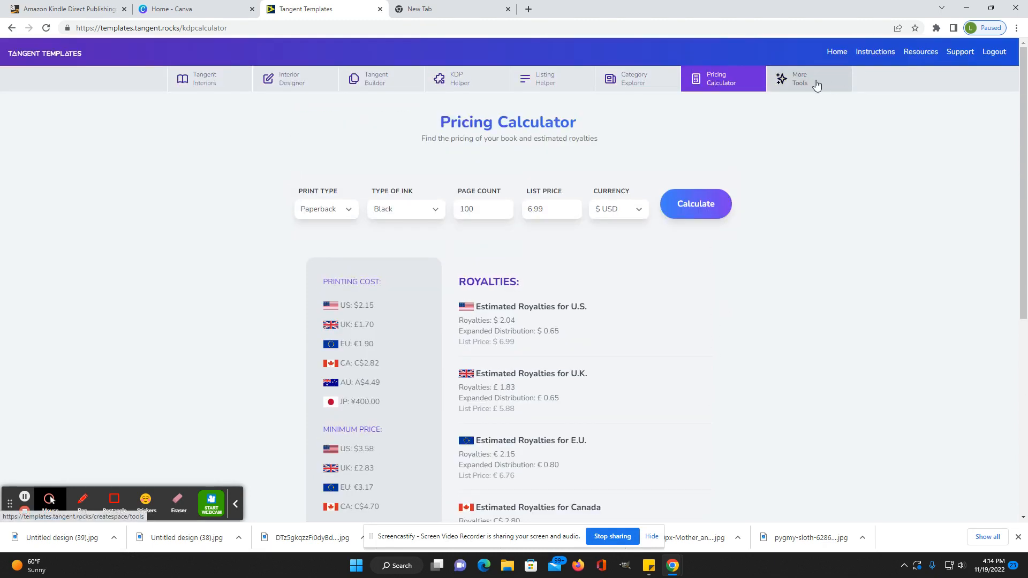
Go to More Tools and scroll from PDF Inspector down to Interior Reference Chart.
{"action": "left_click", "coordinate": [808, 79]}
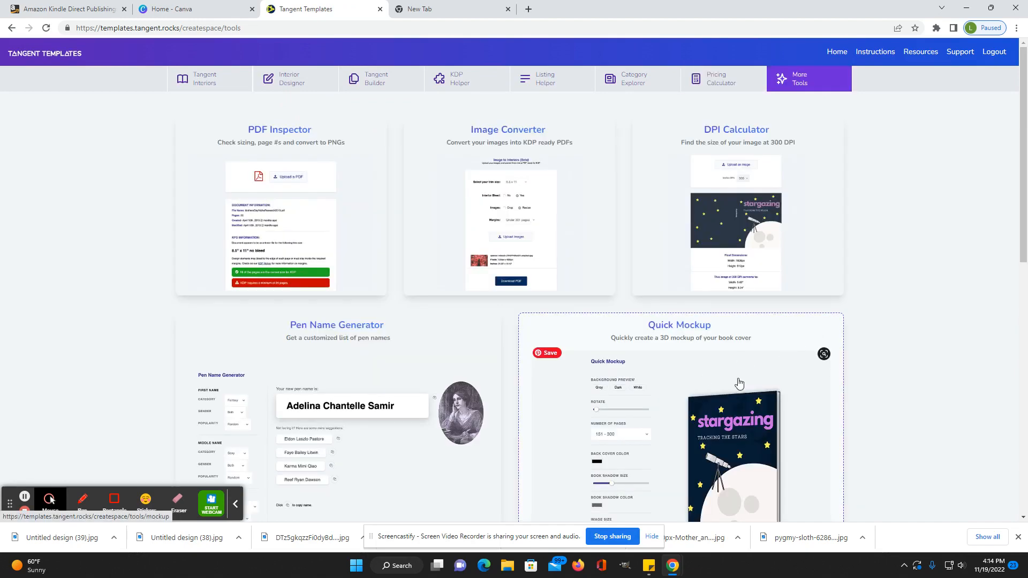
{"action": "scroll", "scroll_direction": "down", "scroll_amount": 3}
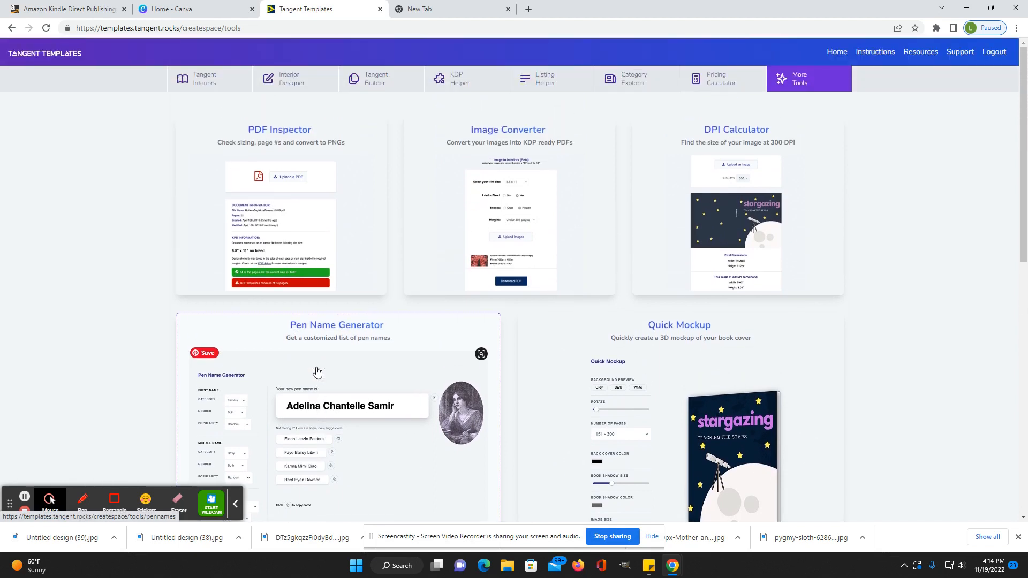
{"action": "mouse_move", "coordinate": [508, 161]}
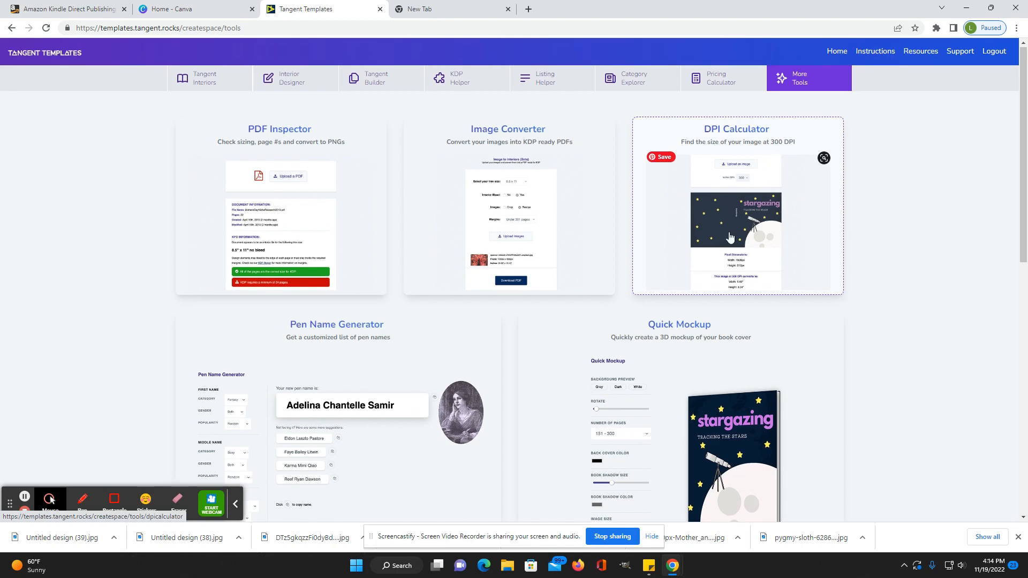
{"action": "scroll", "scroll_direction": "down", "scroll_amount": 3}
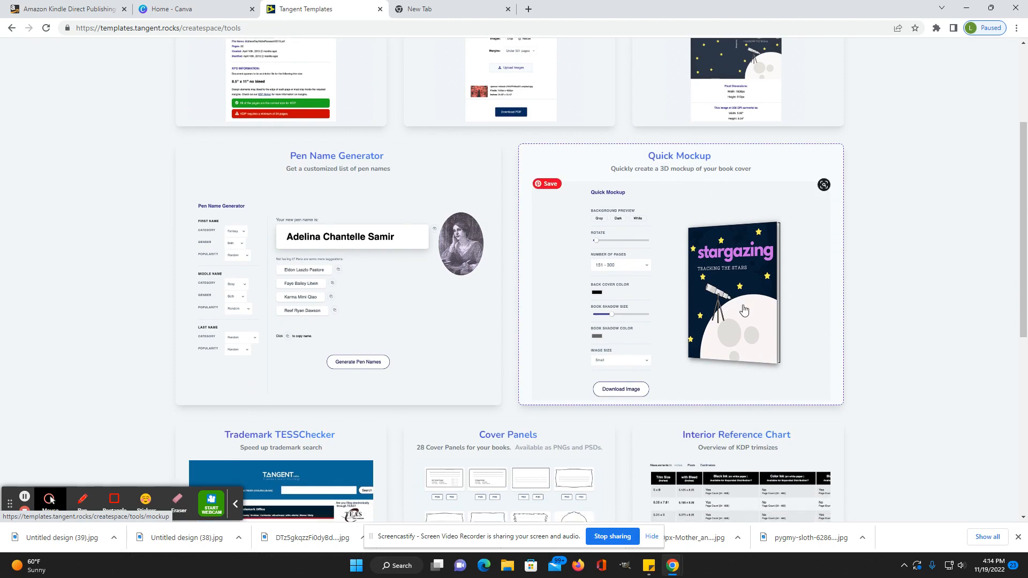
{"action": "scroll", "scroll_direction": "down", "scroll_amount": 3}
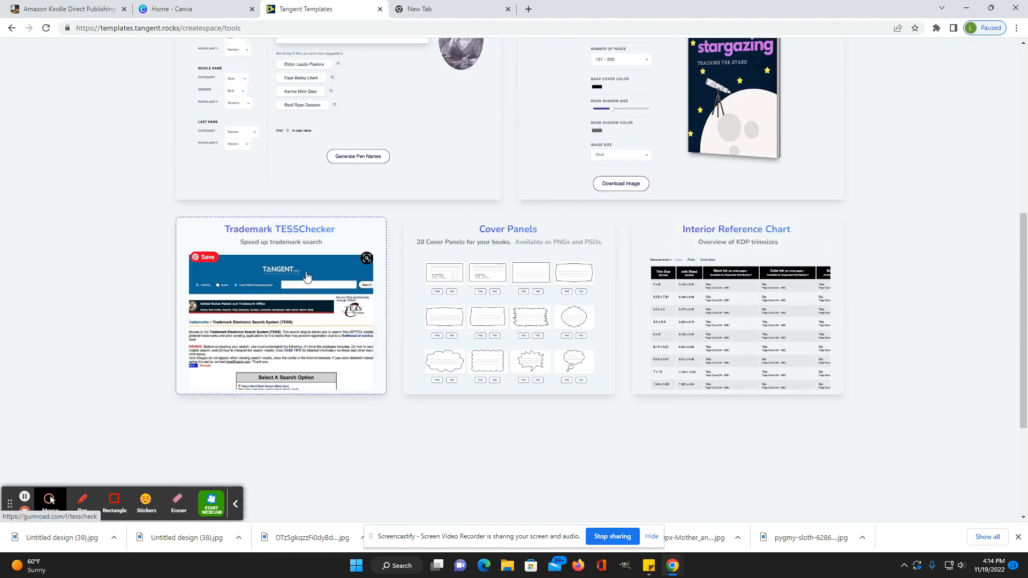
{"action": "mouse_move", "coordinate": [296, 291]}
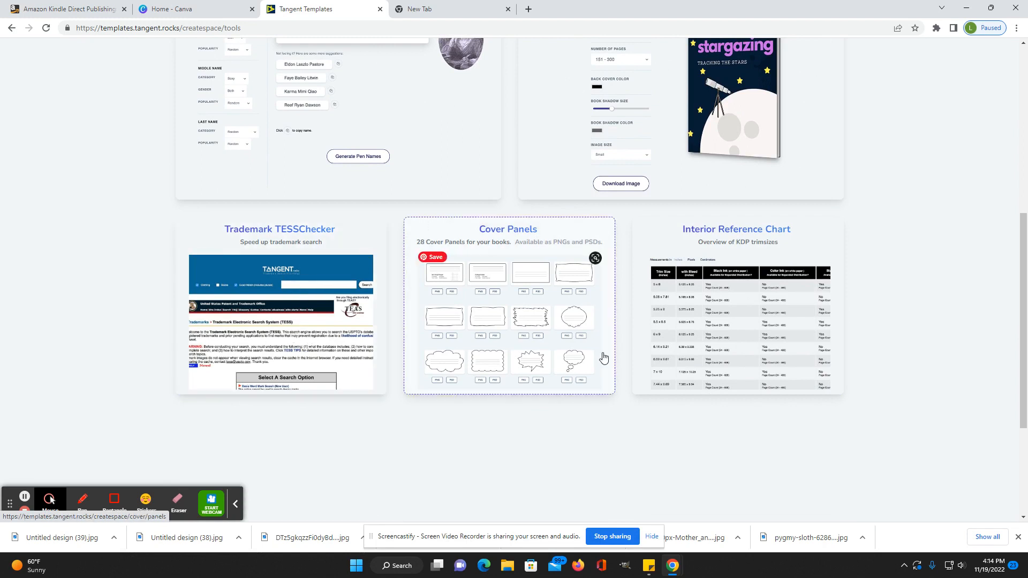
{"action": "mouse_move", "coordinate": [463, 331]}
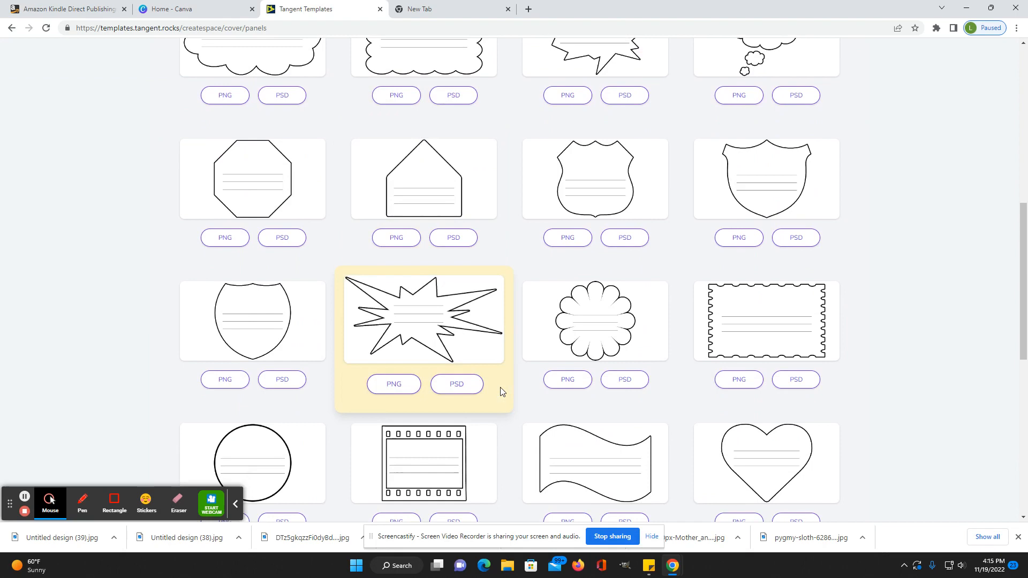
Scroll through the shaped cover panel options and back to the top.
{"action": "scroll", "scroll_direction": "down", "scroll_amount": 3}
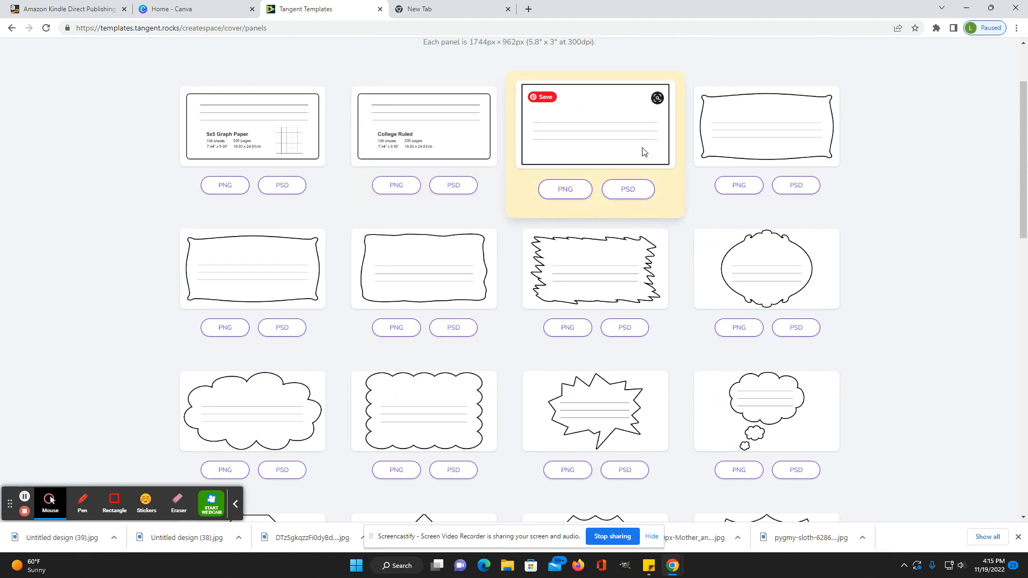
{"action": "mouse_move", "coordinate": [585, 150]}
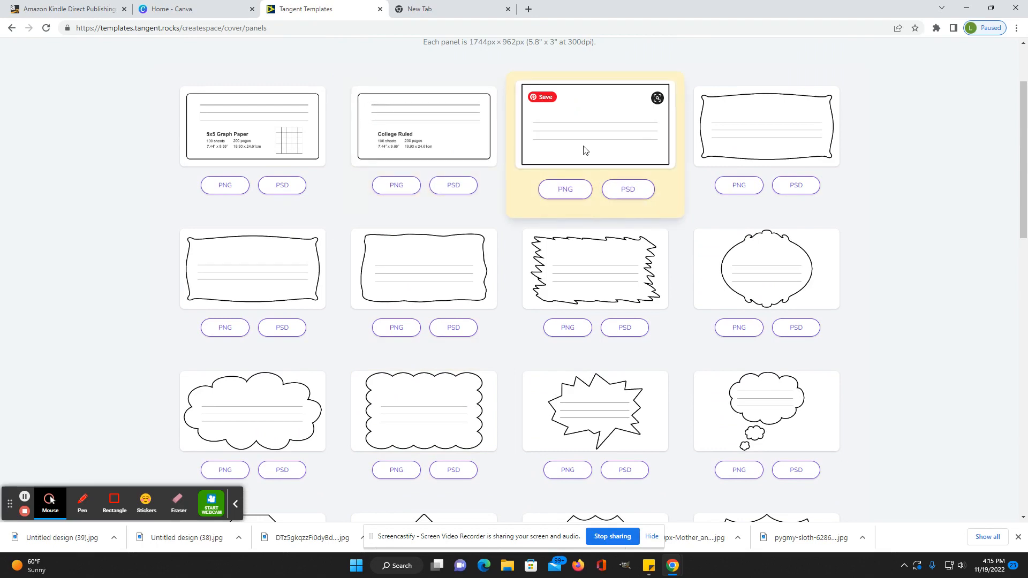
{"action": "scroll", "scroll_direction": "down", "scroll_amount": 3}
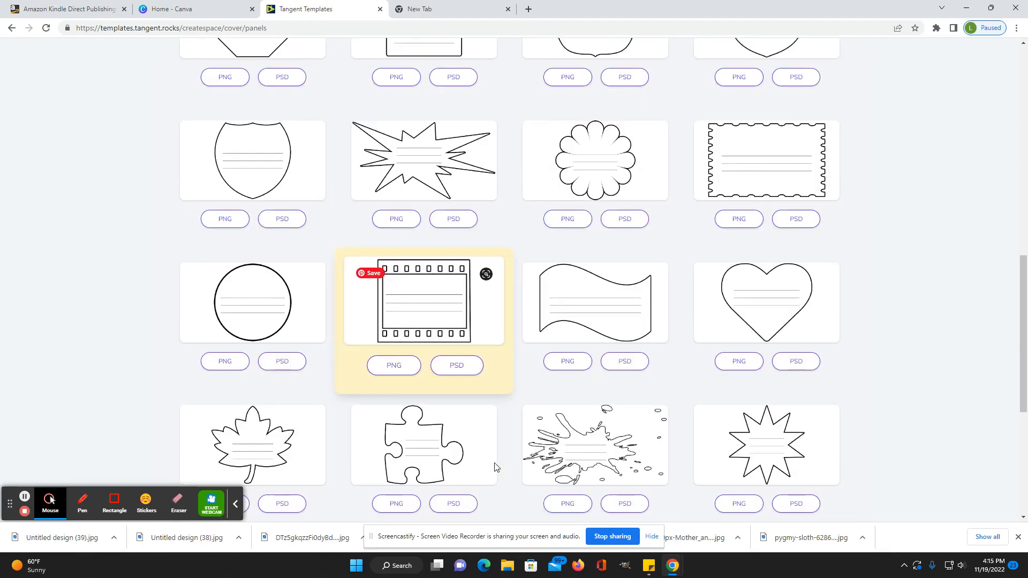
{"action": "scroll", "scroll_direction": "down", "scroll_amount": 3}
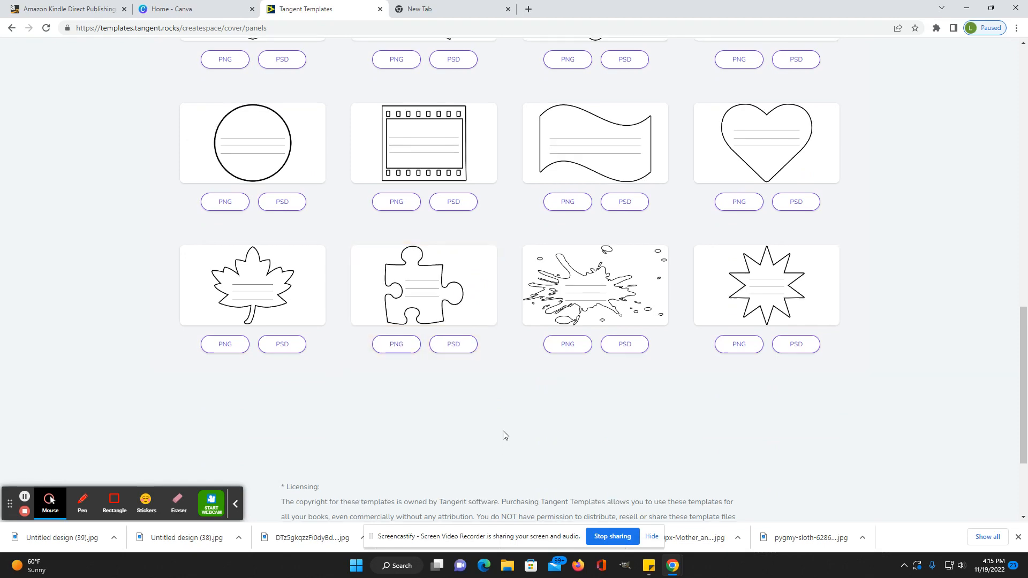
{"action": "scroll", "scroll_direction": "up", "scroll_amount": 3}
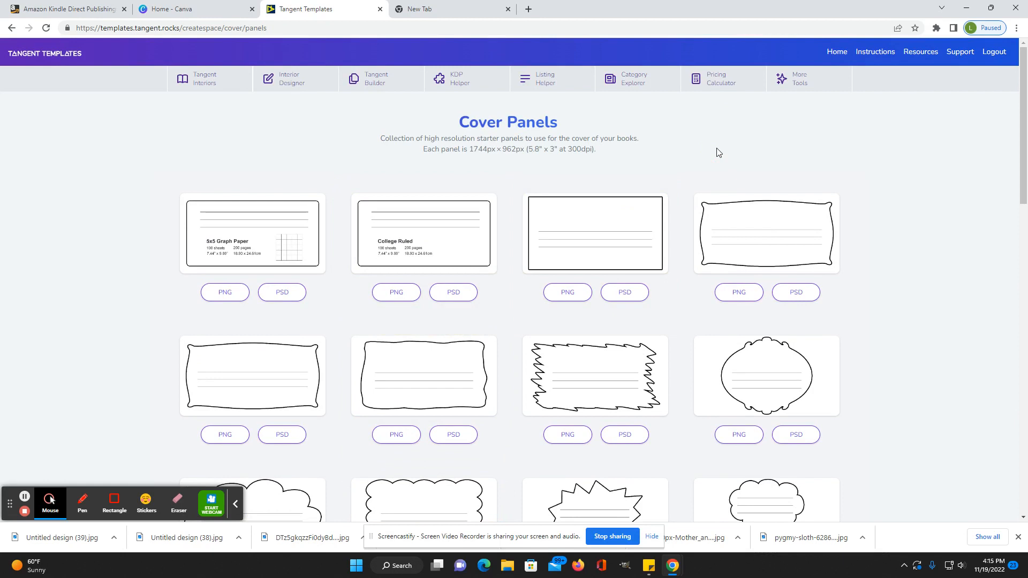
{"action": "mouse_move", "coordinate": [95, 158]}
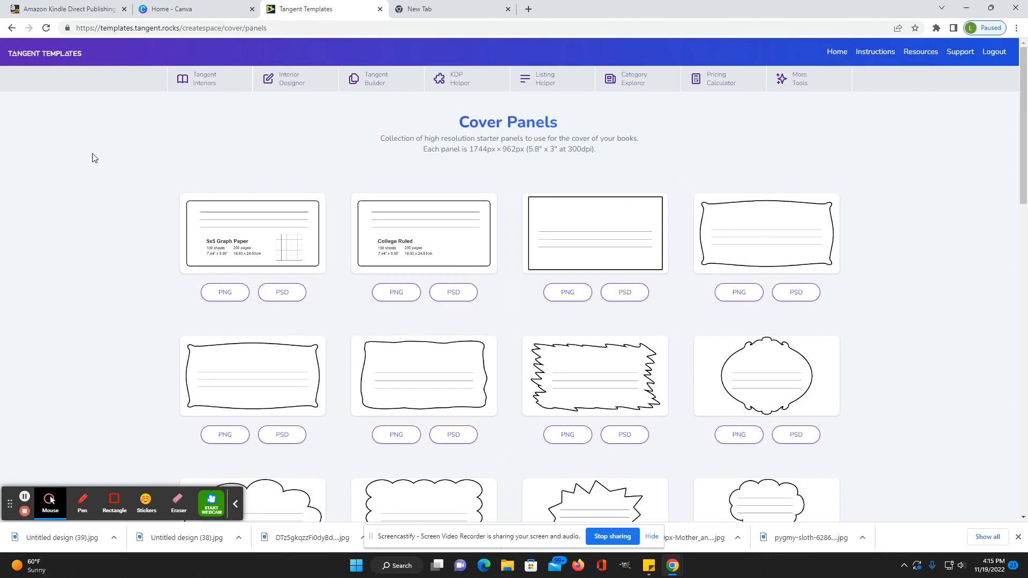
{"action": "mouse_move", "coordinate": [130, 155]}
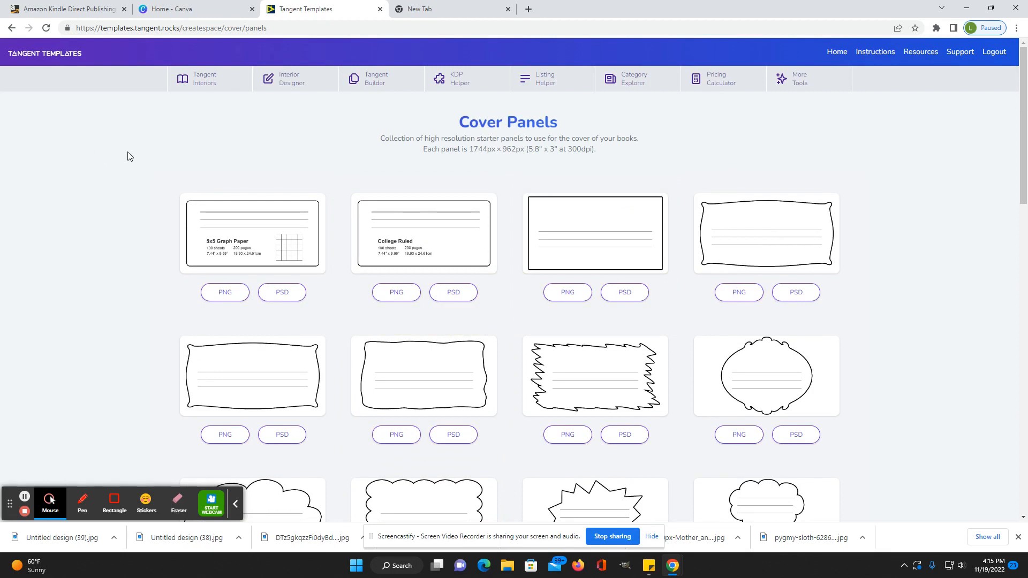
{"action": "mouse_move", "coordinate": [146, 154]}
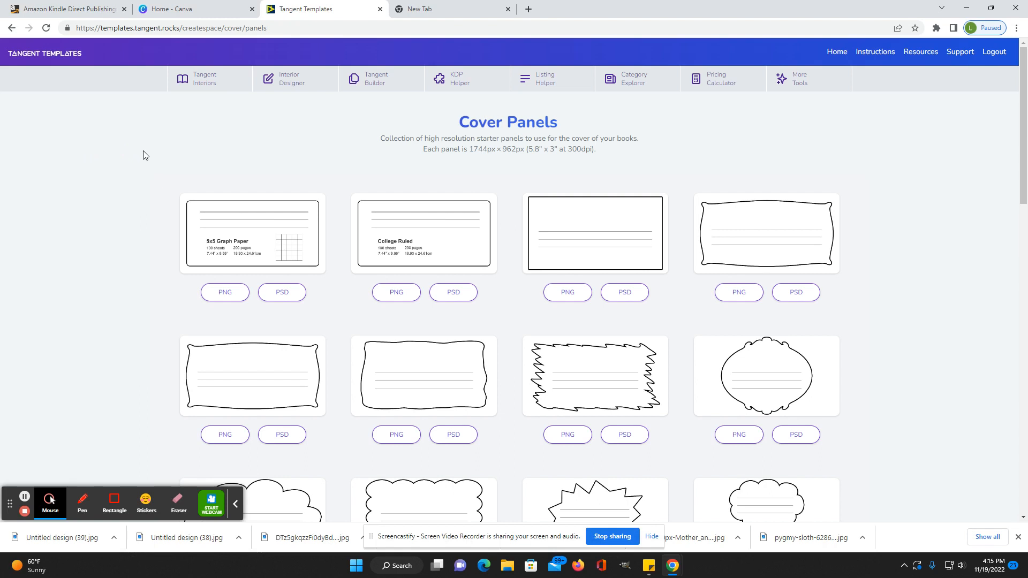
{"action": "mouse_move", "coordinate": [144, 160]}
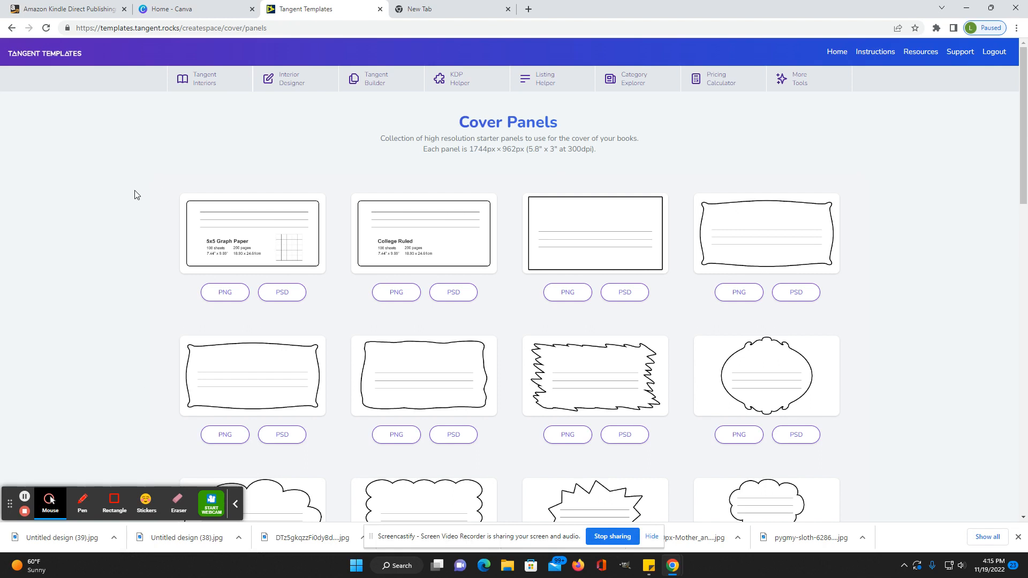
{"action": "mouse_move", "coordinate": [784, 112]}
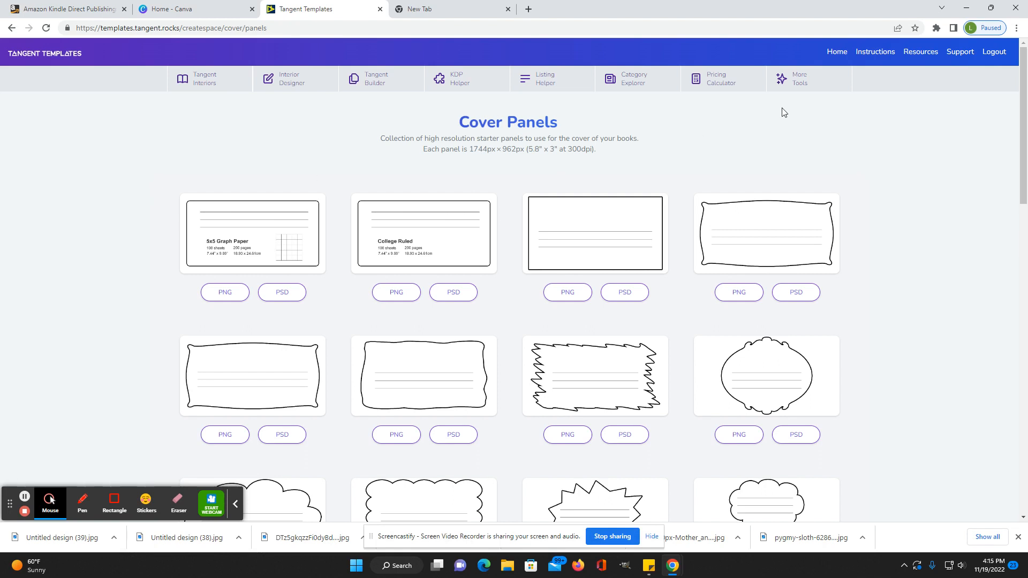
{"action": "mouse_move", "coordinate": [915, 222]}
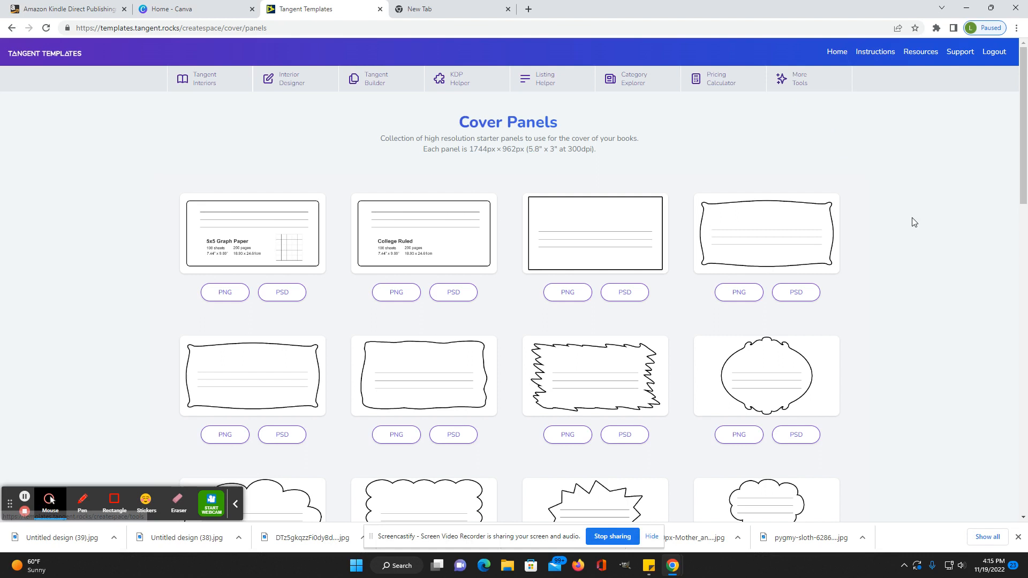
{"action": "mouse_move", "coordinate": [889, 242]}
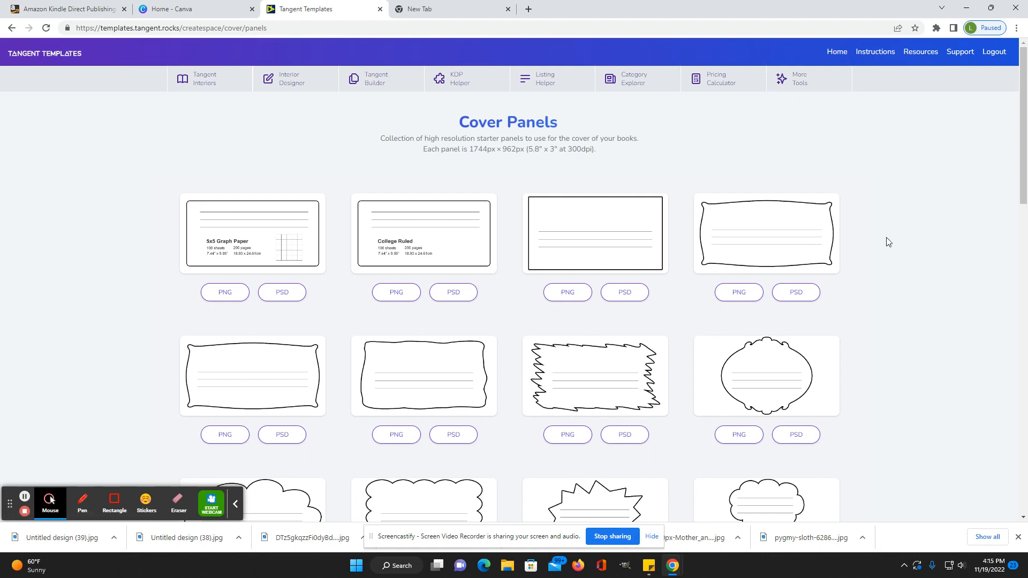
{"action": "mouse_move", "coordinate": [877, 342]}
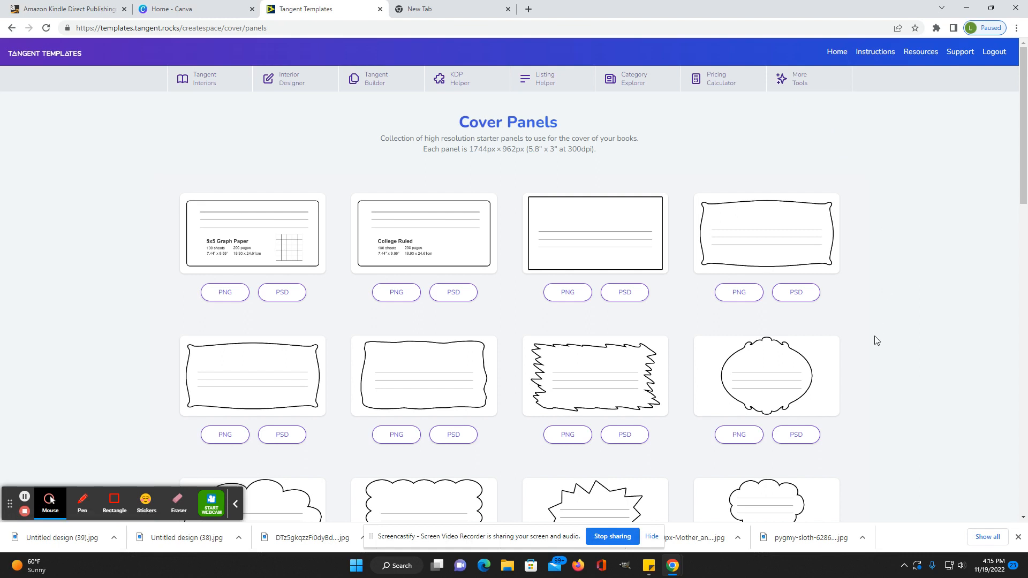
{"action": "mouse_move", "coordinate": [888, 339]}
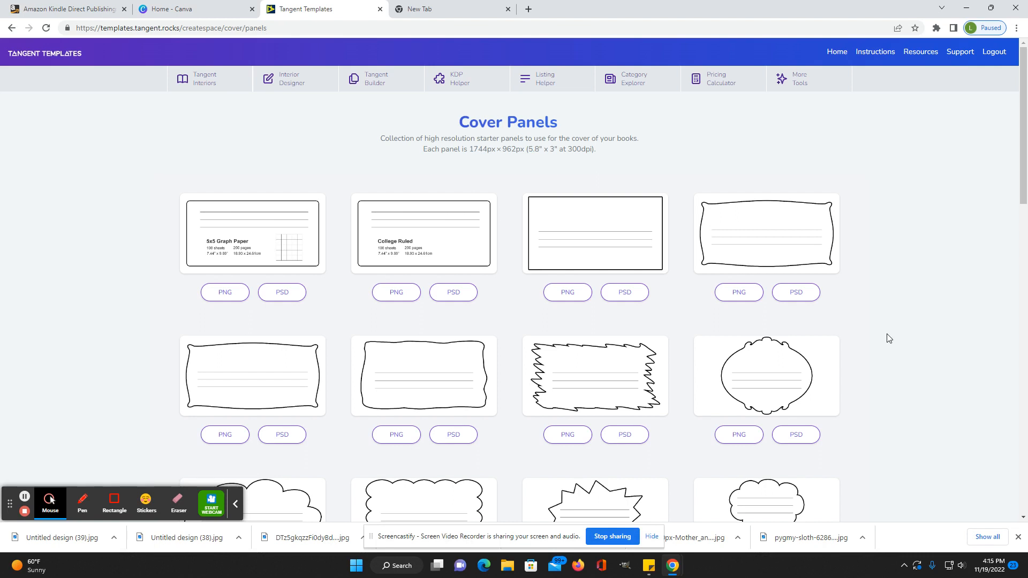
{"action": "mouse_move", "coordinate": [944, 237]}
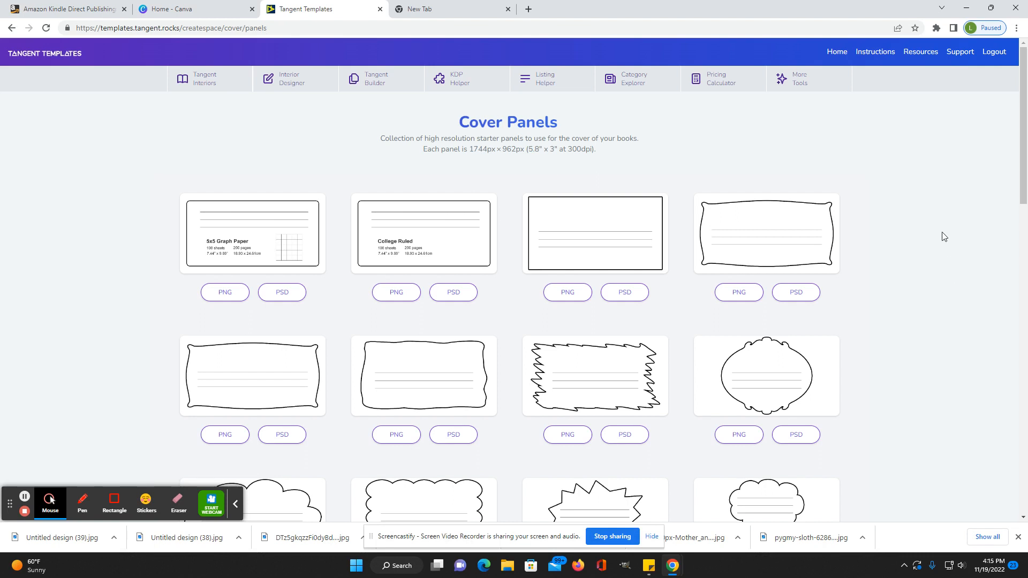
{"action": "mouse_move", "coordinate": [923, 213]}
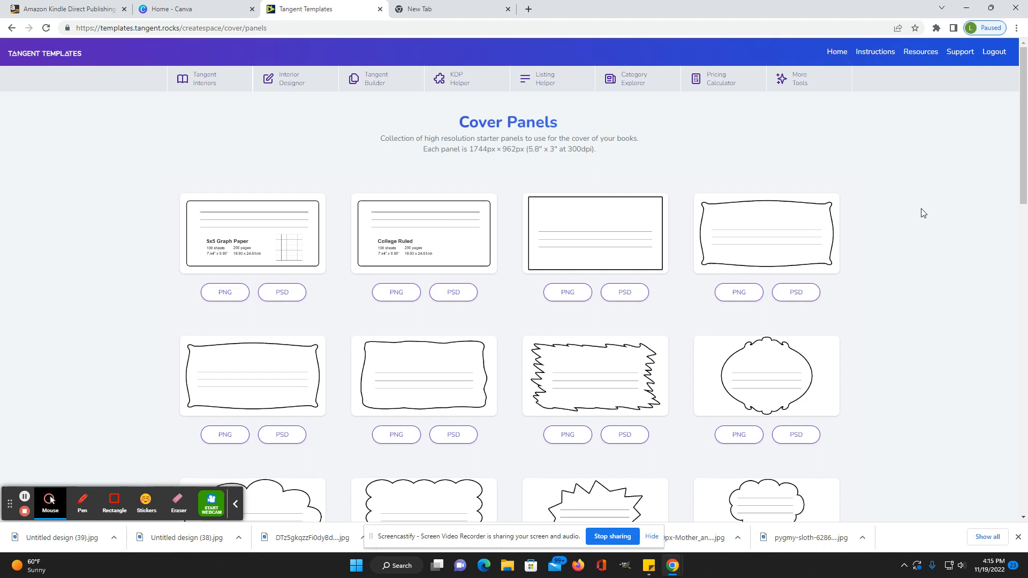